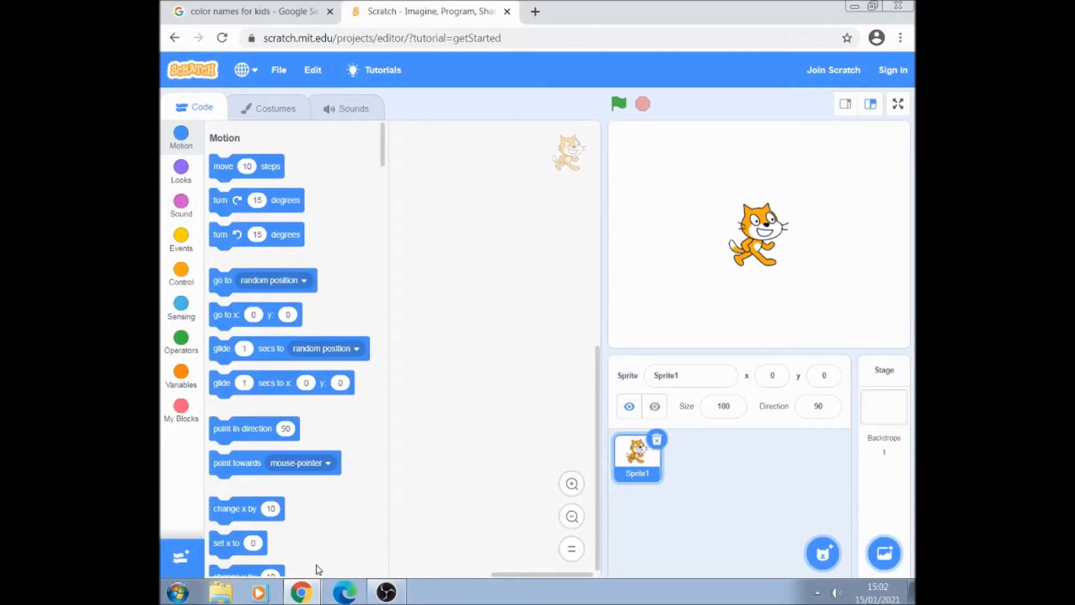
mouse_move(354, 495)
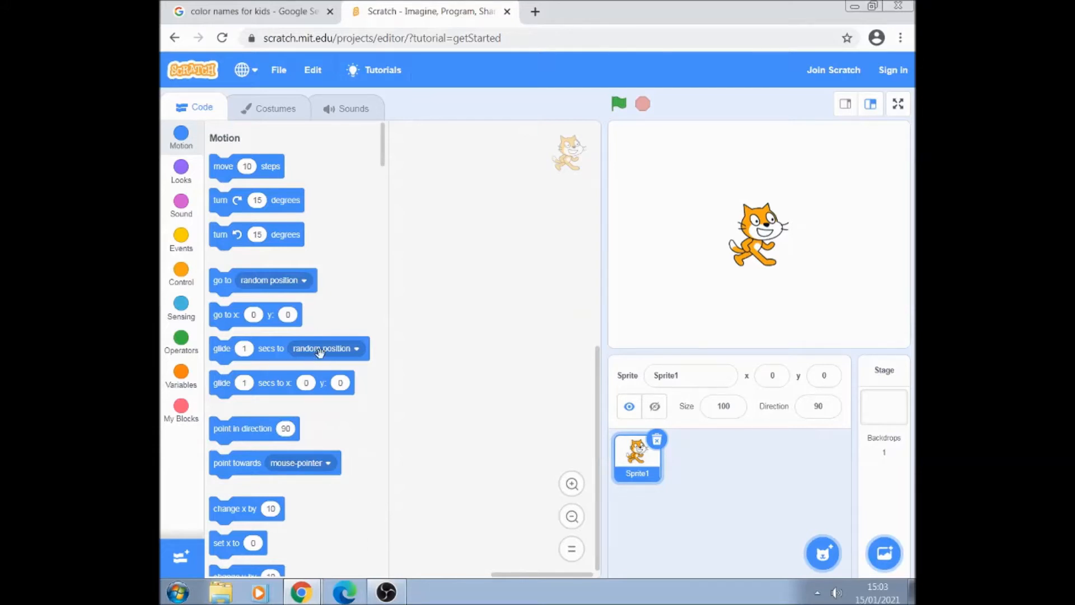
mouse_move(338, 290)
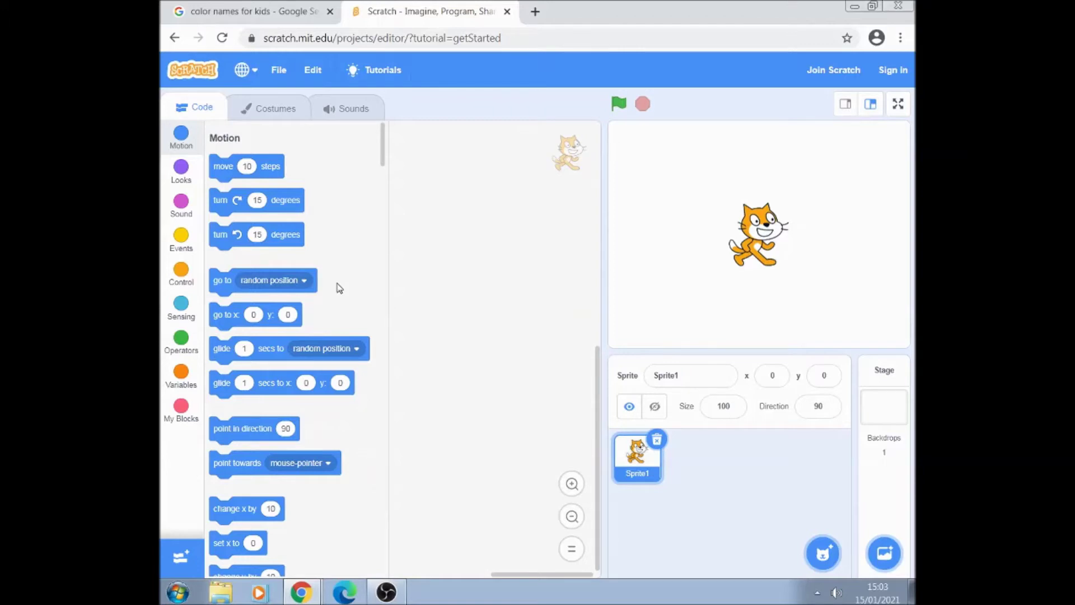
mouse_move(299, 19)
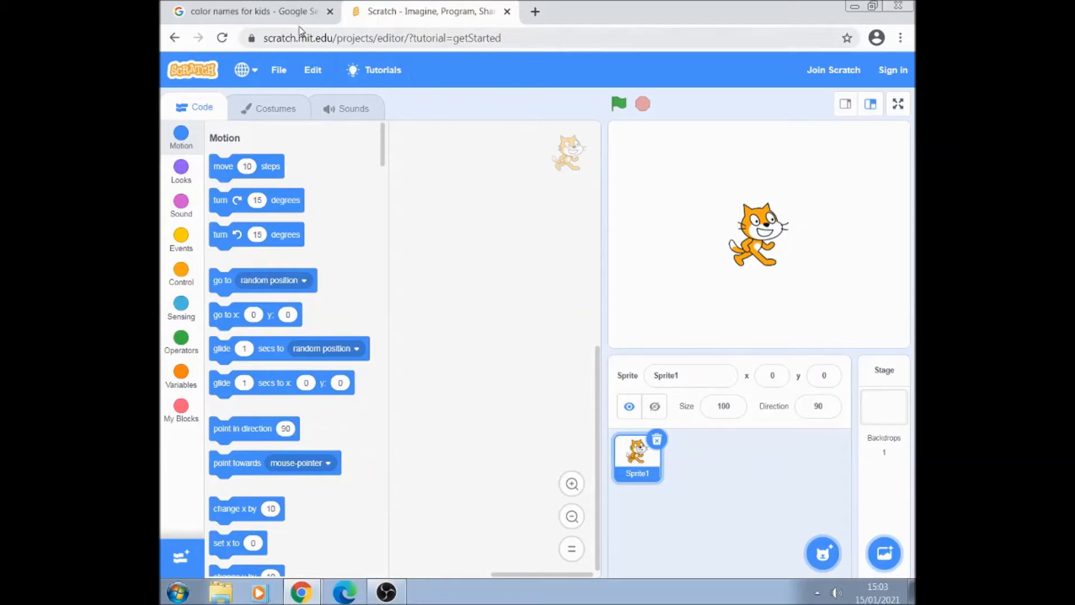
Step: Open the Color Names chart preview from the Google Images results
click(255, 11)
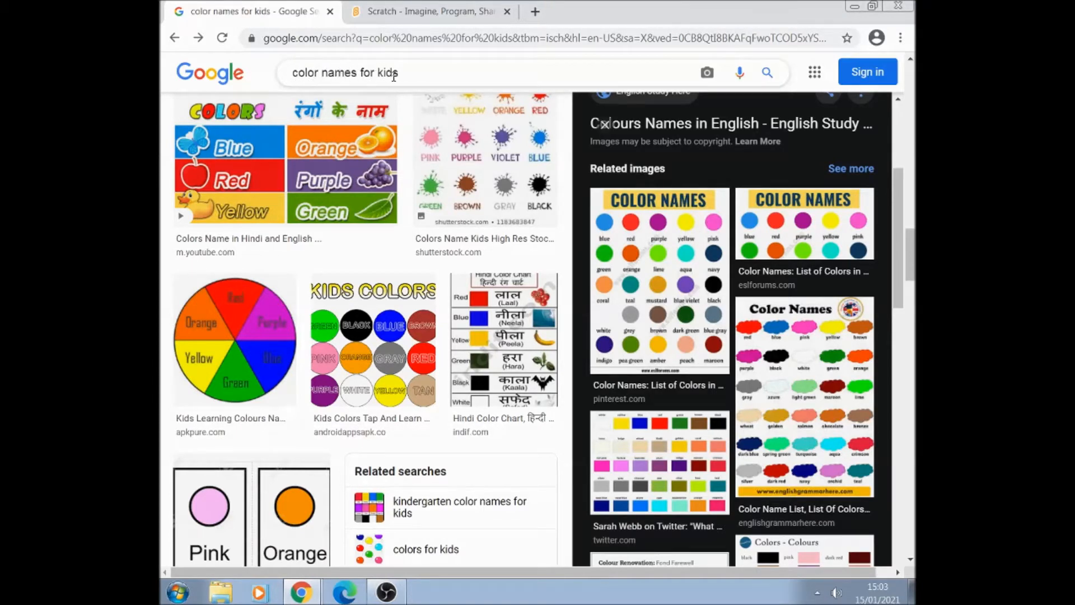
mouse_move(840, 362)
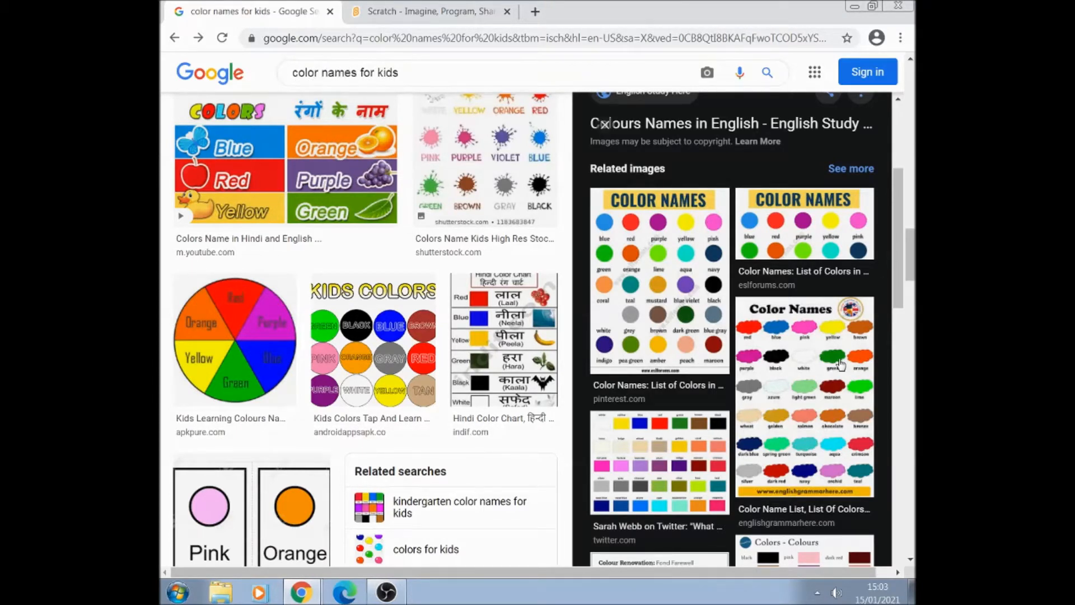
mouse_move(812, 370)
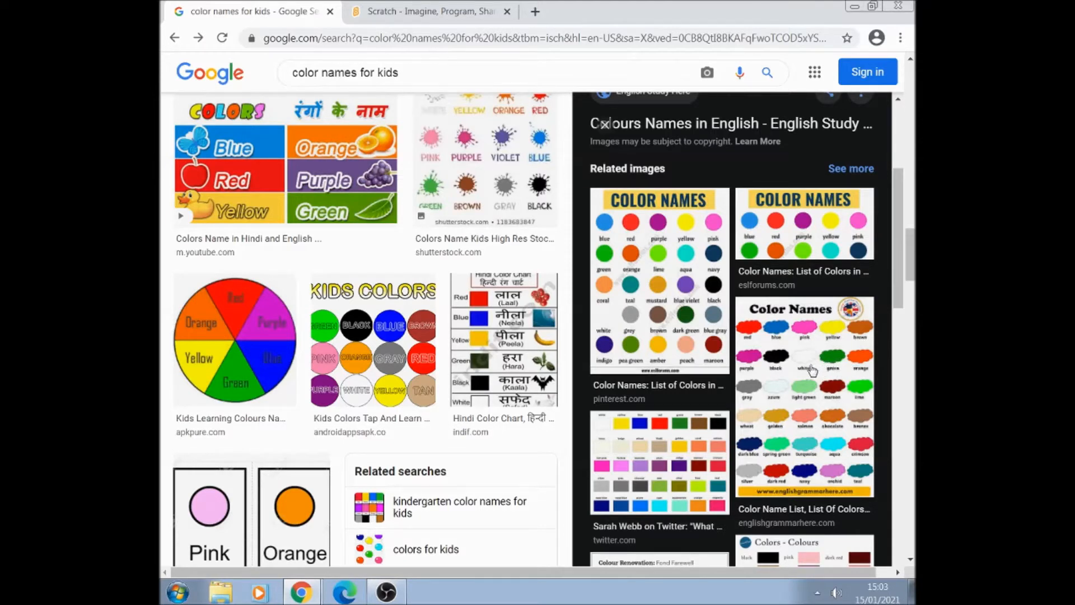
mouse_move(767, 396)
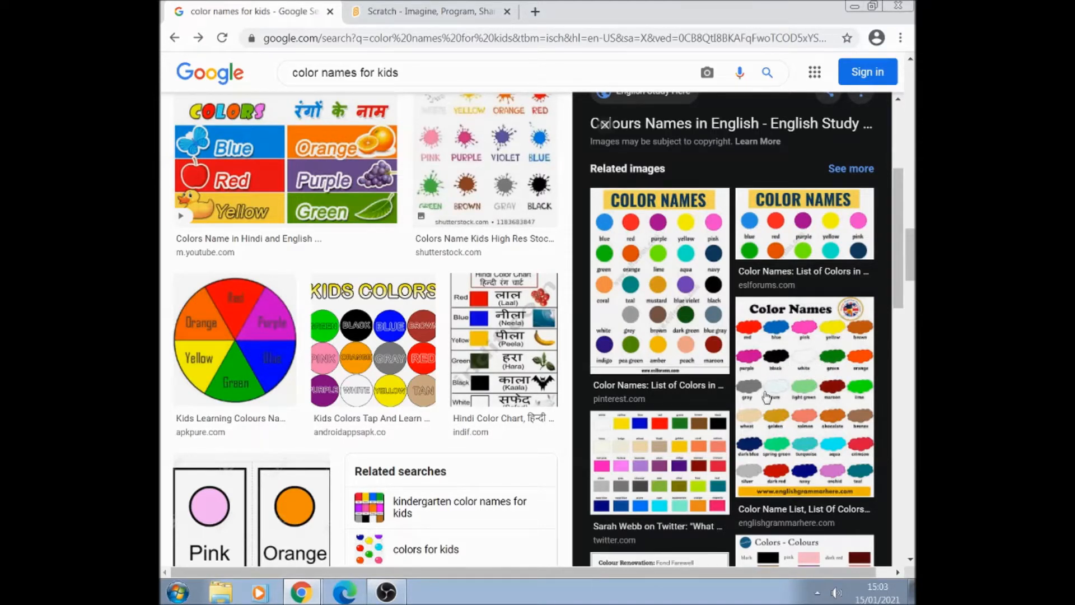
mouse_move(797, 350)
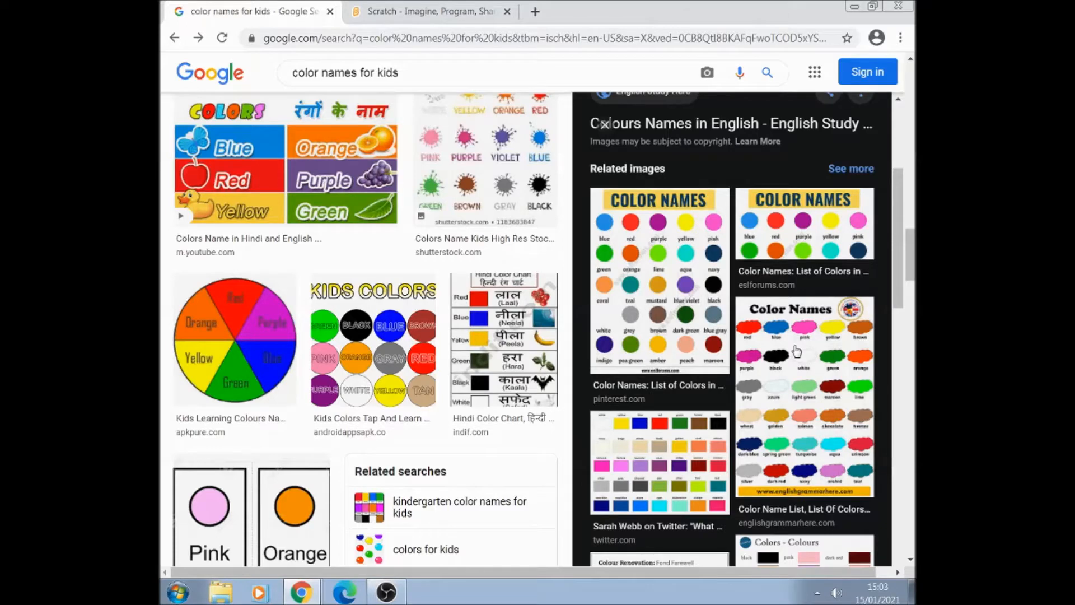
click(804, 359)
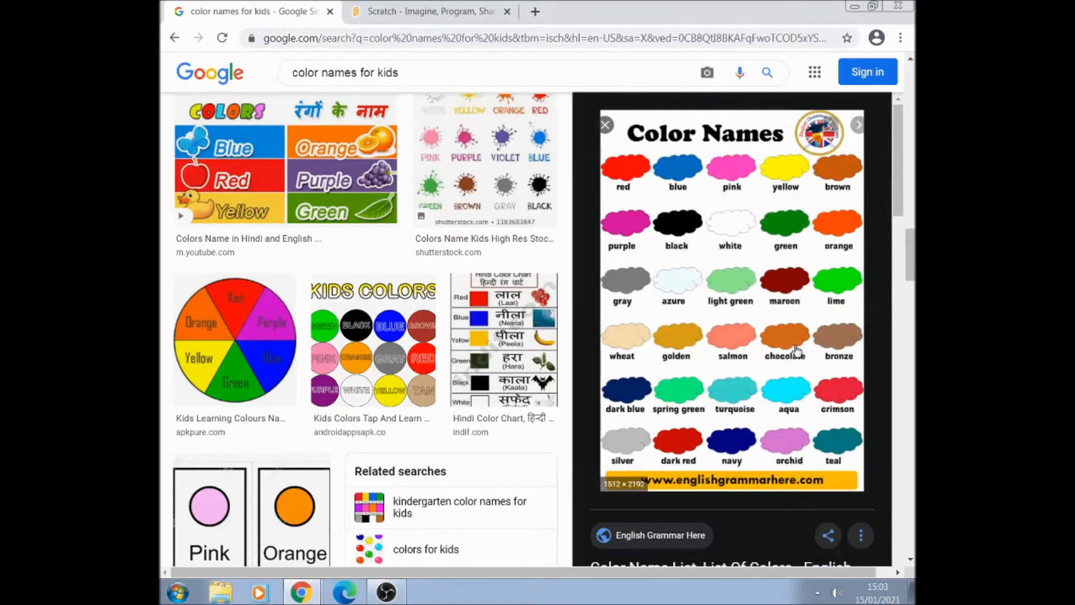
mouse_move(798, 325)
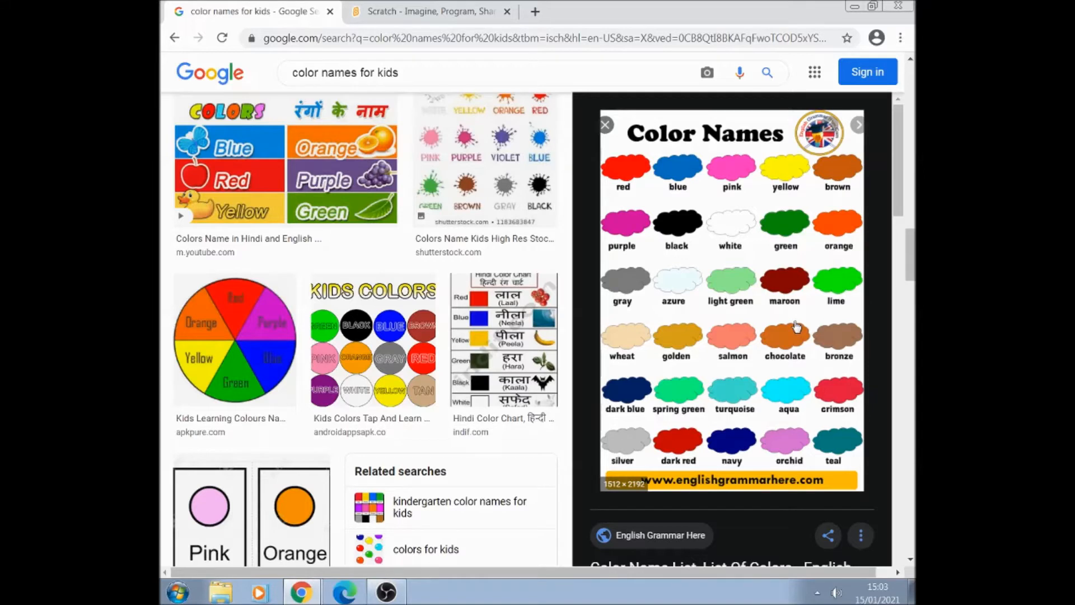
mouse_move(738, 277)
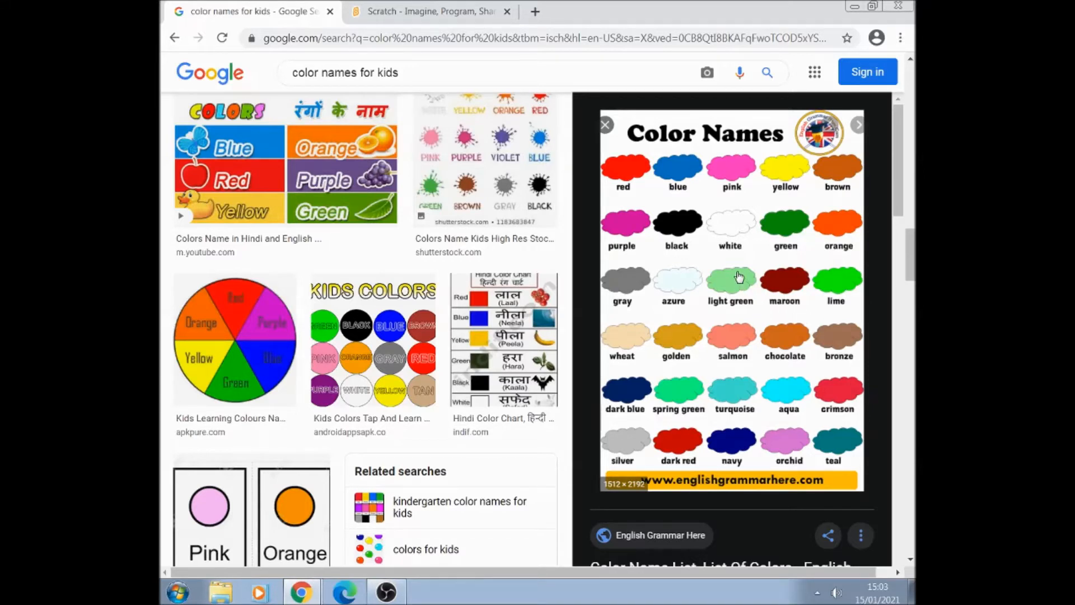
Step: Save the Color Names chart image to the Desktop as 'colours with names'
right_click(738, 275)
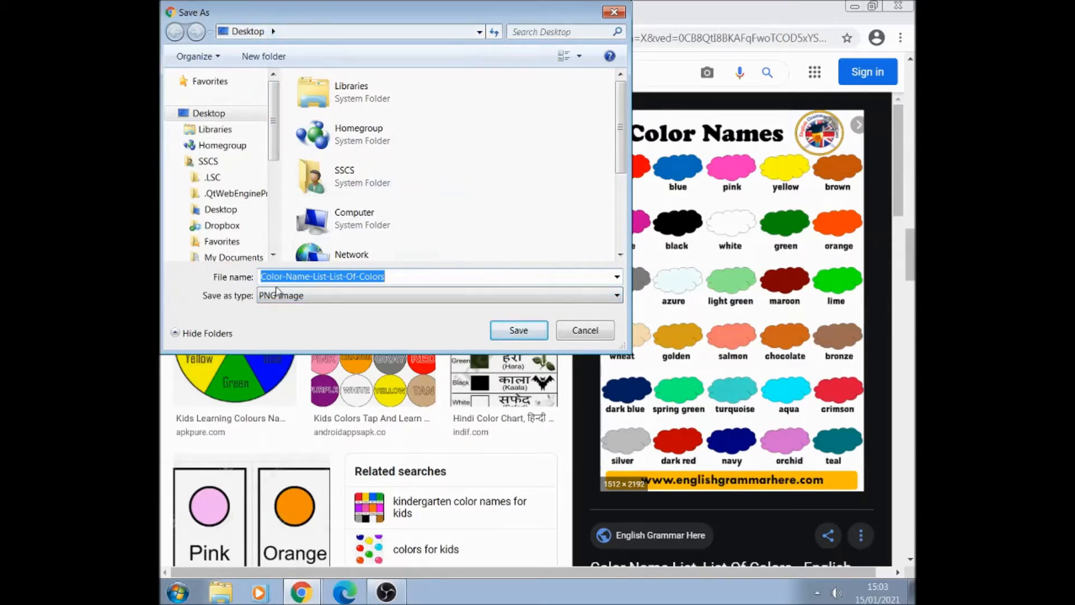
text(colours with names)
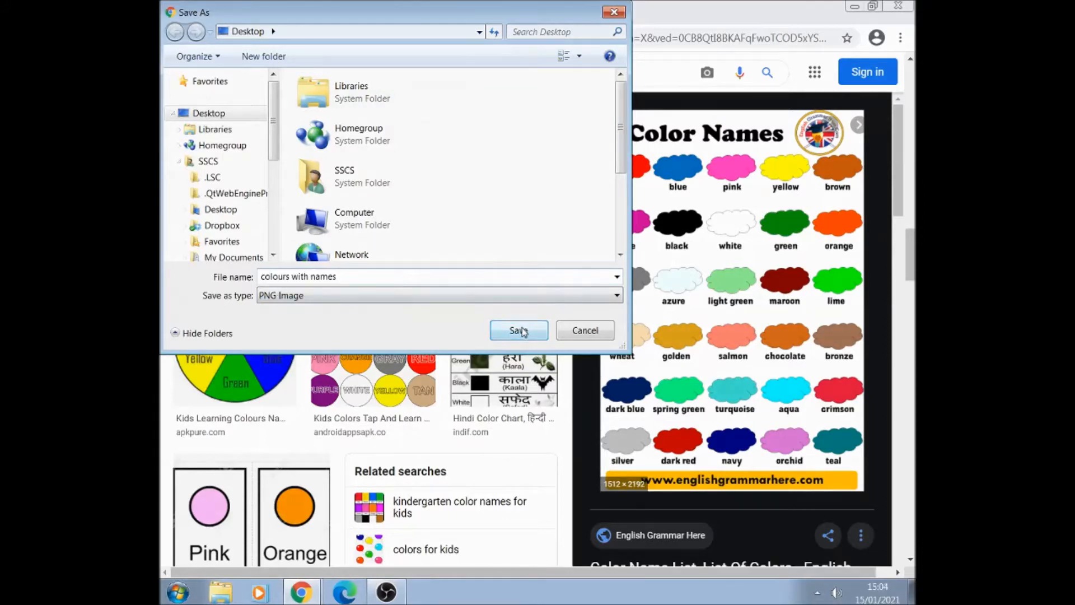
click(519, 330)
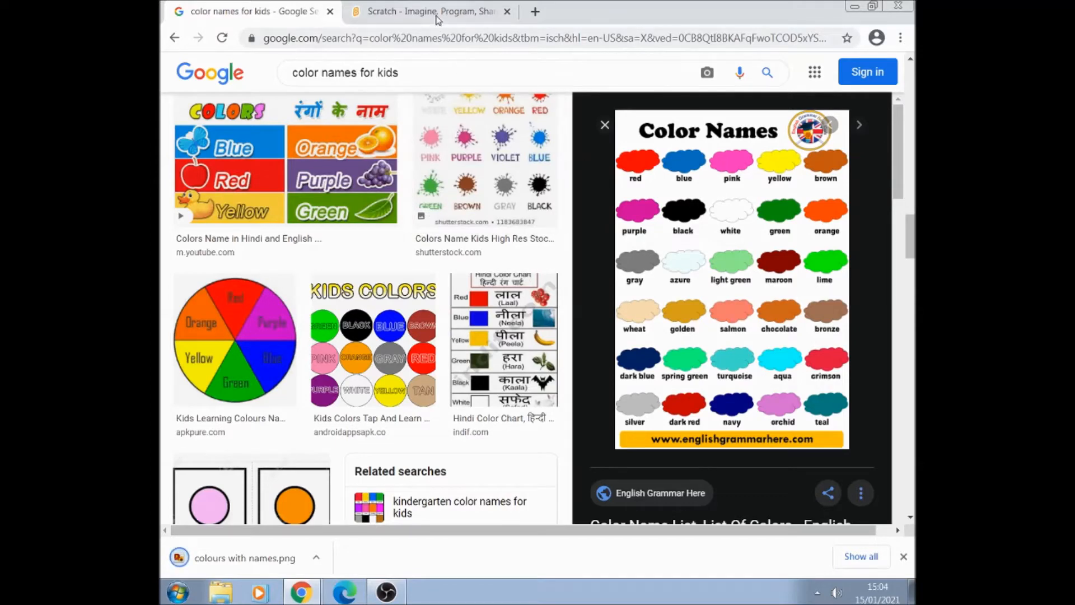
Step: Upload the 'colours with names' image as a new Scratch backdrop
click(427, 13)
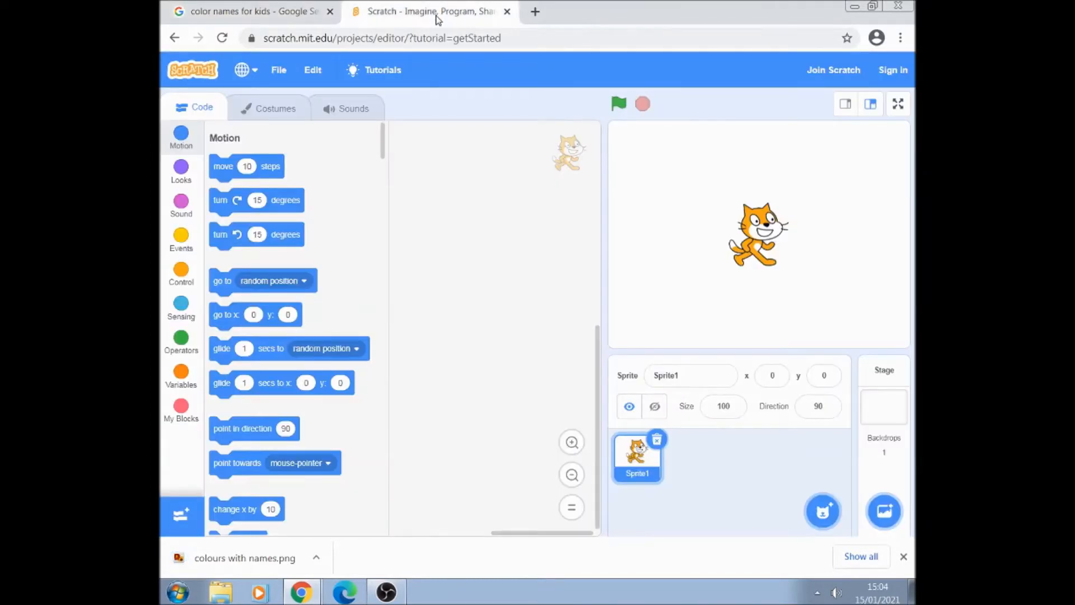
mouse_move(456, 75)
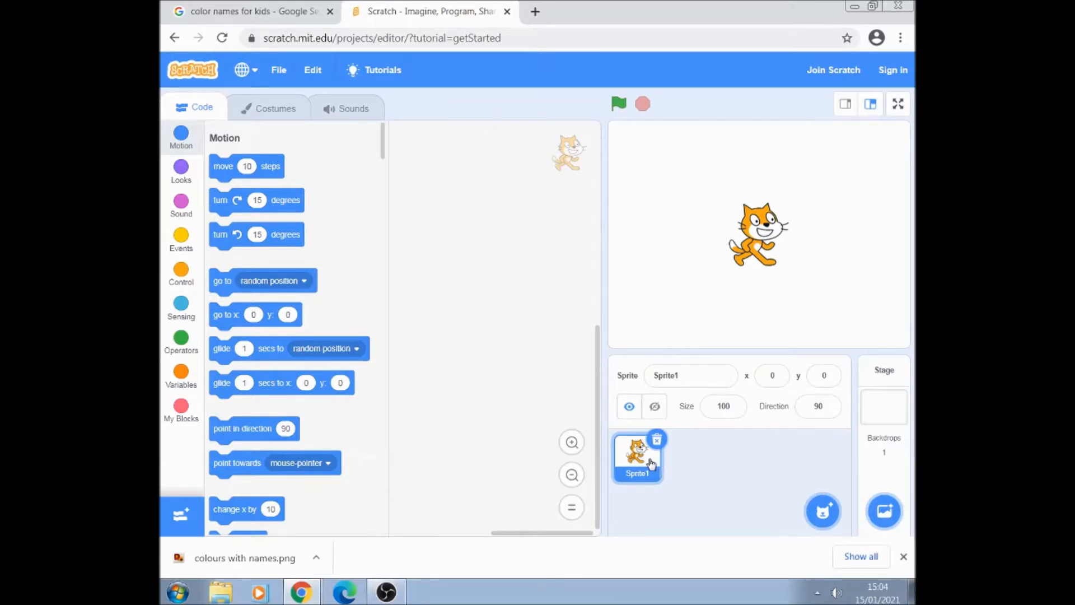
mouse_move(652, 466)
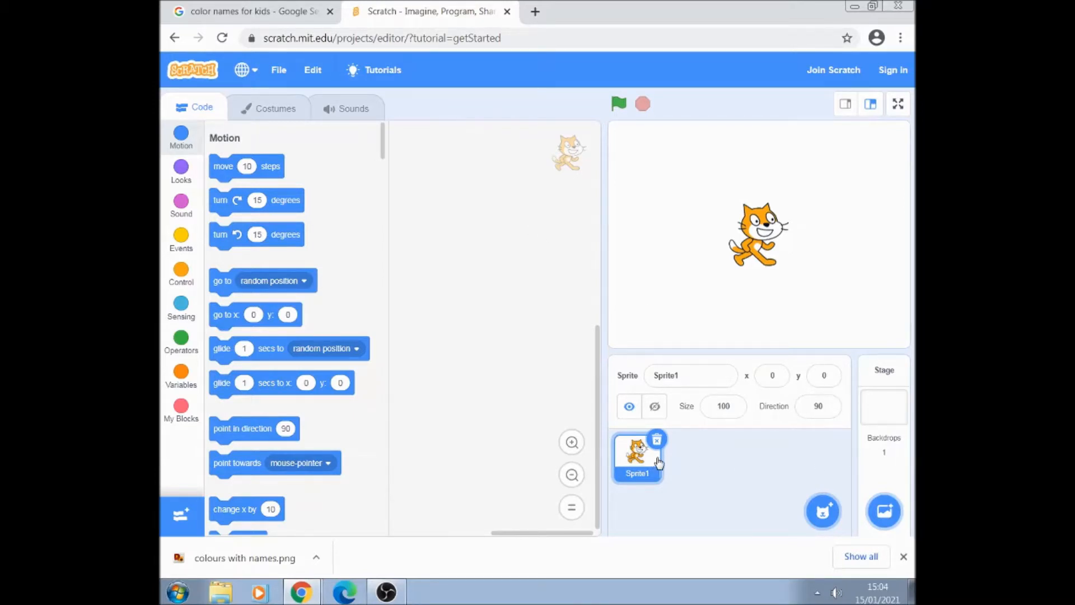
mouse_move(784, 479)
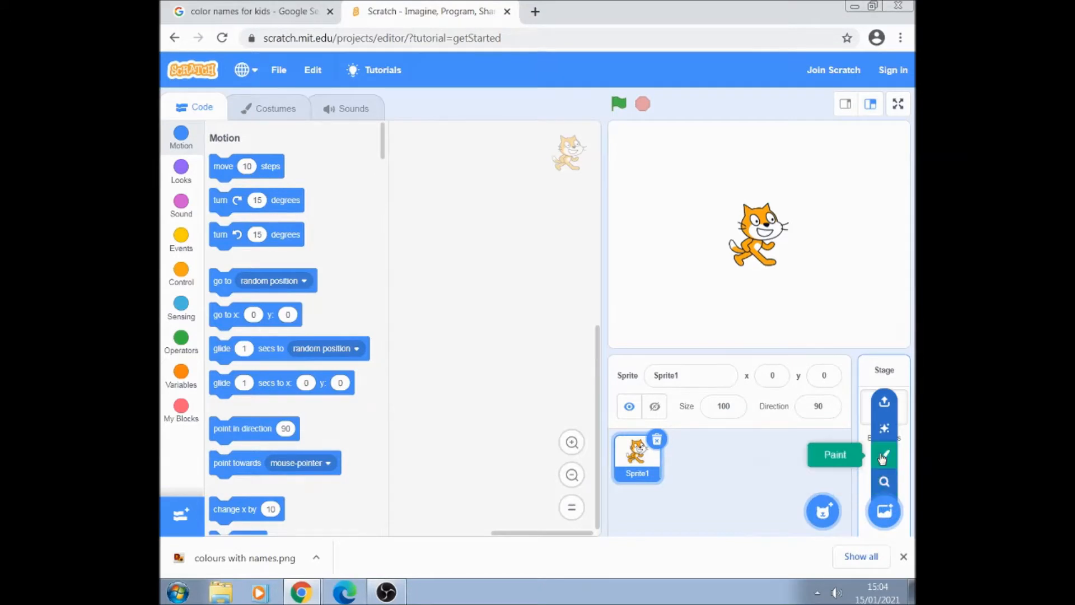
mouse_move(885, 402)
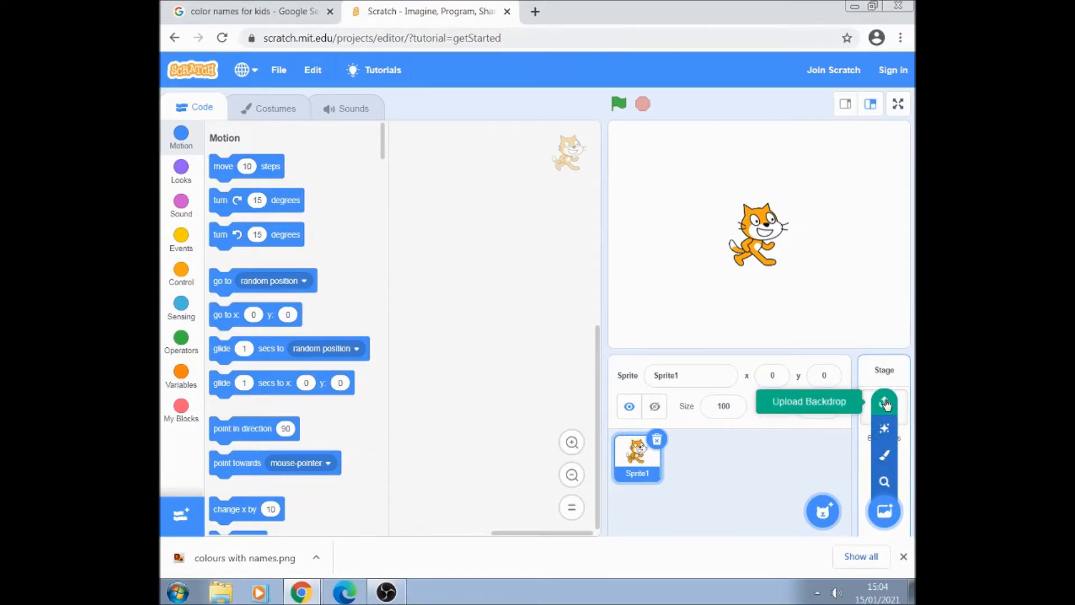
click(884, 403)
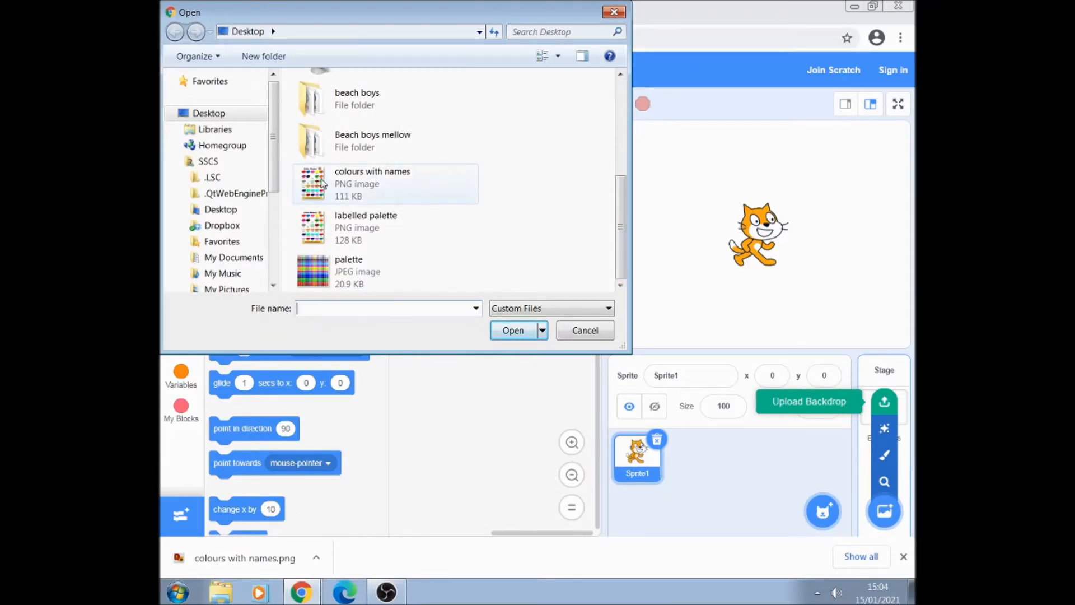
click(372, 183)
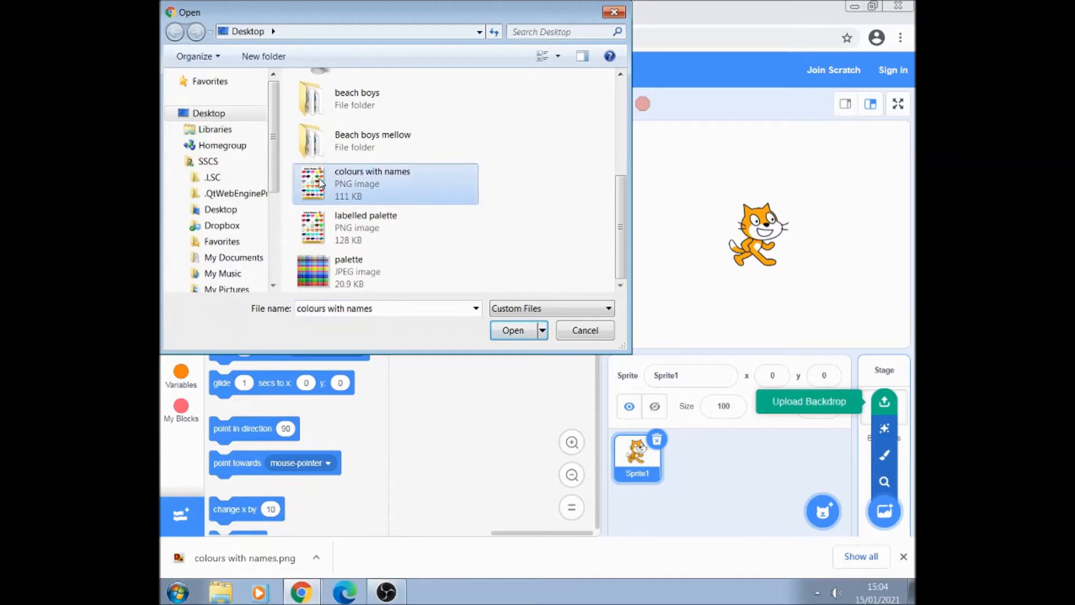
mouse_move(368, 197)
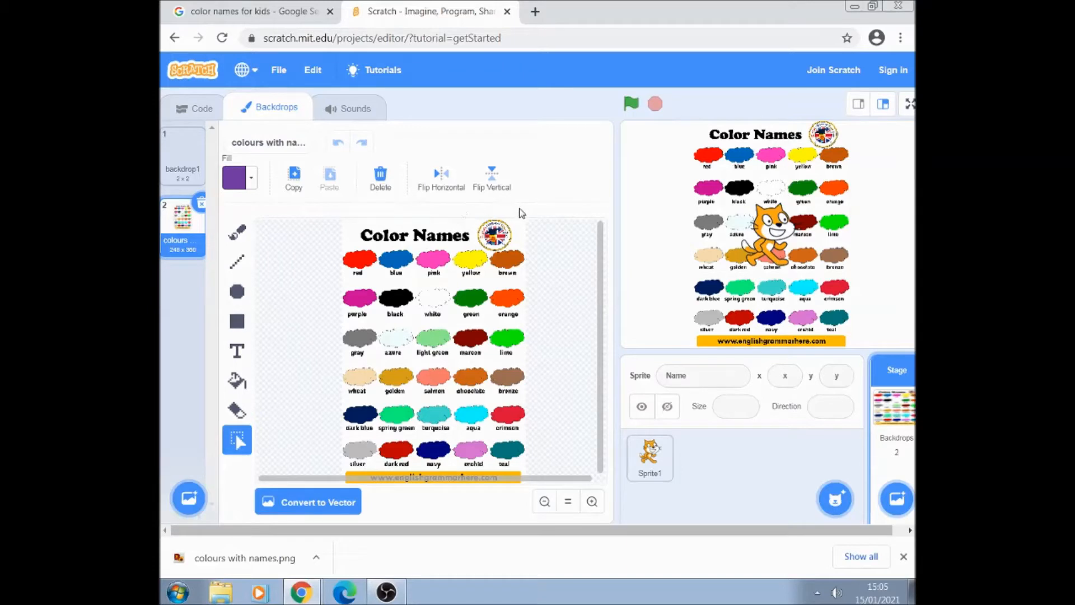
mouse_move(782, 271)
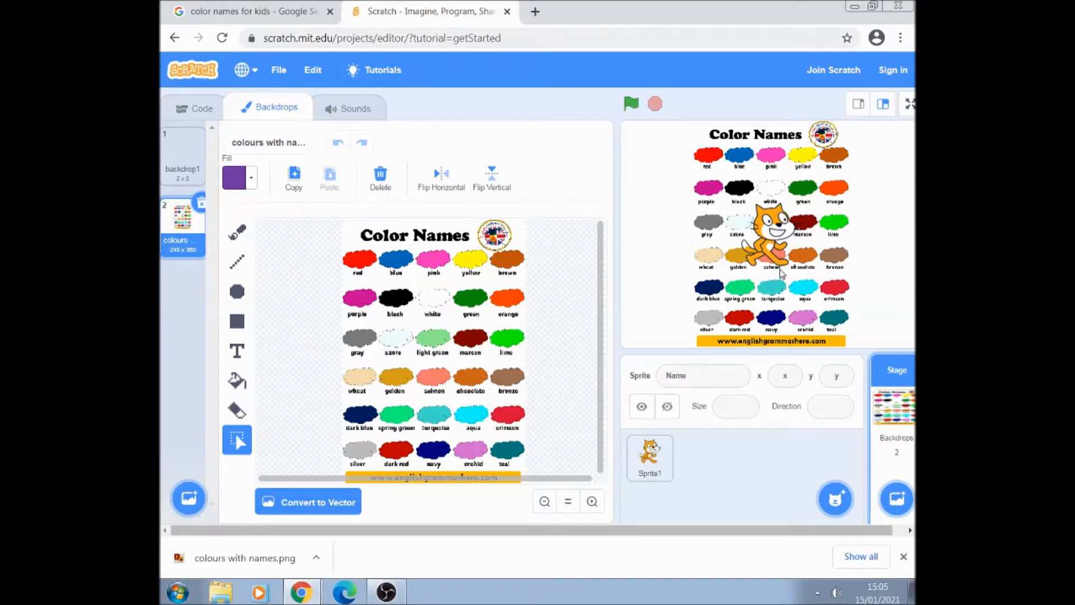
mouse_move(896, 499)
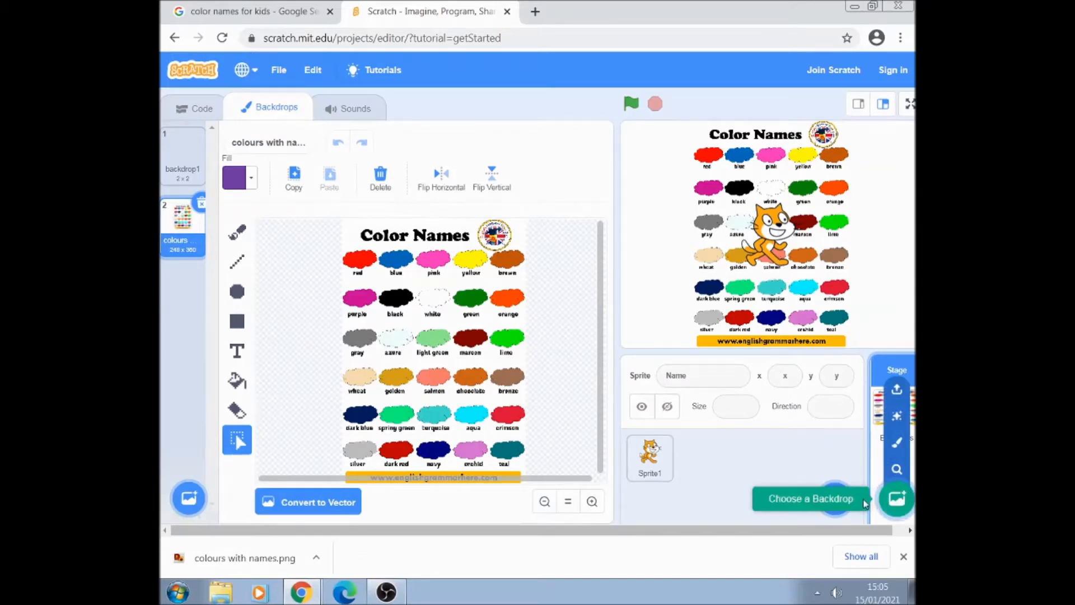
Step: Upload the 'colours with names' image as a new sprite covering the stage
click(835, 500)
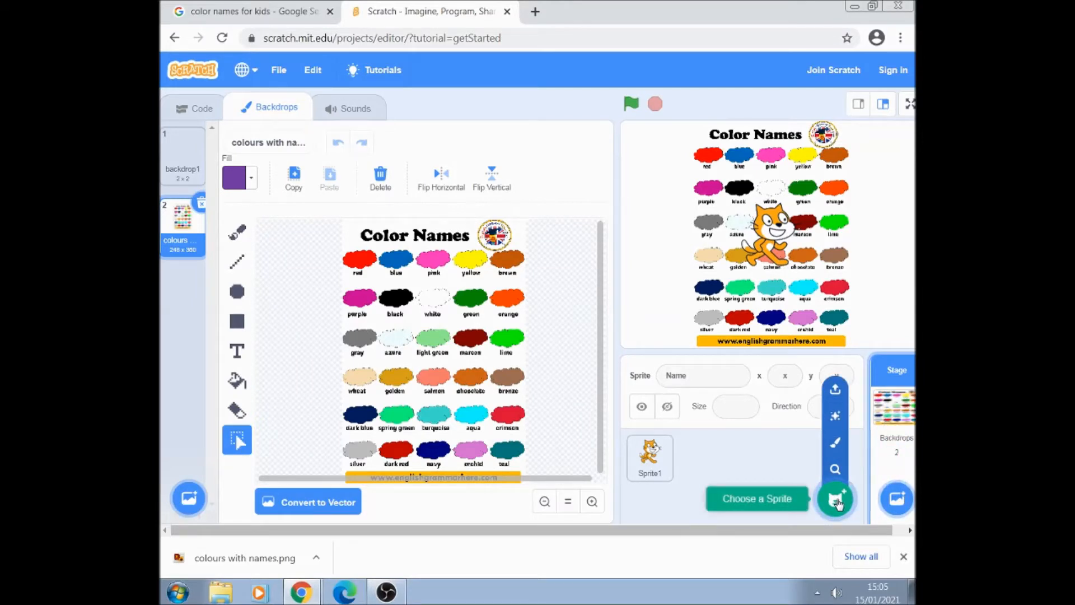
mouse_move(835, 390)
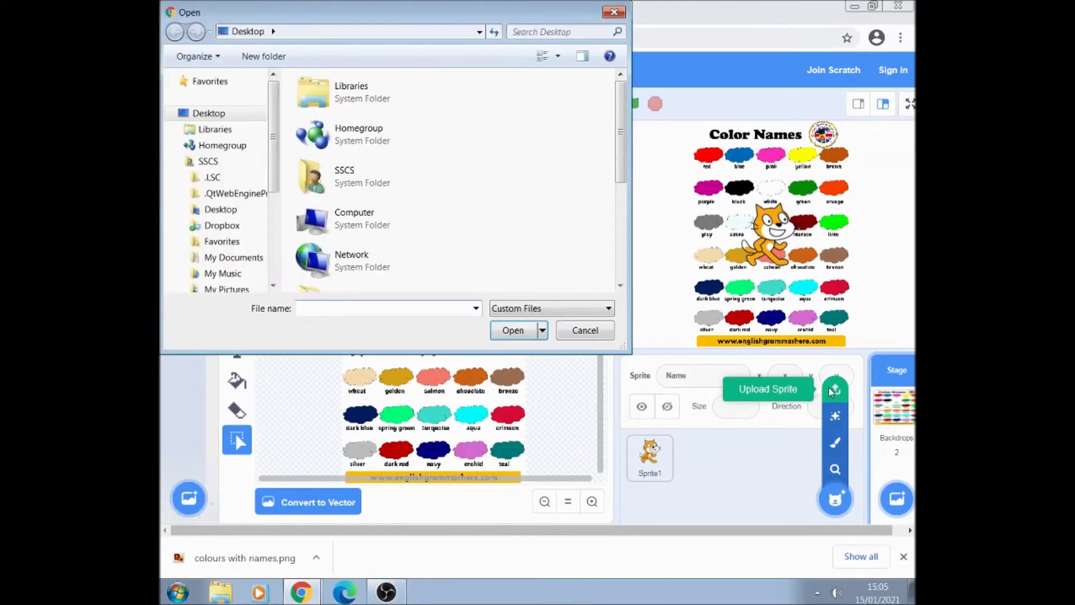
scroll(down, 3)
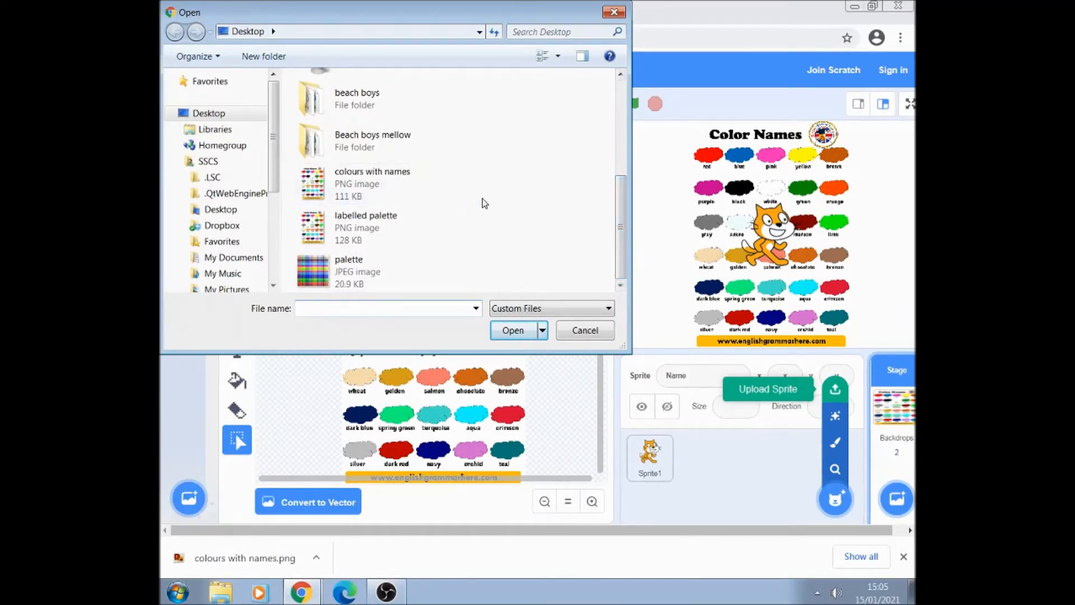
click(512, 330)
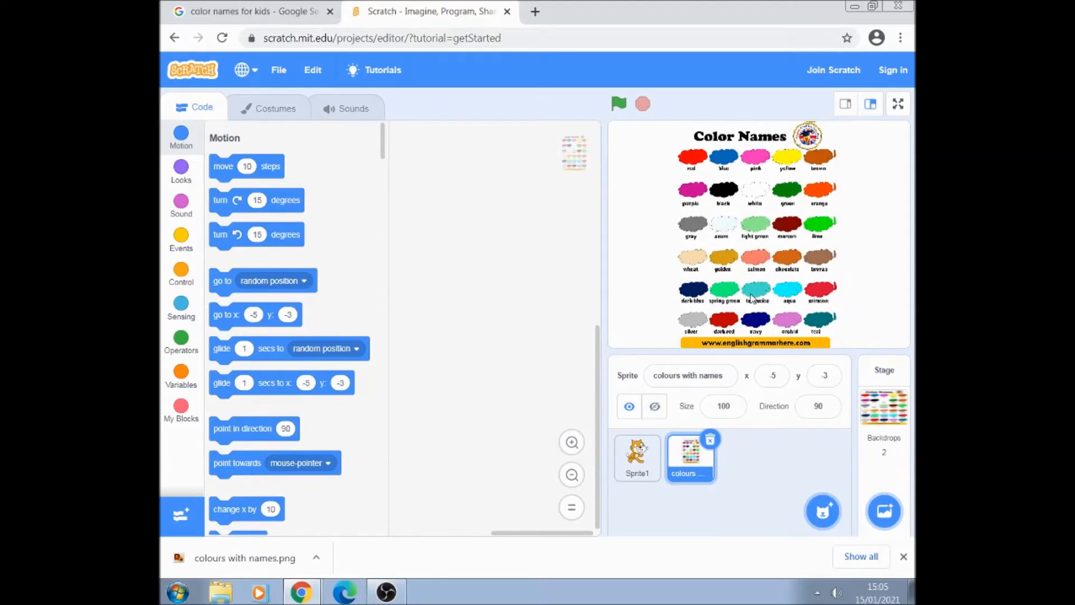
mouse_move(748, 349)
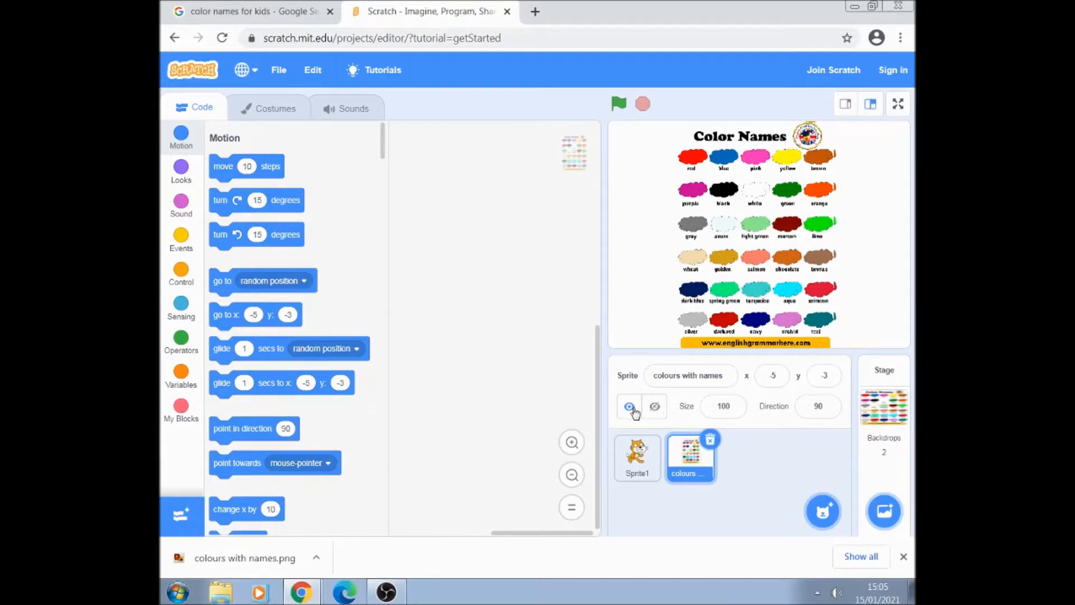
Step: Show, then hide the 'colours with names' sprite so the cat is visible again
click(655, 406)
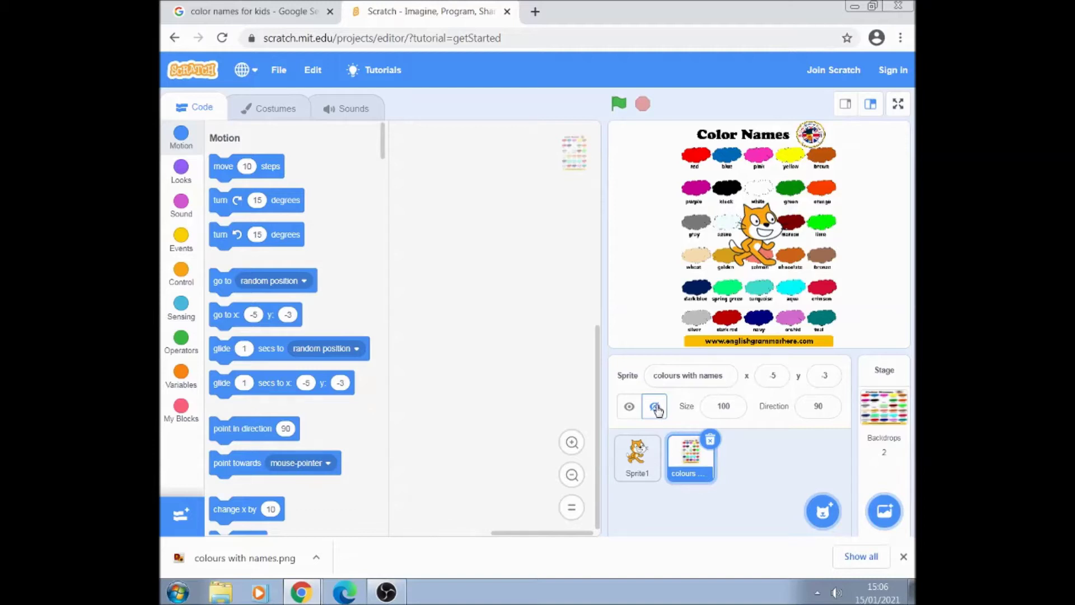
click(654, 406)
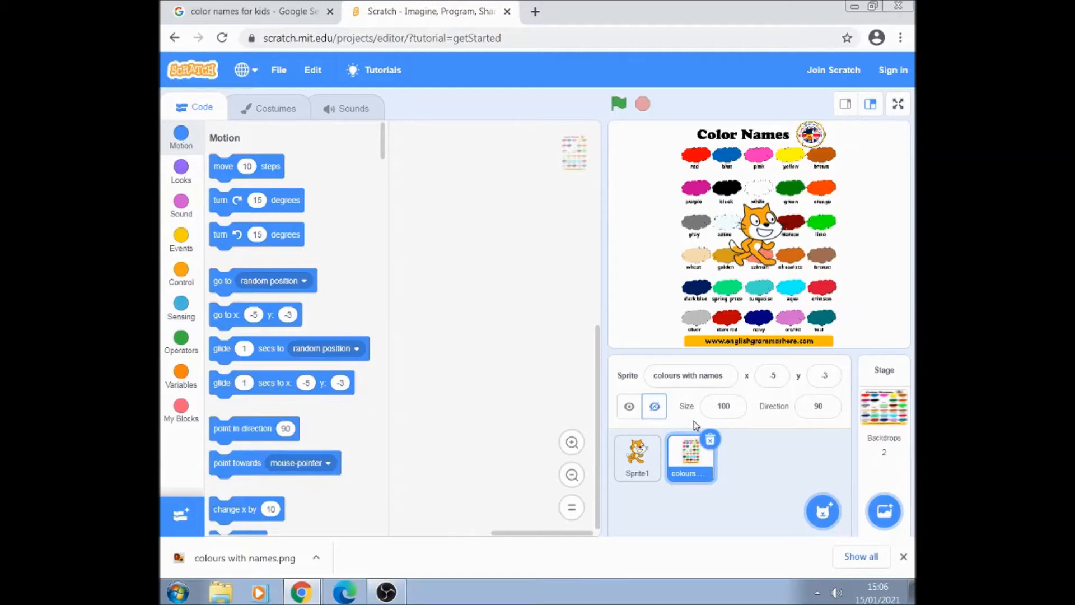
mouse_move(691, 417)
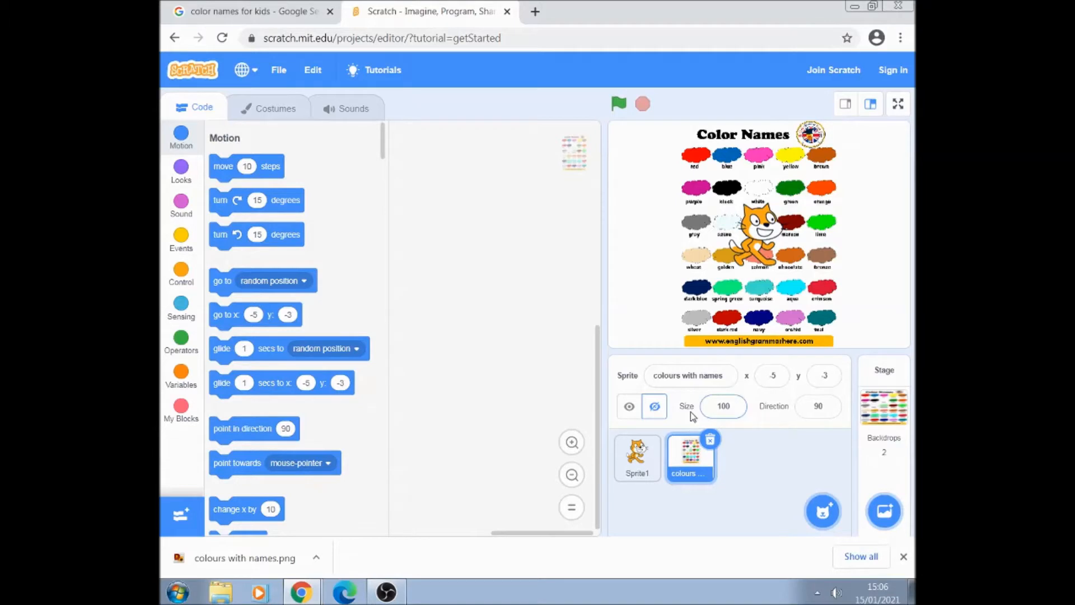
mouse_move(884, 511)
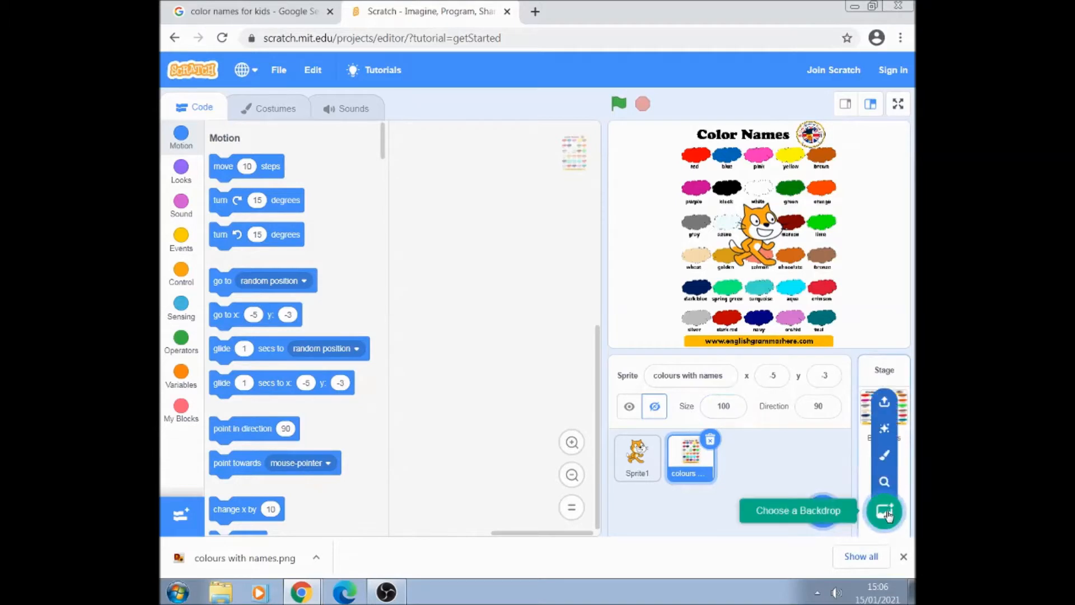
mouse_move(886, 456)
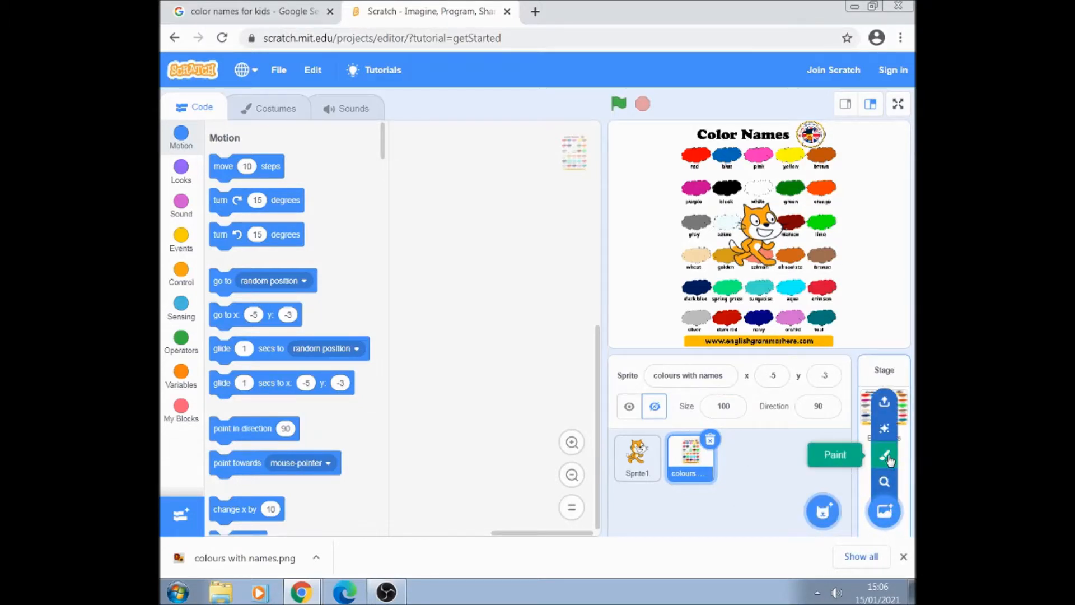
mouse_move(885, 458)
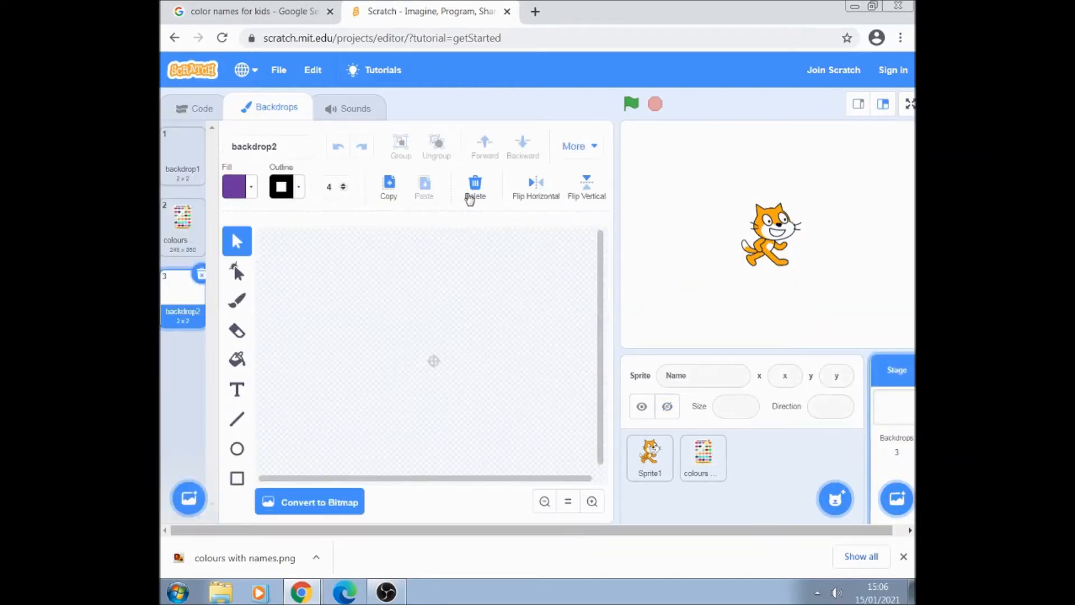
Step: Glance at the stage's Code tab, then return to painting blank backdrop2
click(200, 108)
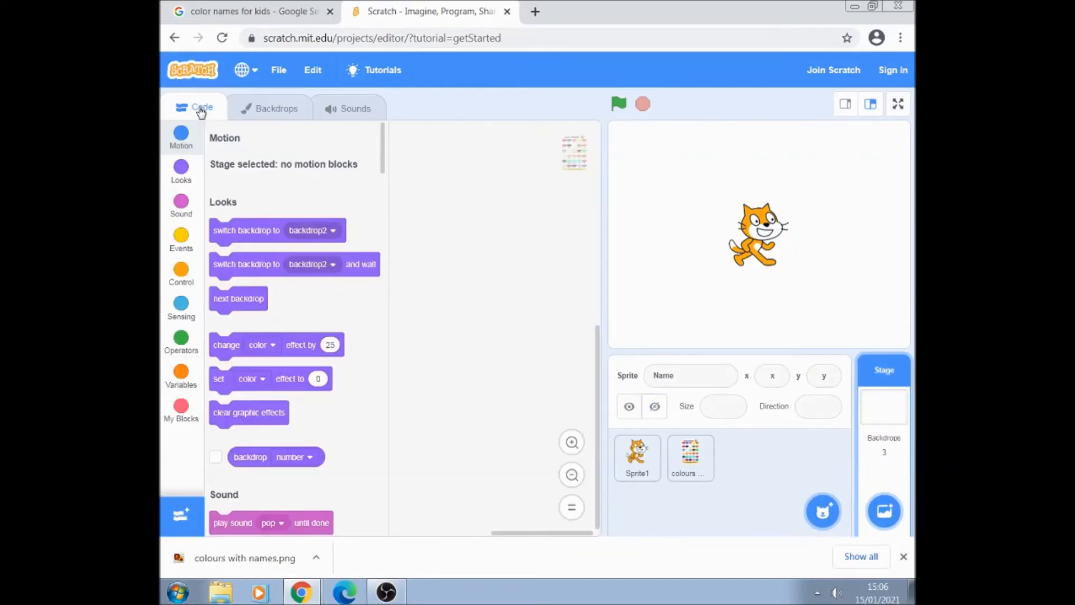
click(276, 108)
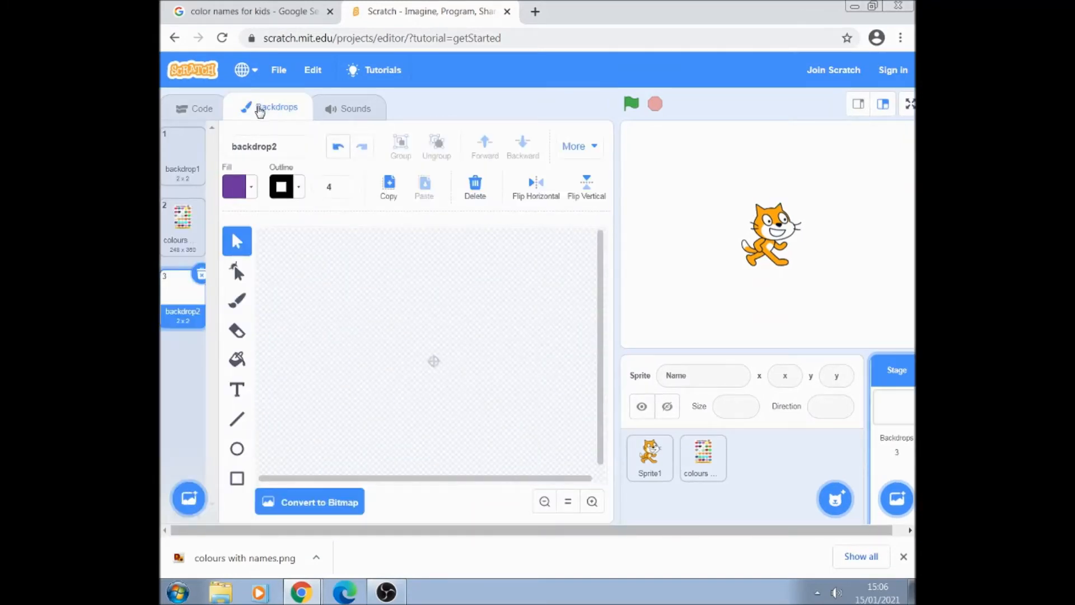
mouse_move(260, 94)
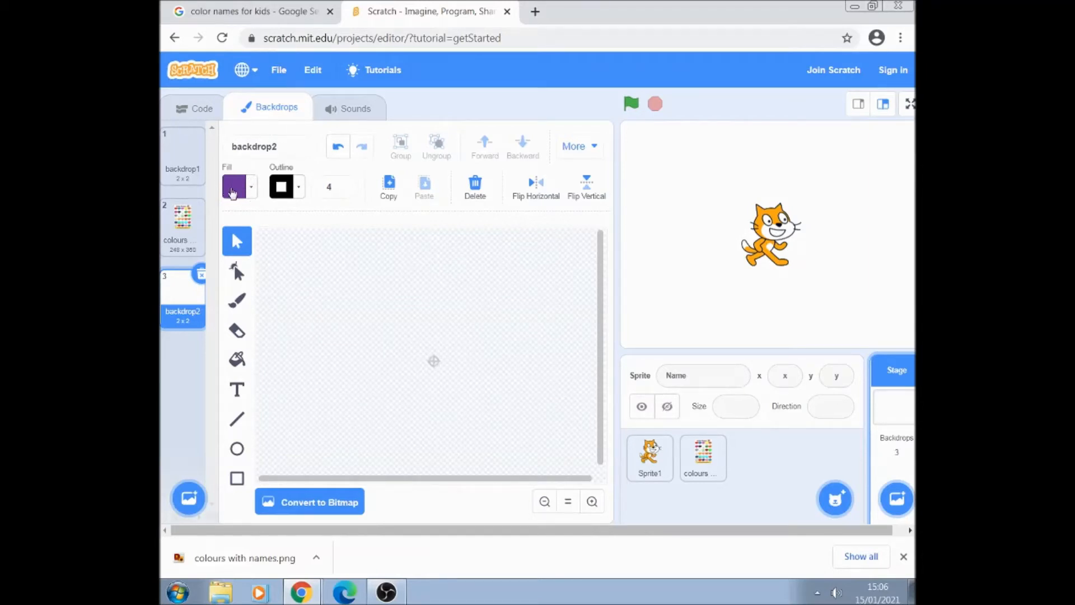
Step: Set the fill to the chart's dark green using the eyedropper, then reopen backdrop2
click(236, 188)
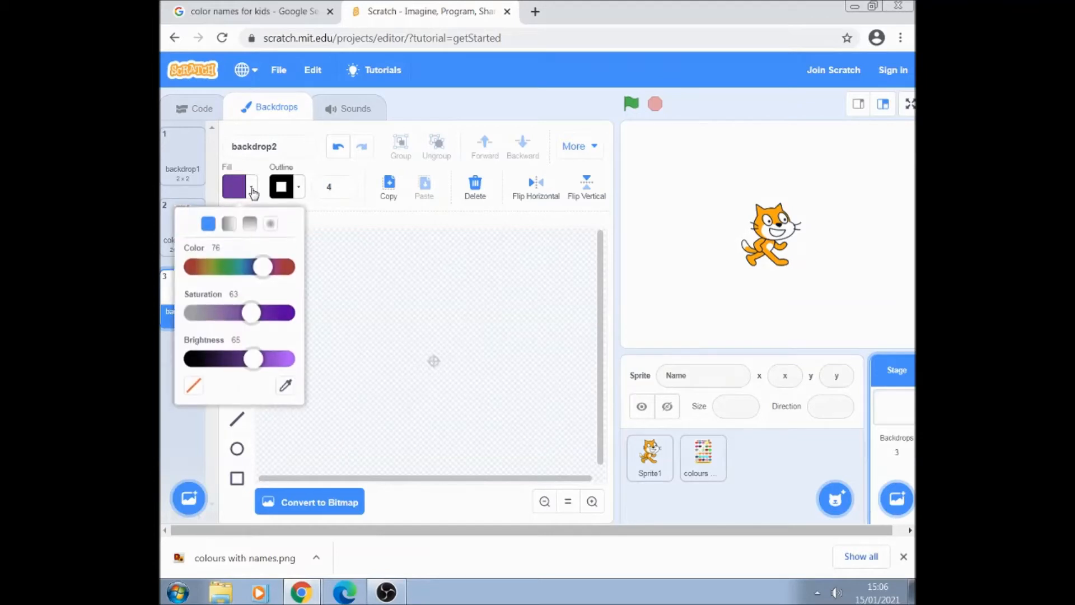
drag(263, 266, 222, 266)
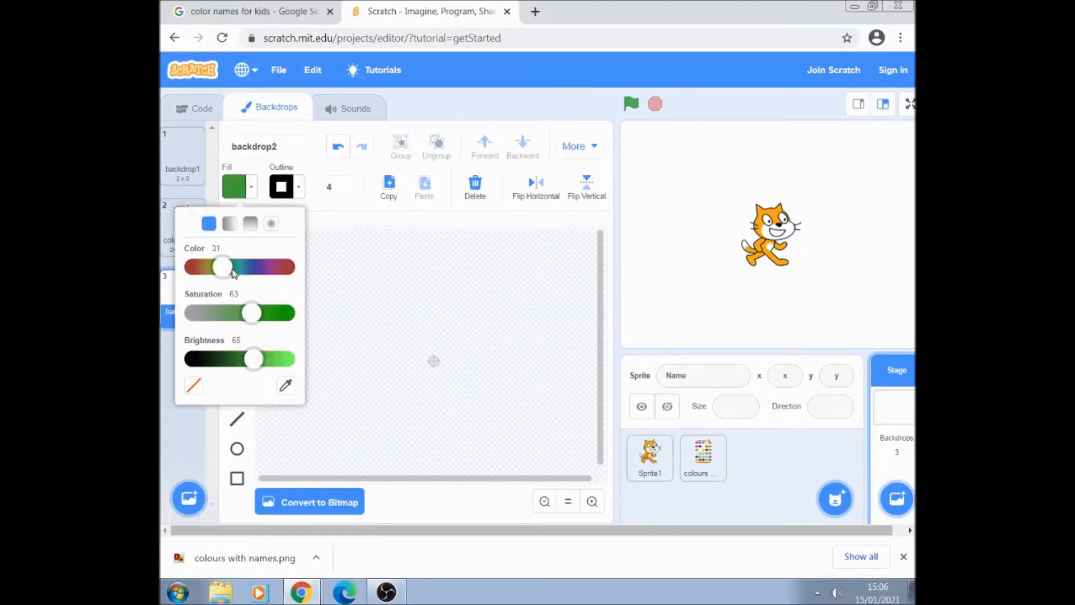
drag(222, 266, 253, 266)
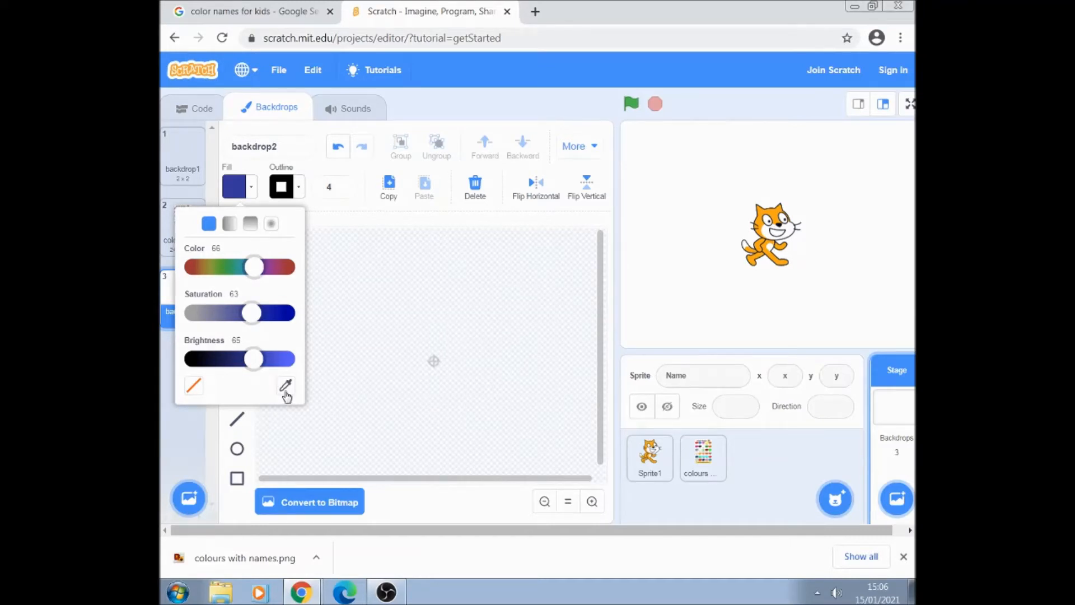
mouse_move(286, 387)
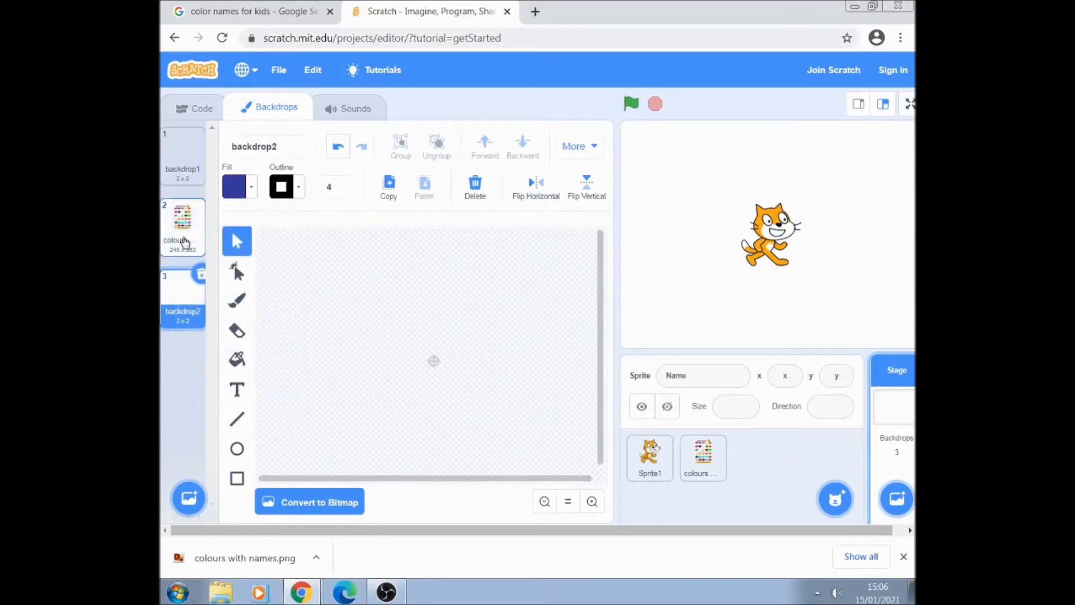
click(182, 225)
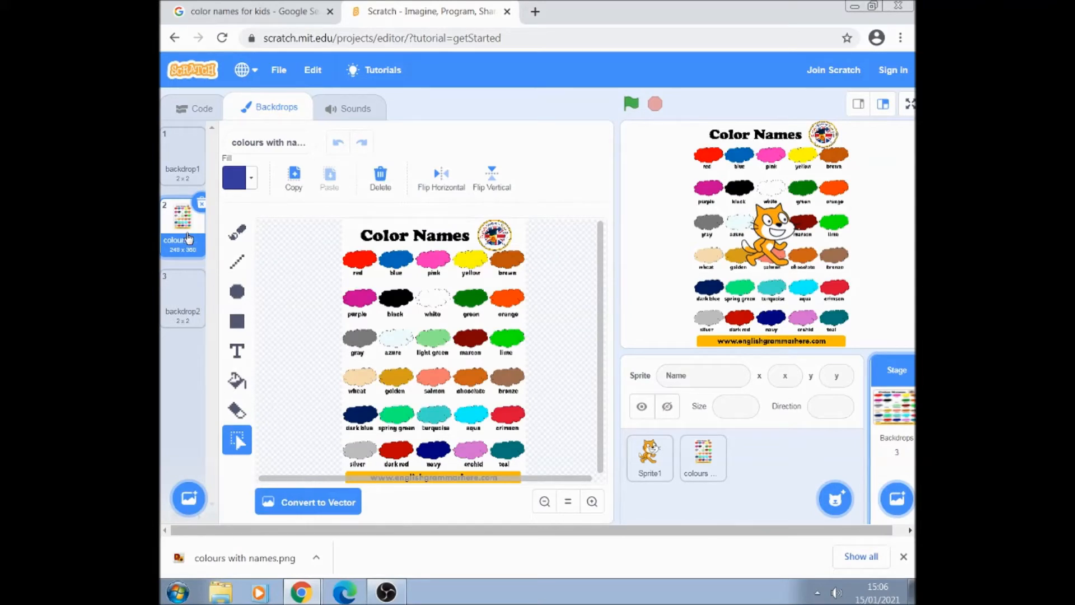
mouse_move(320, 292)
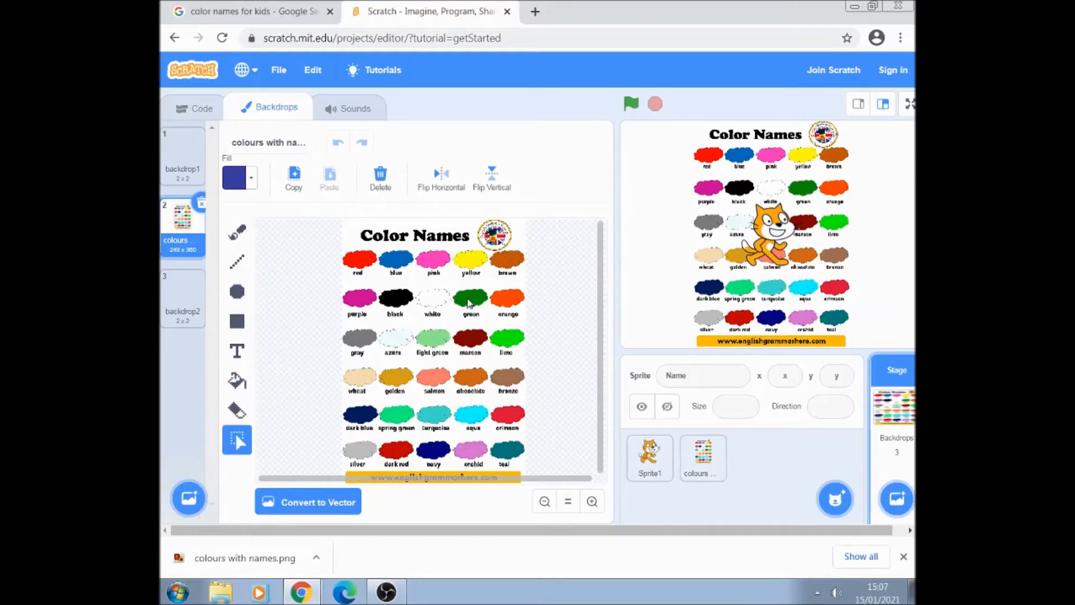
mouse_move(488, 324)
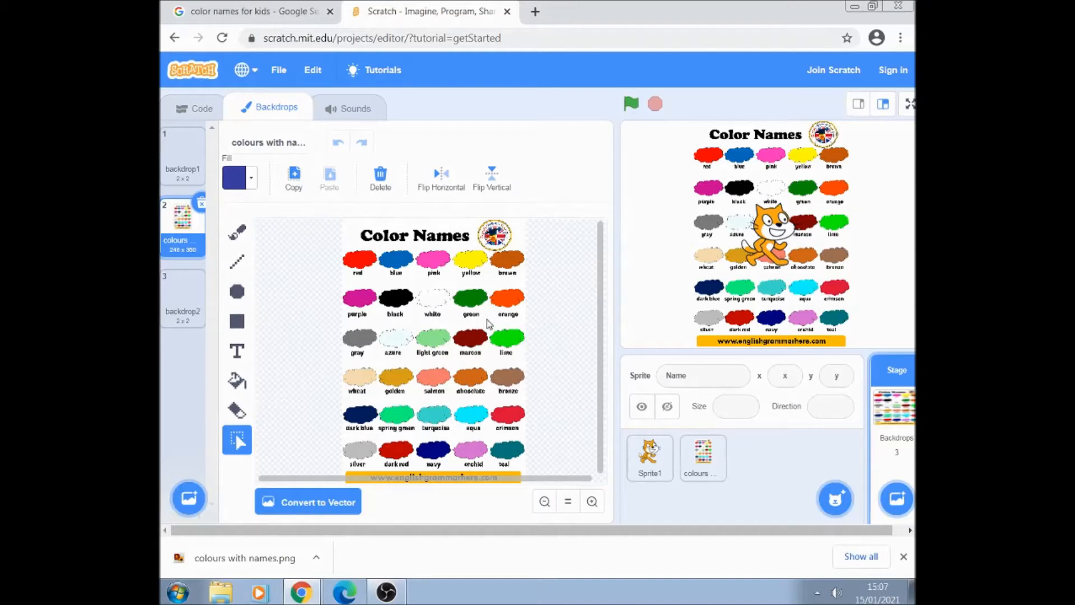
mouse_move(472, 303)
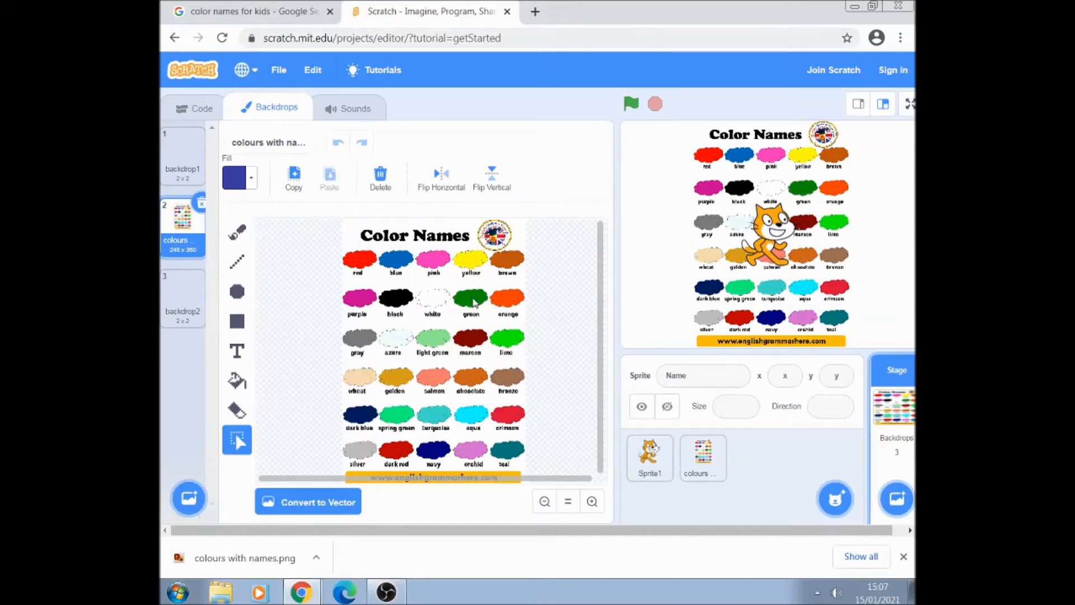
mouse_move(256, 193)
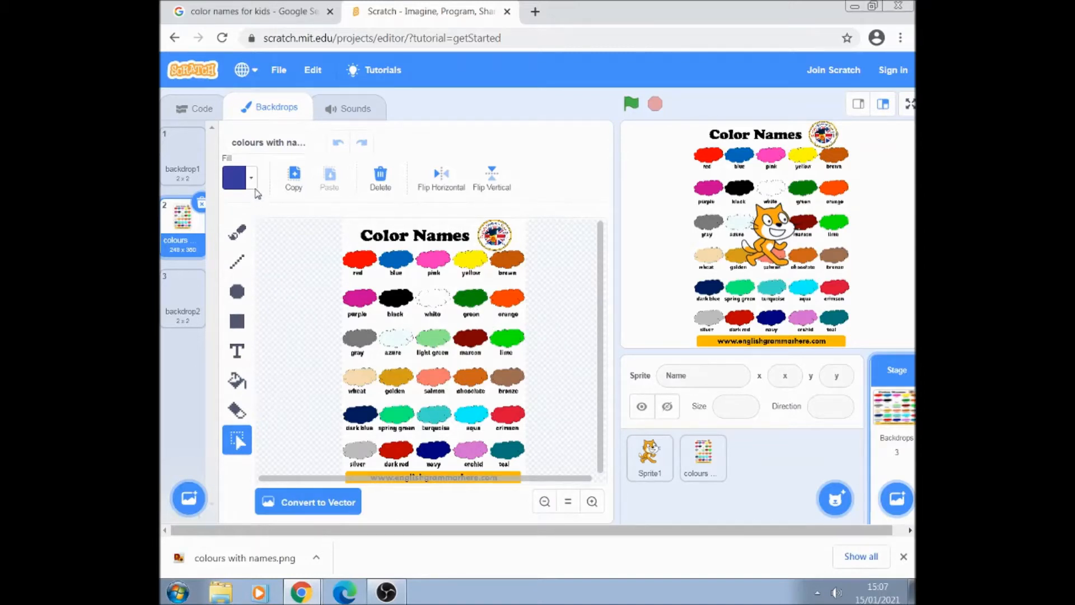
click(233, 178)
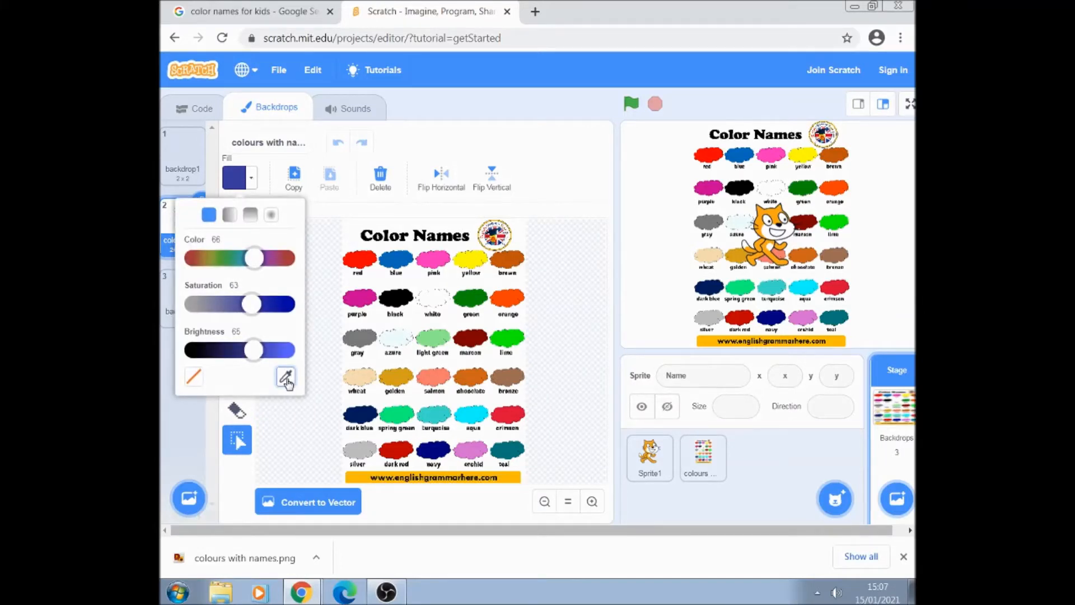
click(285, 377)
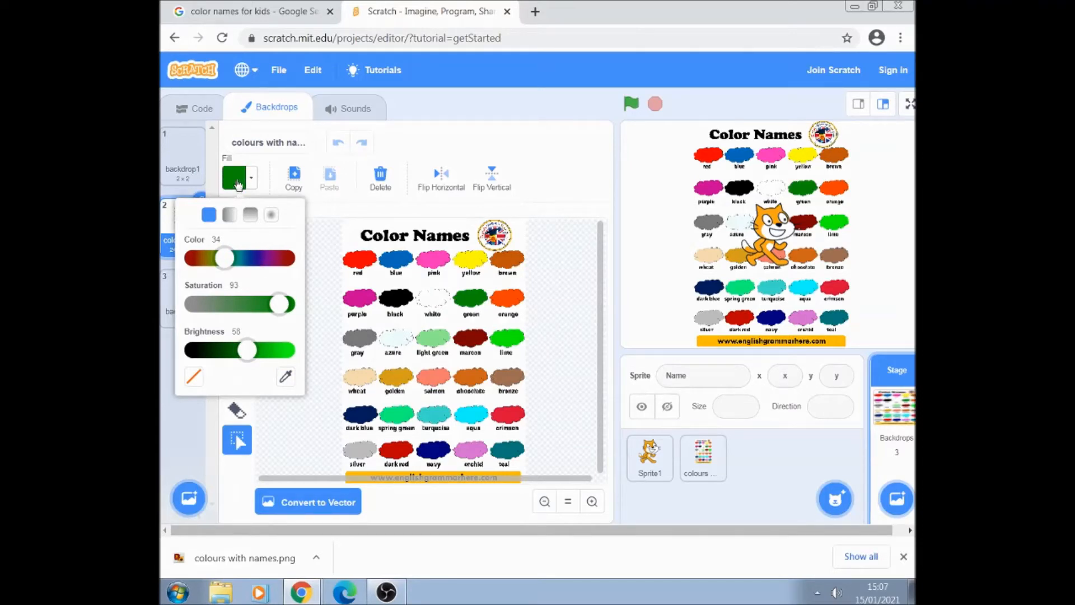
mouse_move(187, 420)
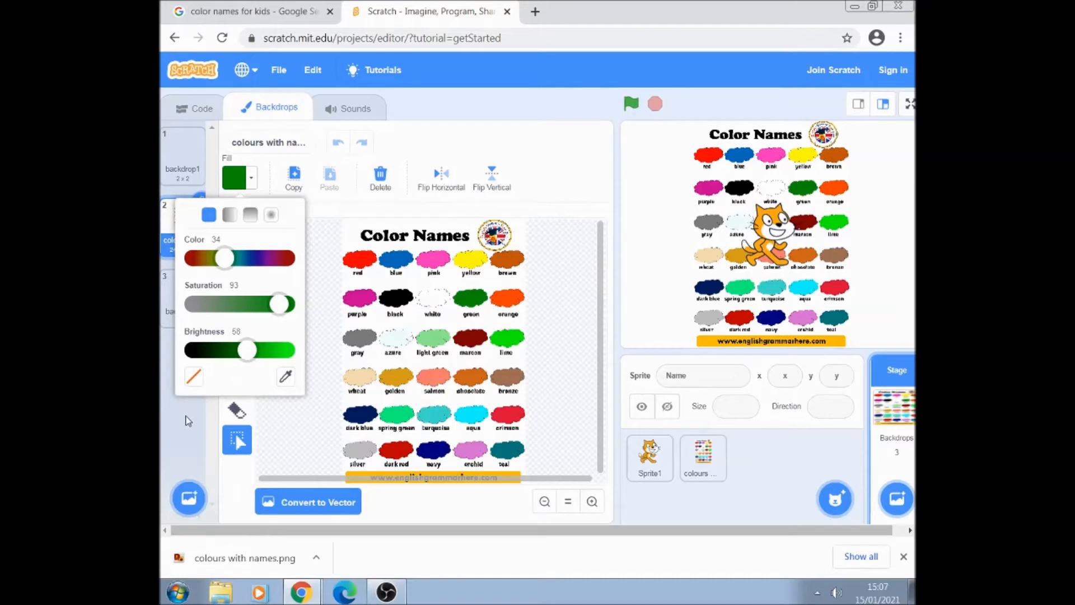
click(182, 308)
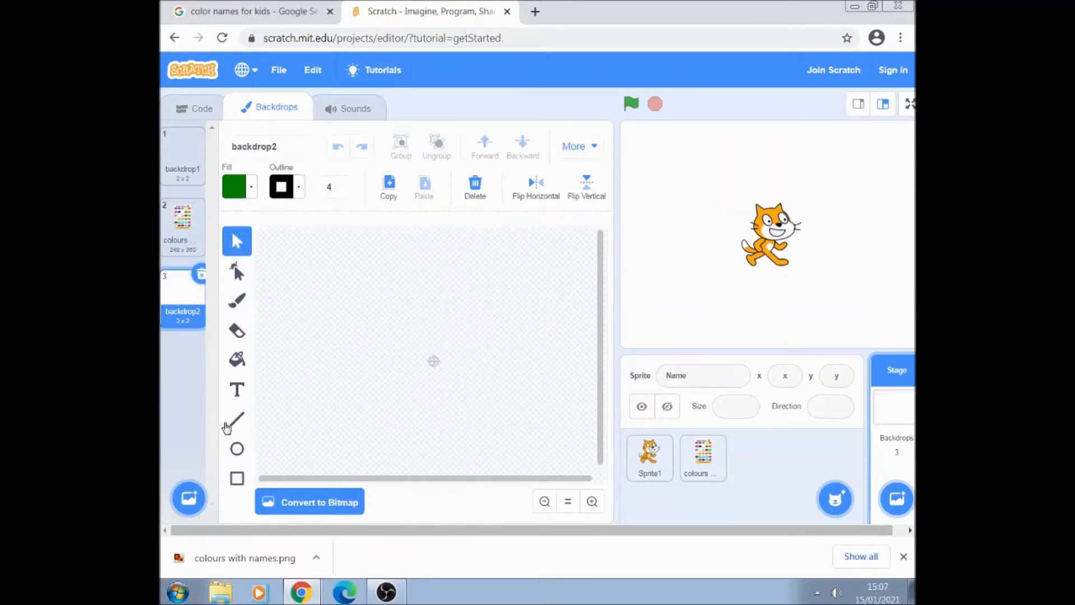
Step: Draw a large green rectangle with no outline across the backdrop2 canvas
click(236, 479)
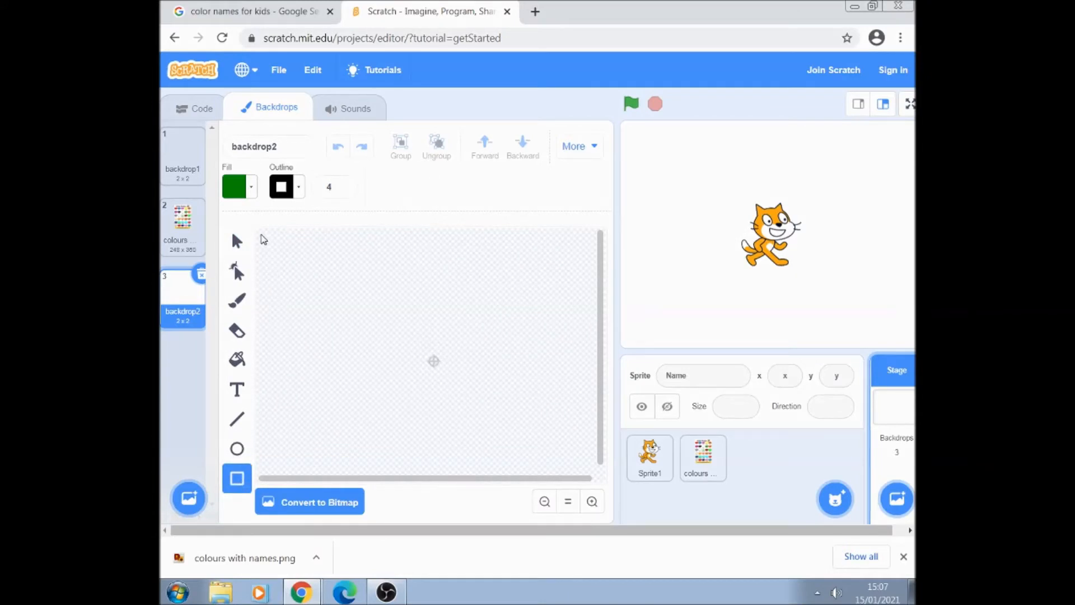
drag(259, 233, 315, 285)
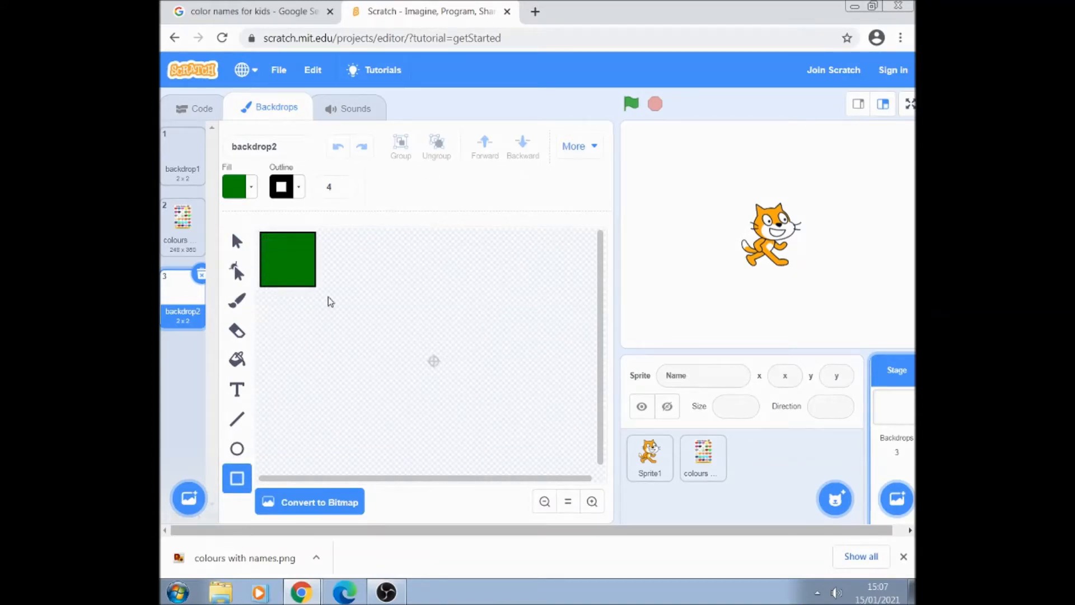
drag(315, 286, 545, 456)
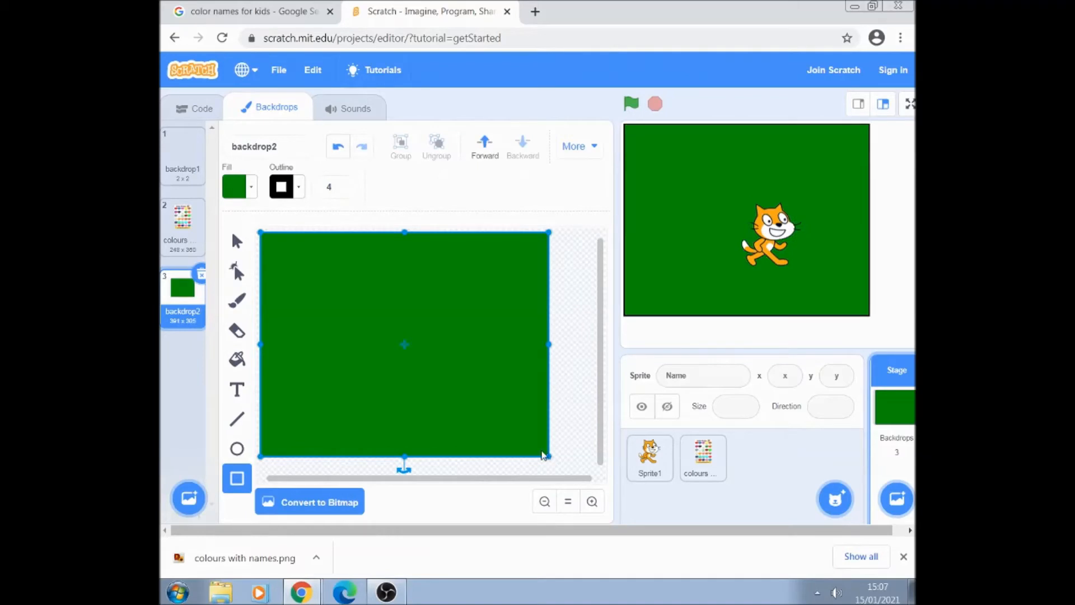
mouse_move(419, 383)
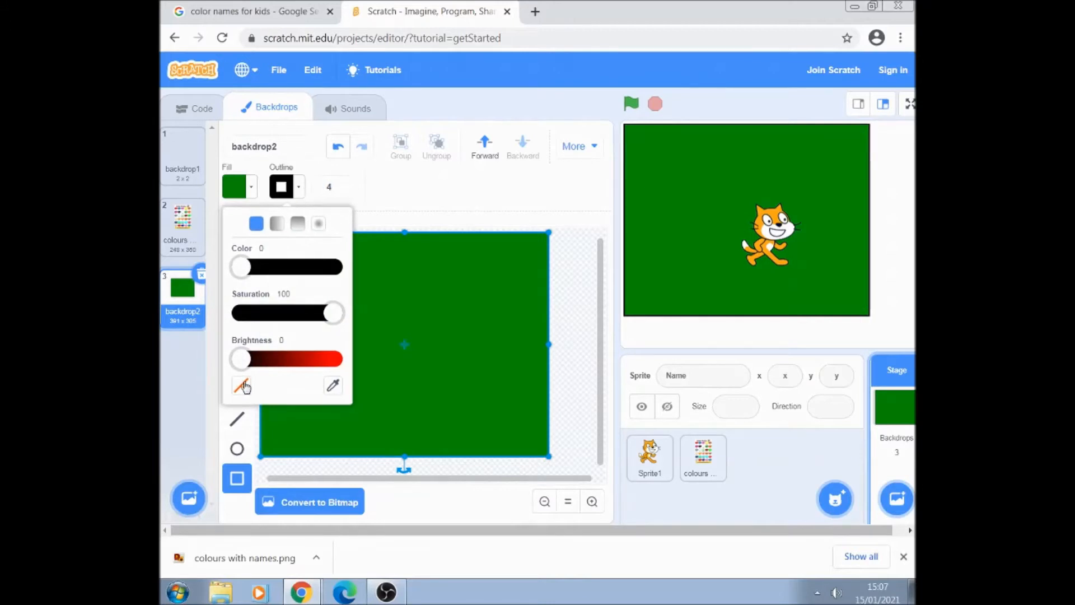
click(241, 385)
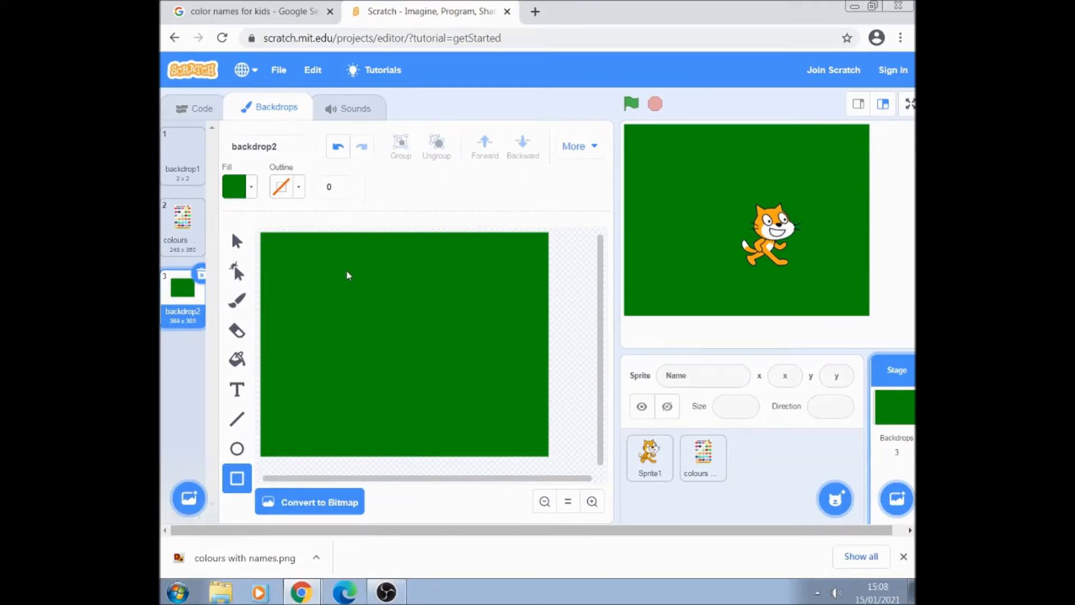
mouse_move(252, 367)
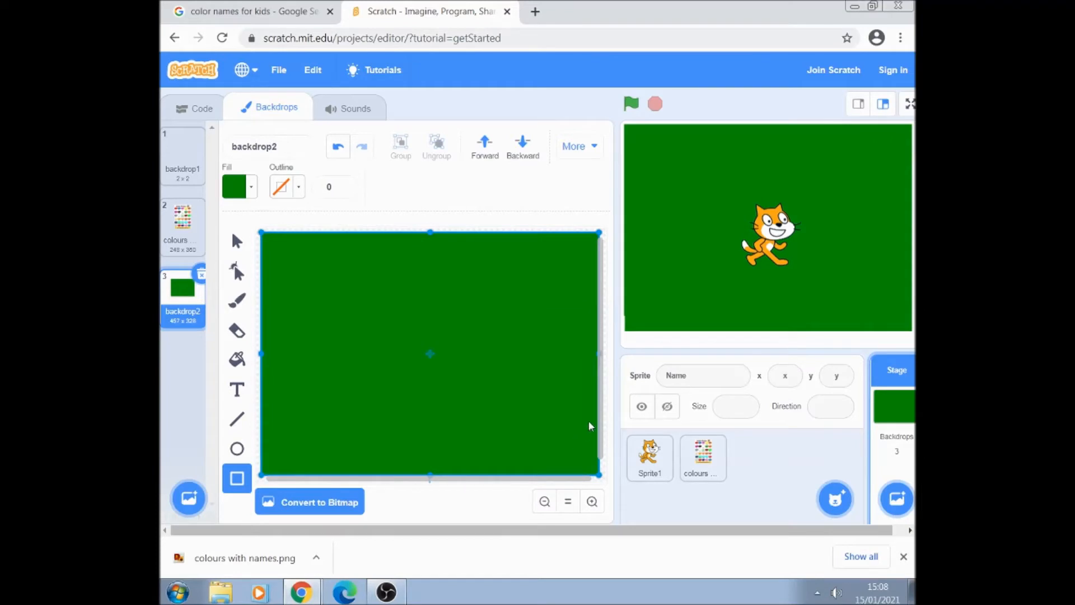
mouse_move(520, 381)
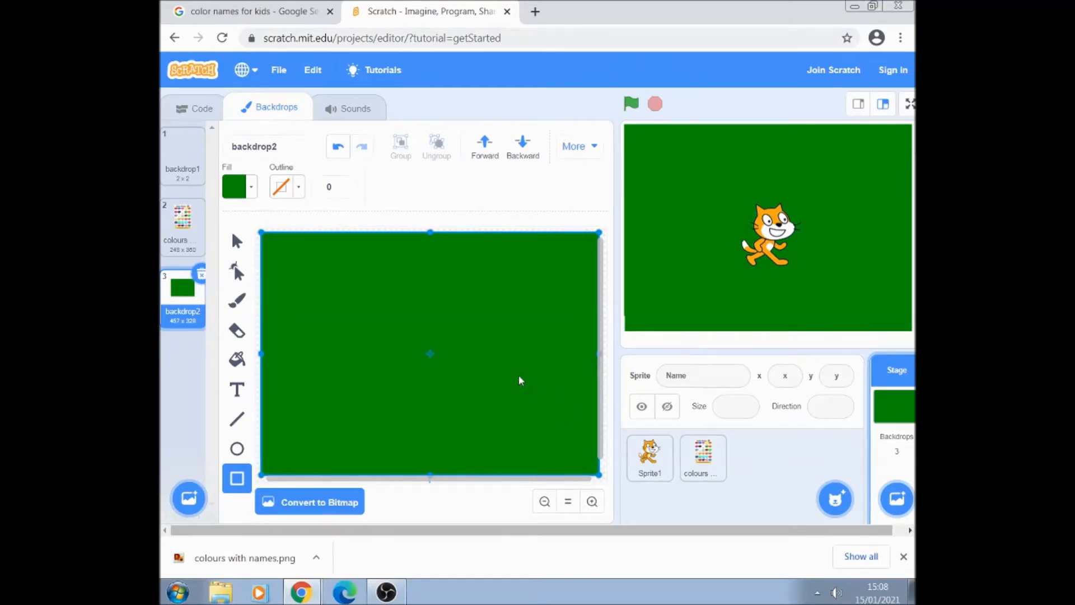
mouse_move(374, 327)
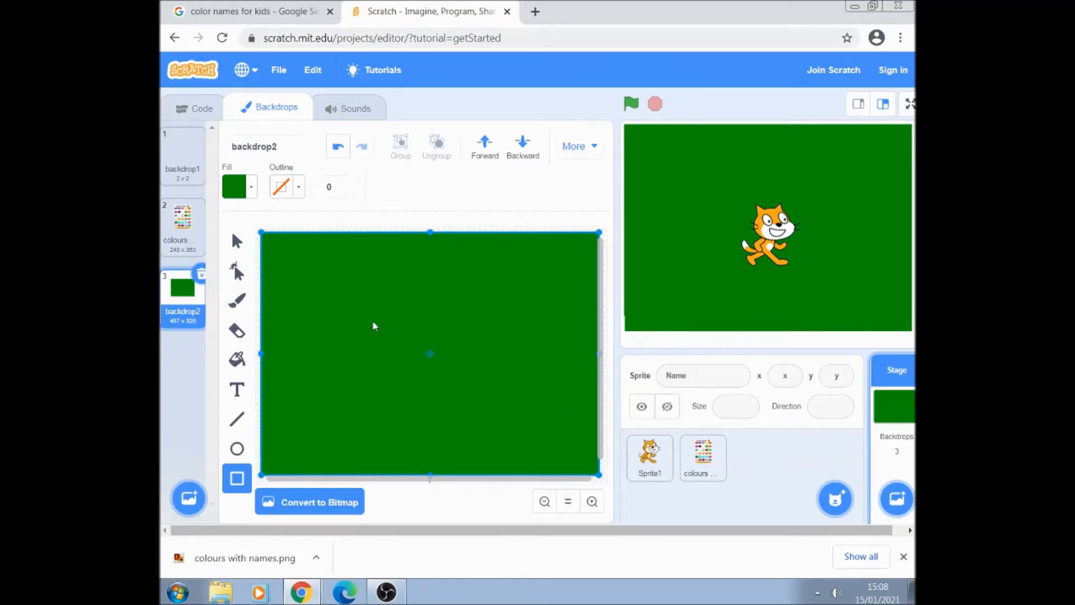
mouse_move(186, 232)
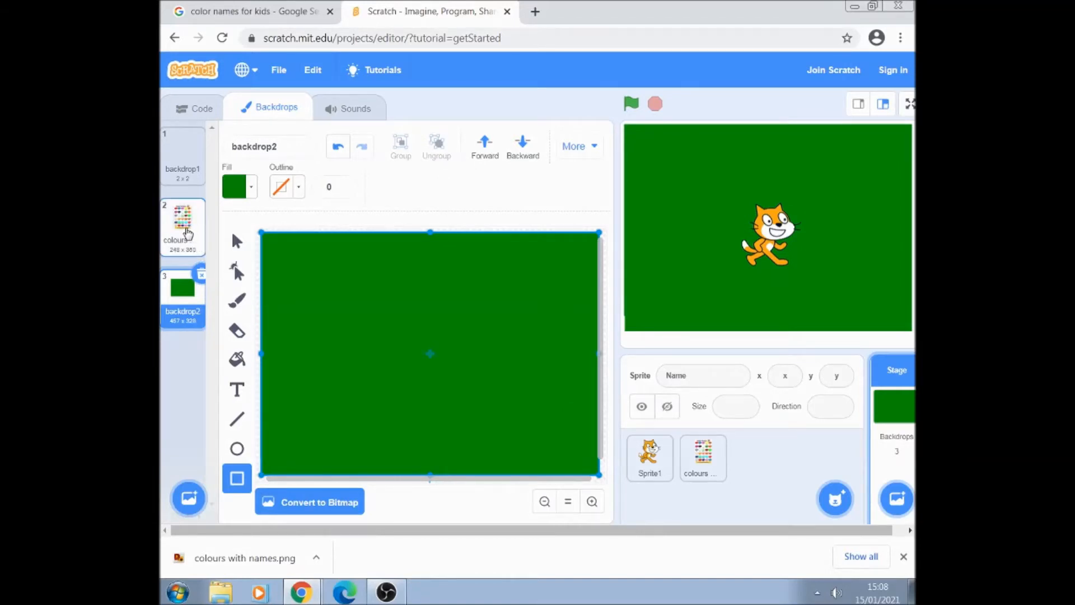
Step: Delete the original blank first backdrop
click(182, 224)
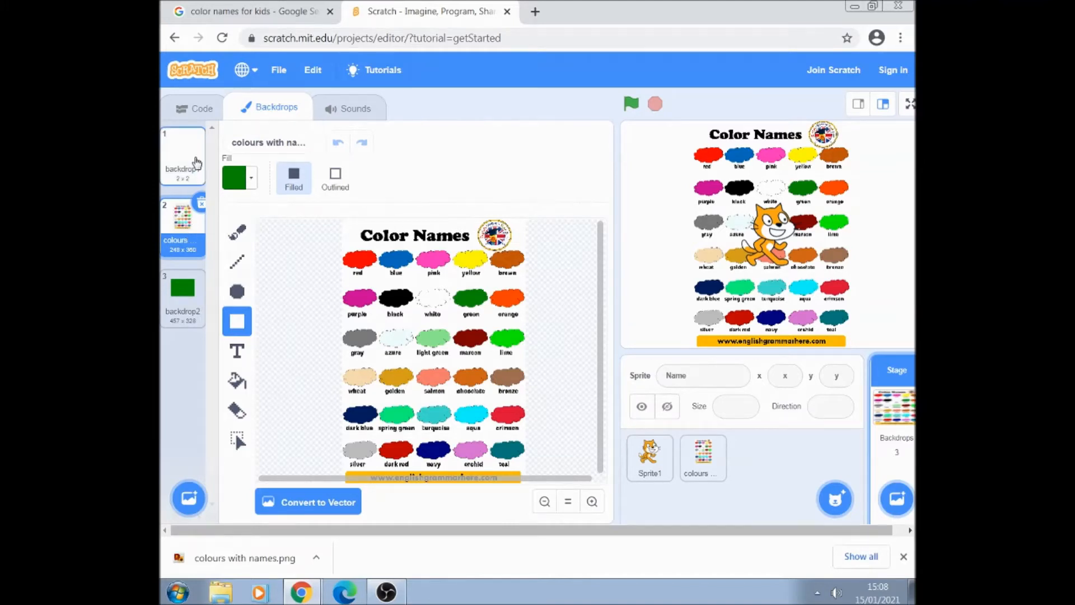
right_click(183, 221)
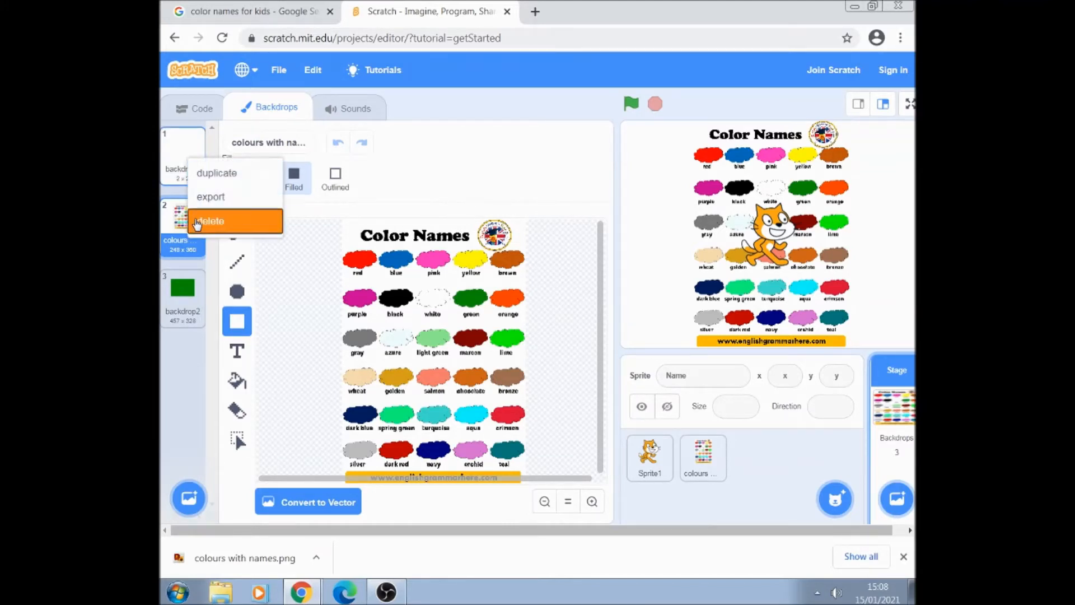
click(210, 221)
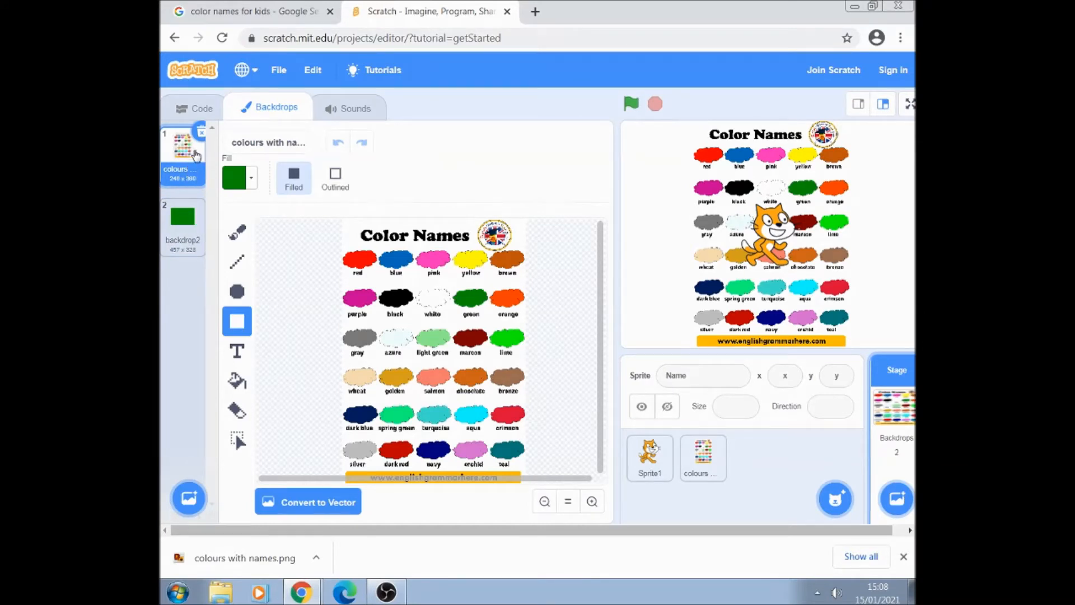
Step: Sample the chart's brown swatch as the fill colour and reopen backdrop2
click(238, 178)
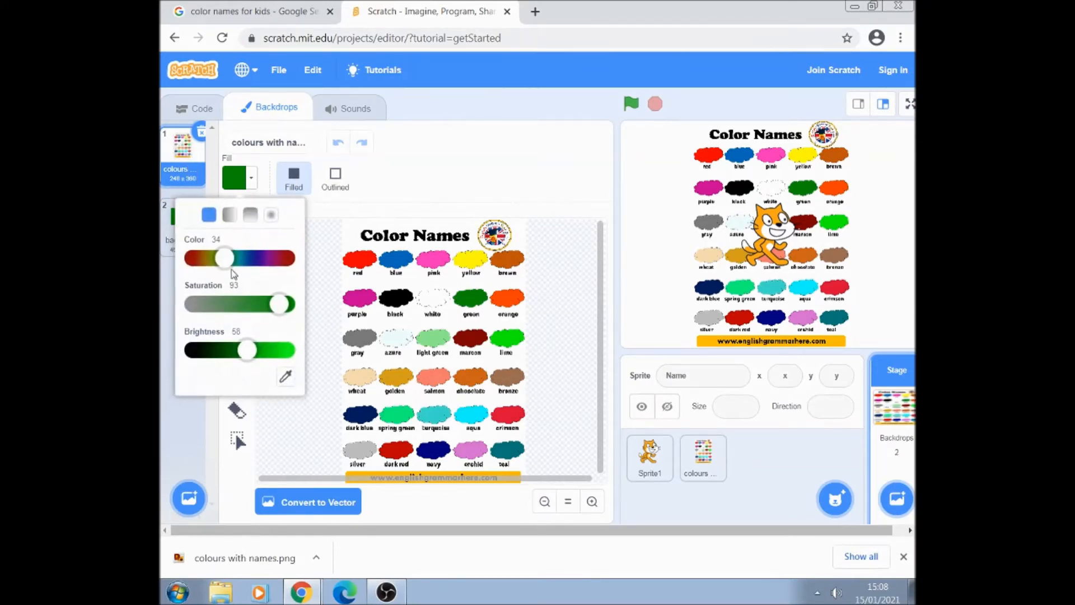
click(286, 377)
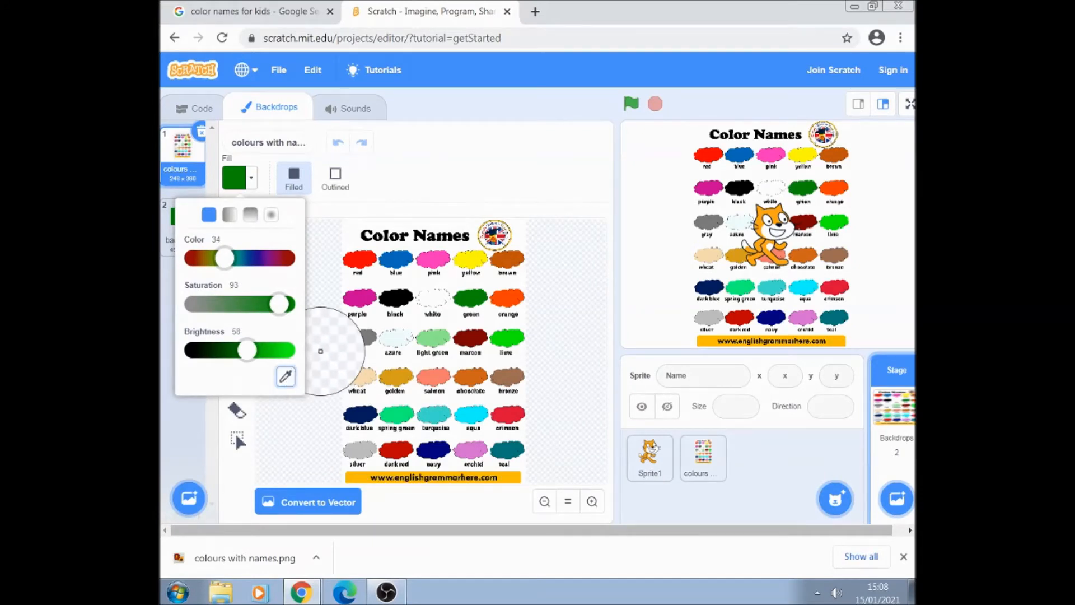
mouse_move(323, 396)
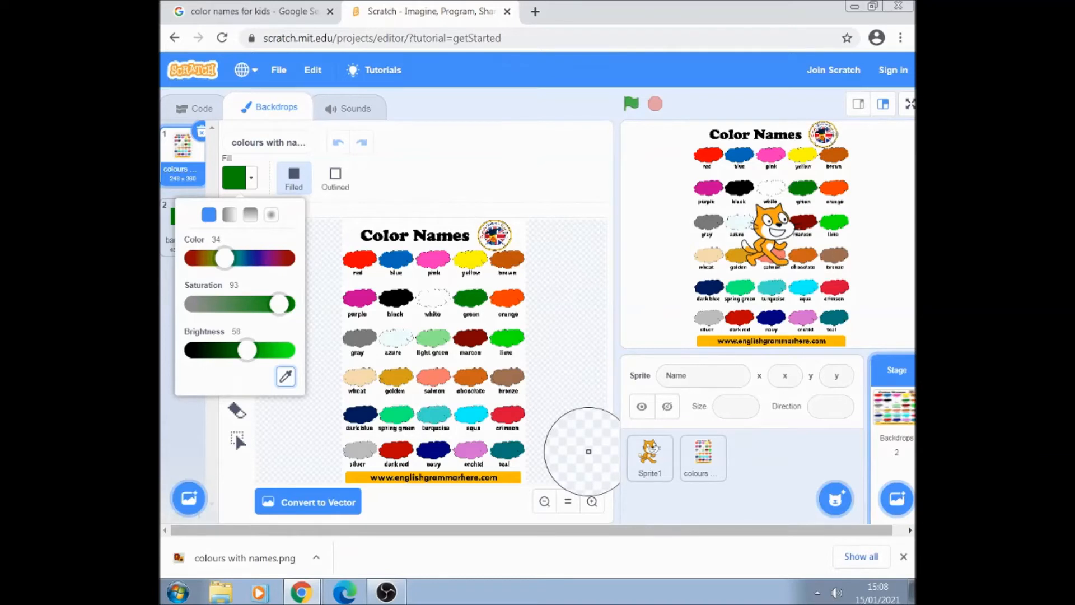
mouse_move(579, 448)
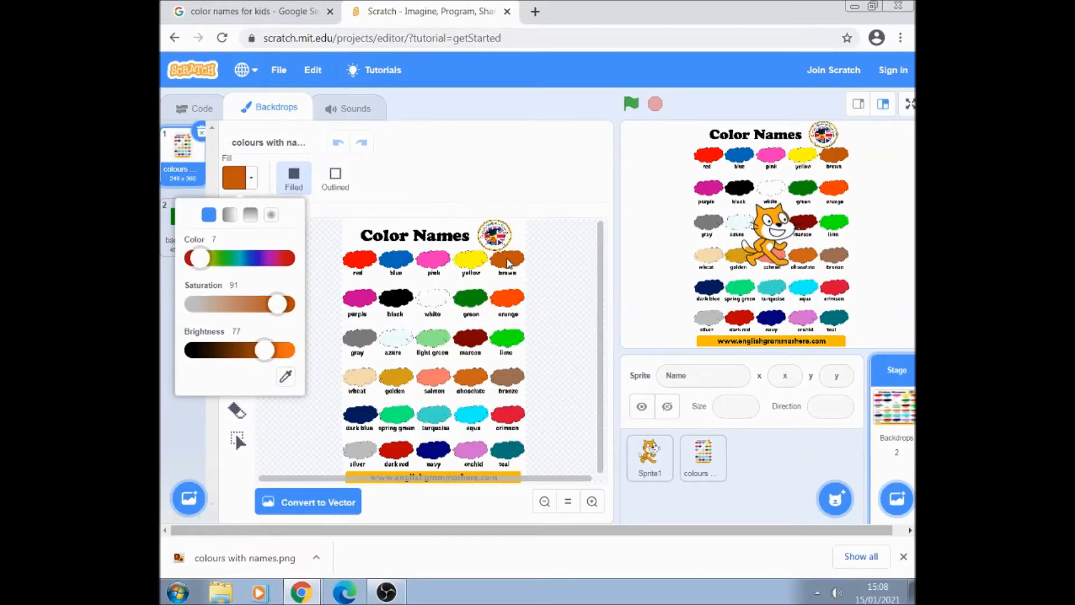
mouse_move(168, 350)
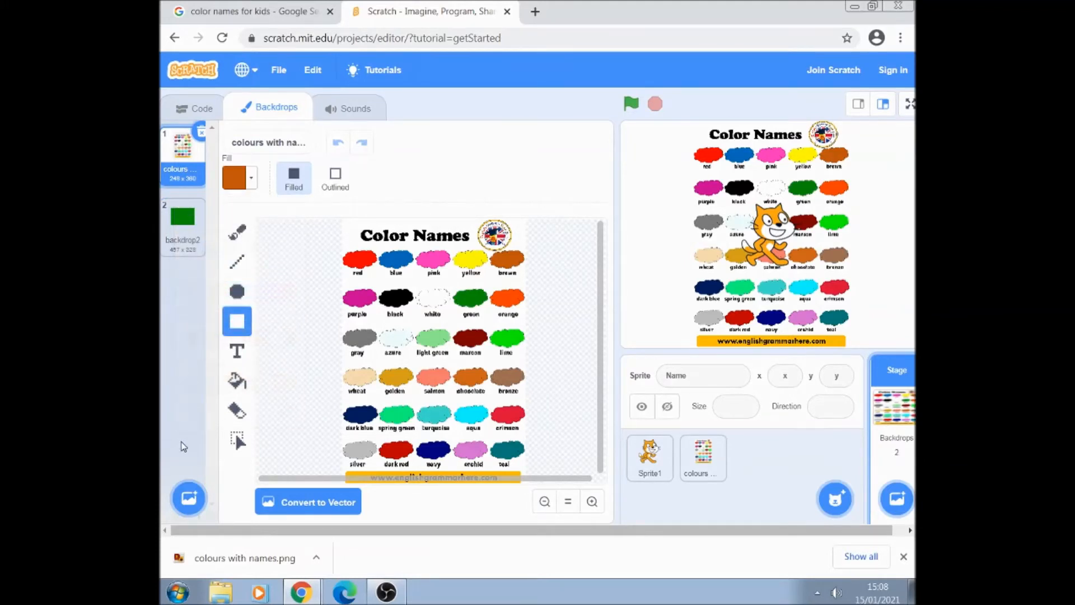
click(183, 217)
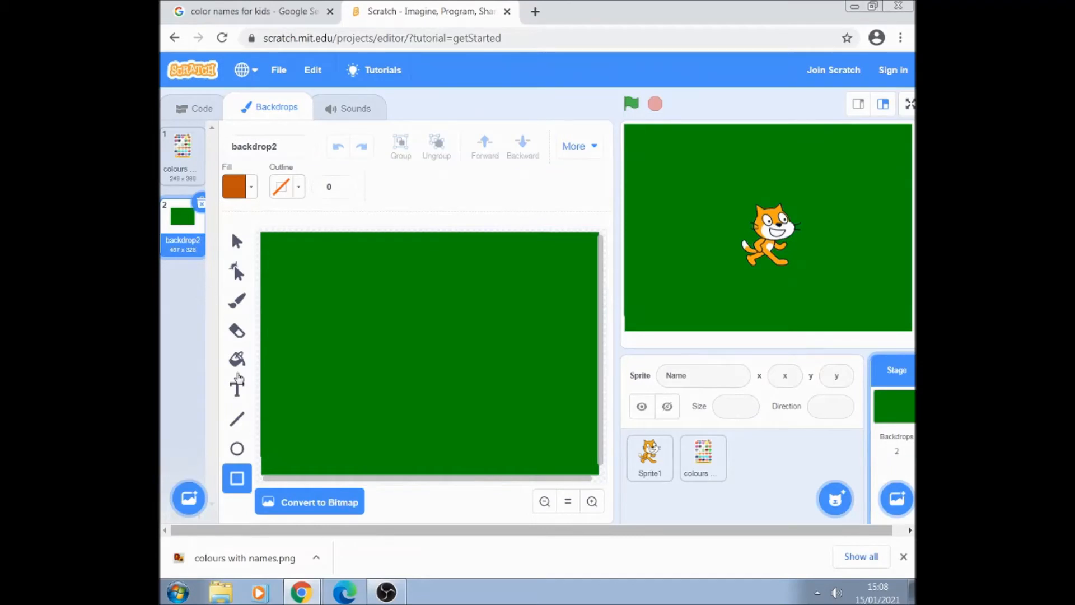
Step: Brush a thick closed brown track loop with a bend along the bottom
click(236, 301)
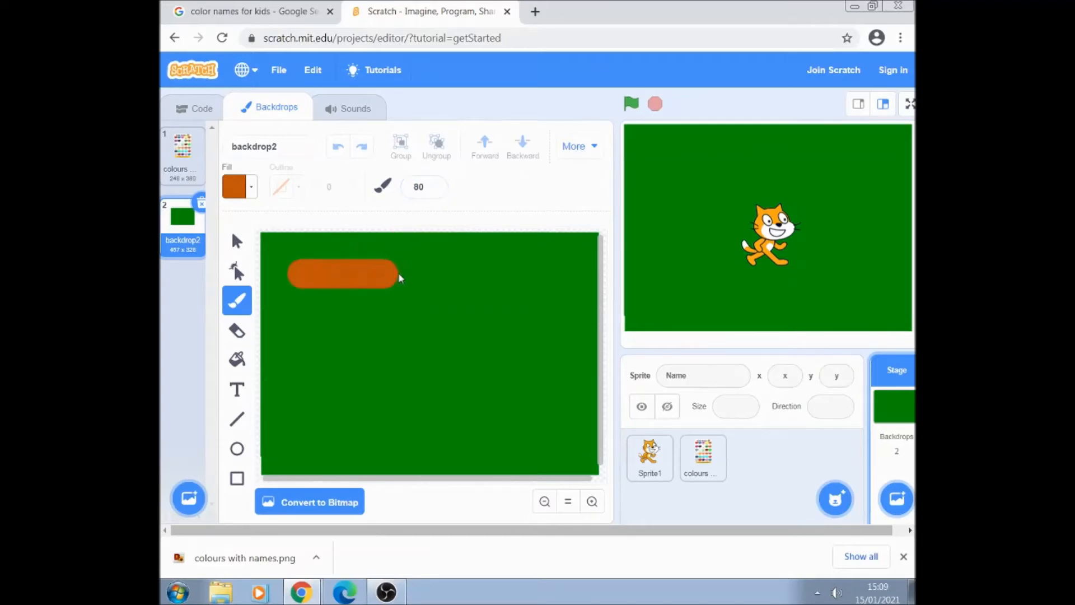
drag(394, 274, 498, 439)
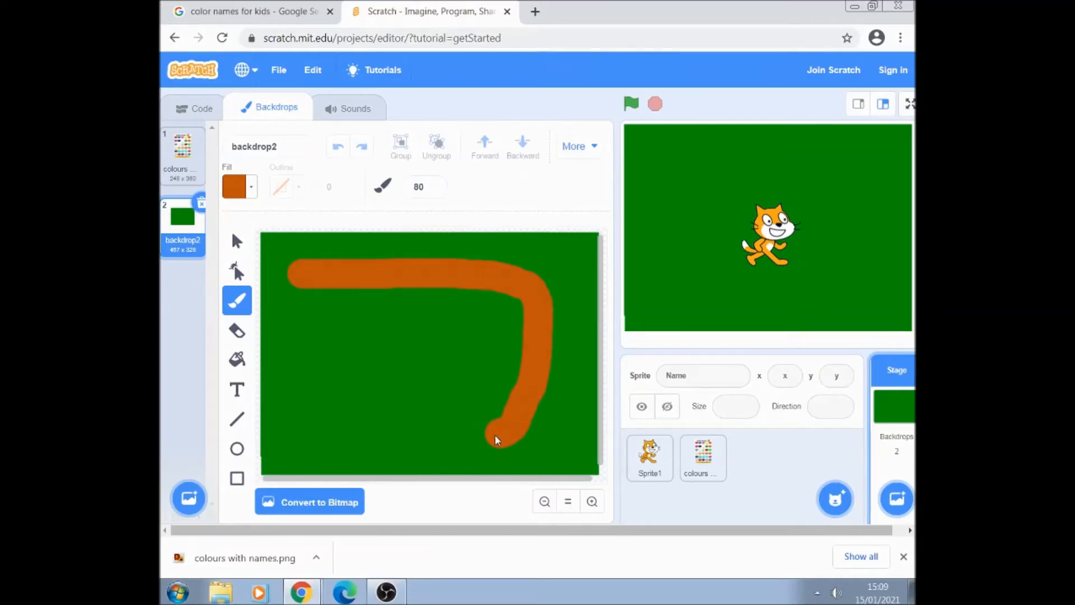
drag(494, 440, 326, 446)
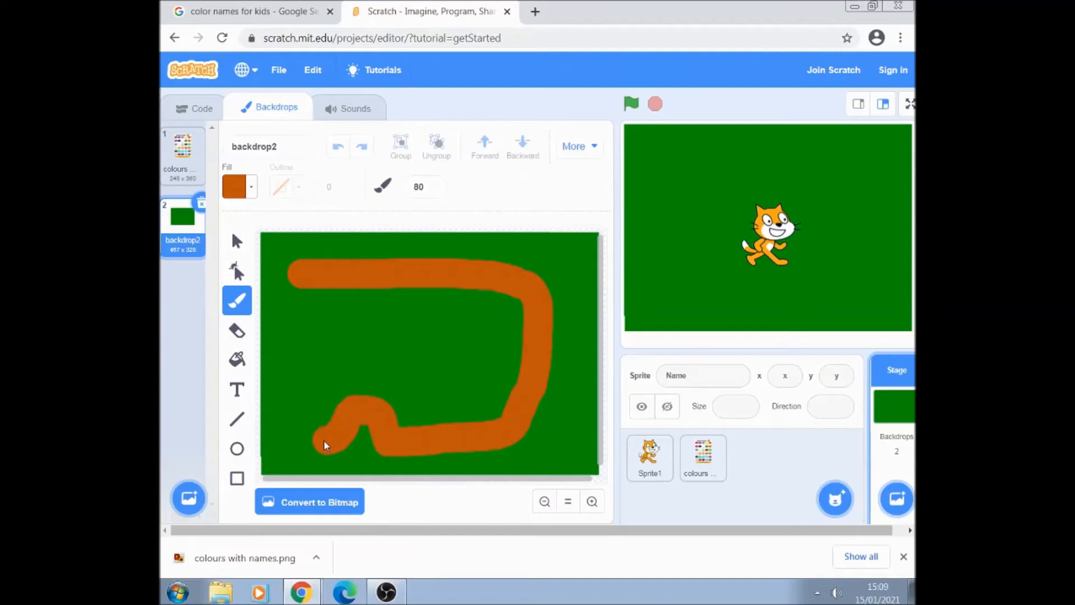
drag(326, 446, 295, 284)
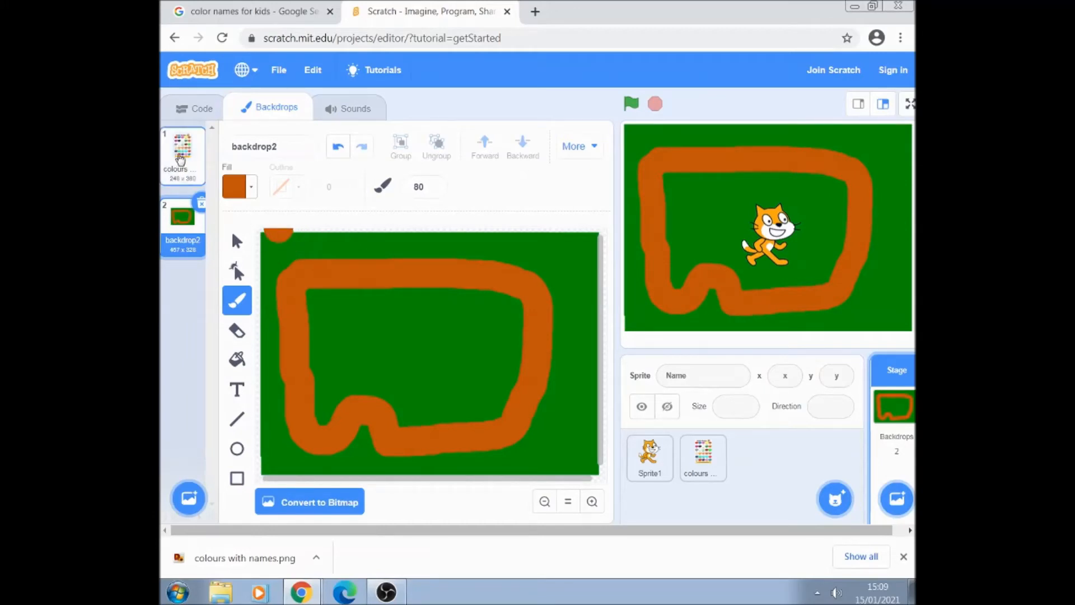
Step: Sample blue from the colour chart backdrop as fill, then return to backdrop2
click(183, 155)
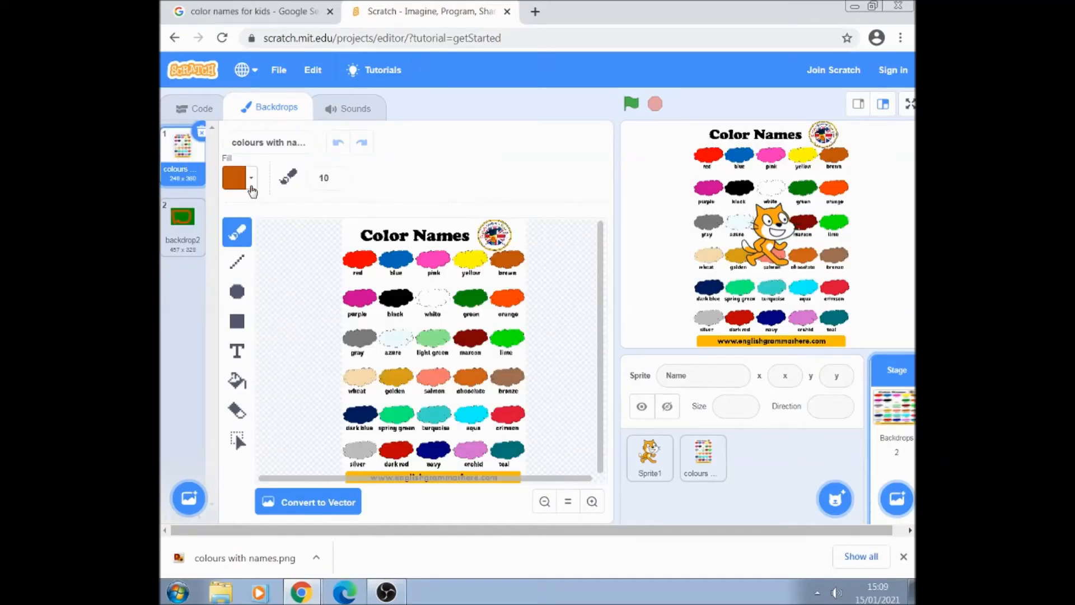
mouse_move(239, 258)
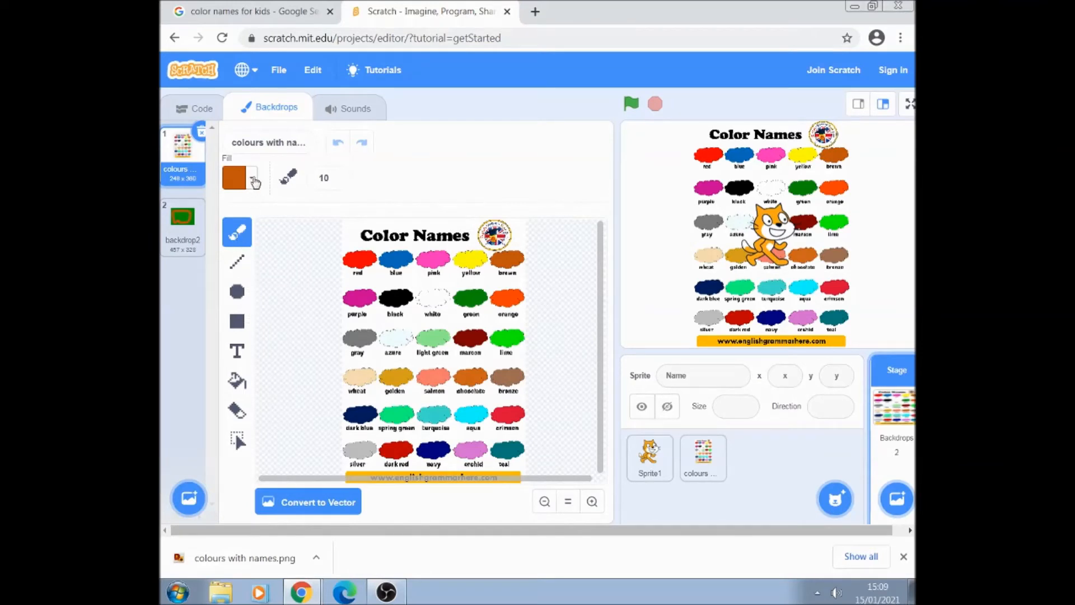
click(253, 178)
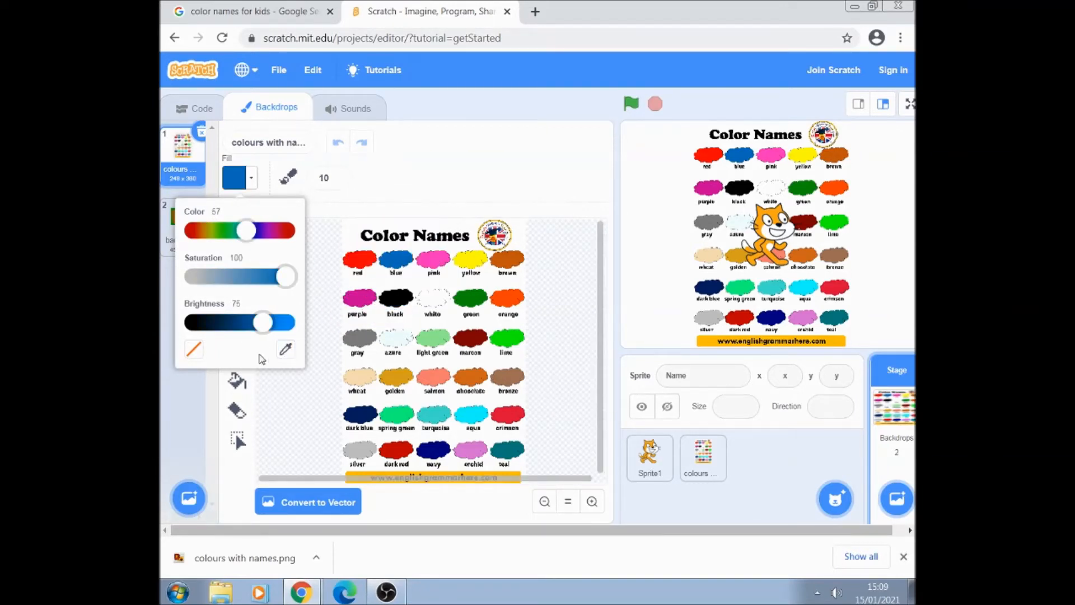
click(182, 221)
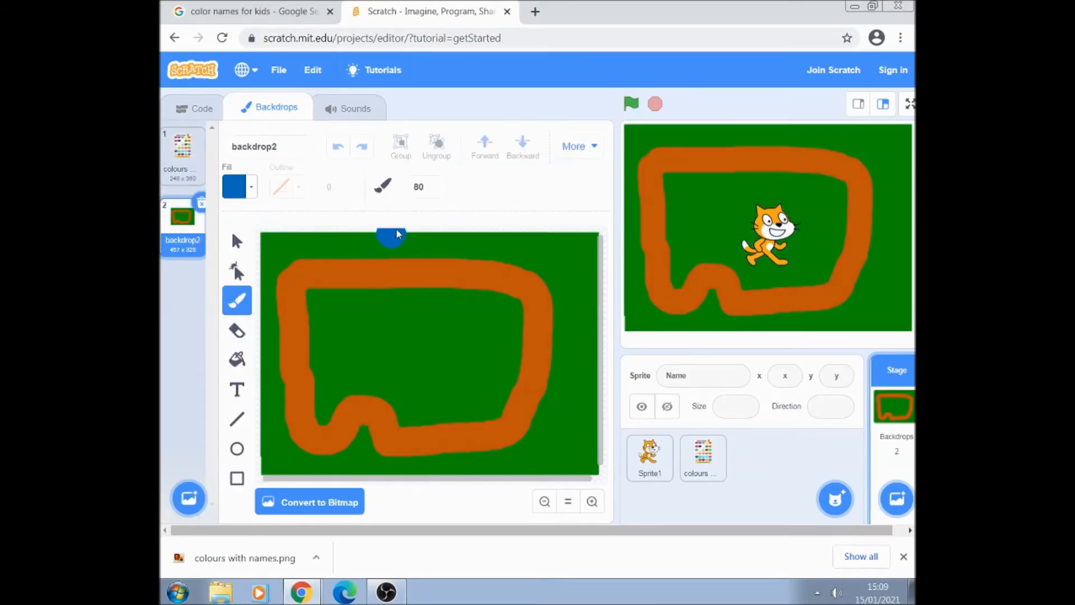
Step: Set brush size 10 and paint two thin blue start-line strokes across the track top
click(420, 186)
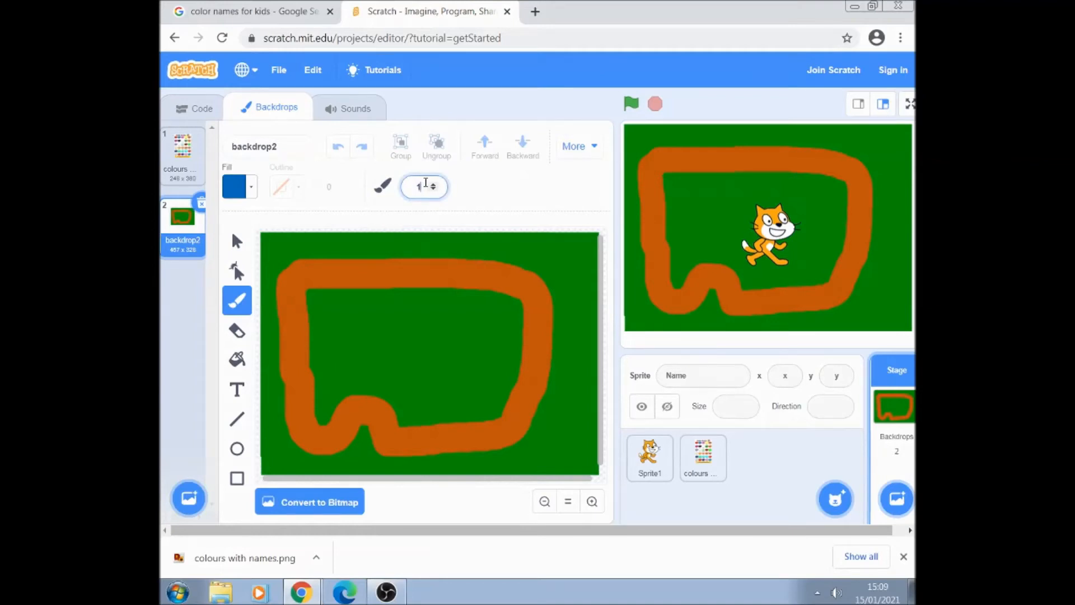
text(10)
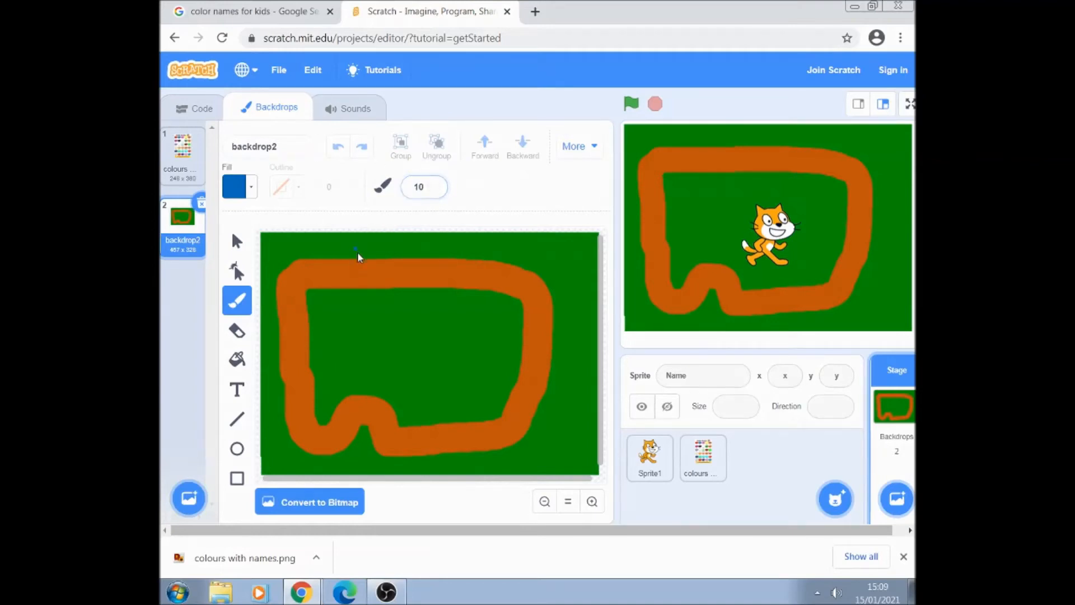
drag(357, 261, 380, 295)
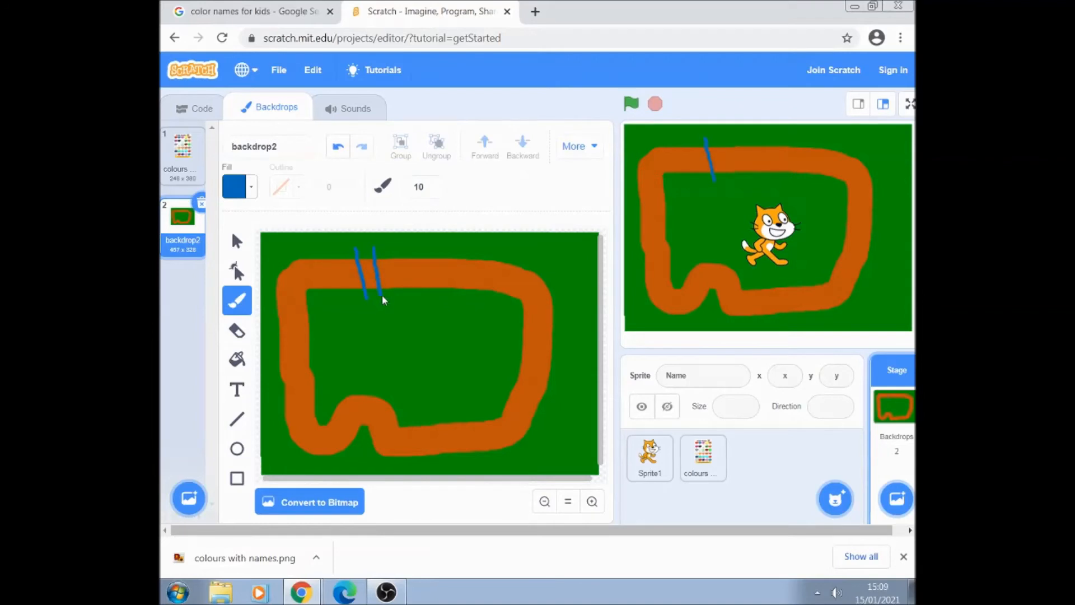
drag(388, 247, 377, 298)
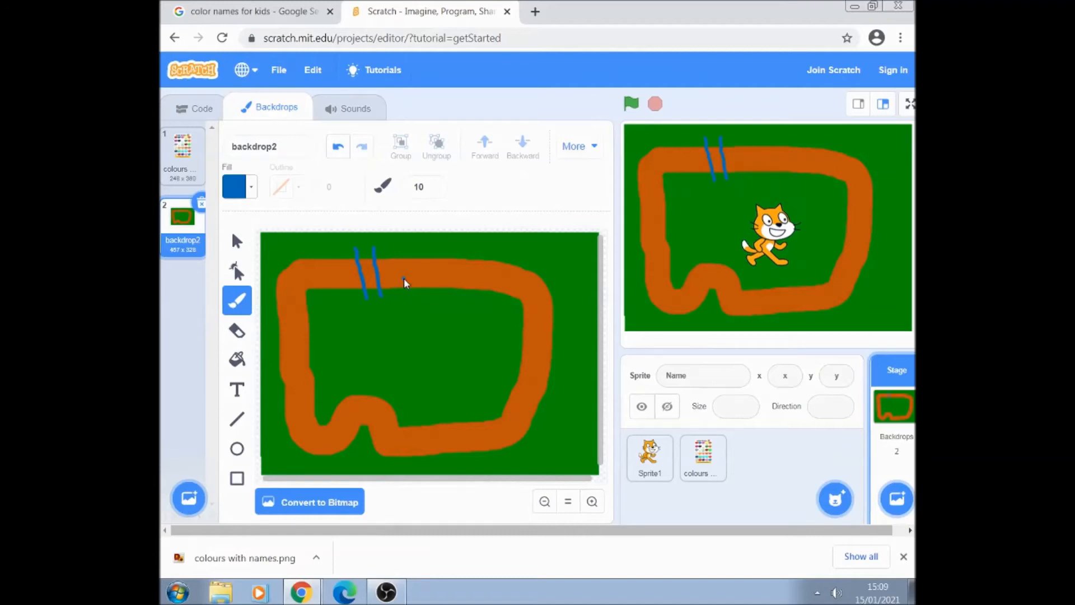
mouse_move(450, 324)
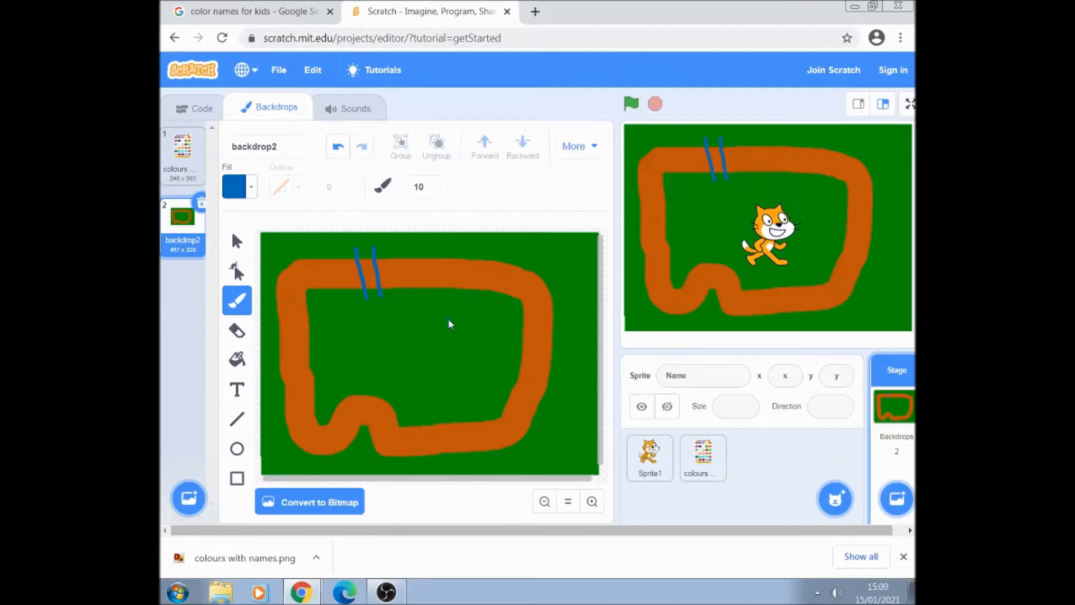
Step: Delete the cat sprite and add a blank painted Sprite1 with its costume open
right_click(648, 457)
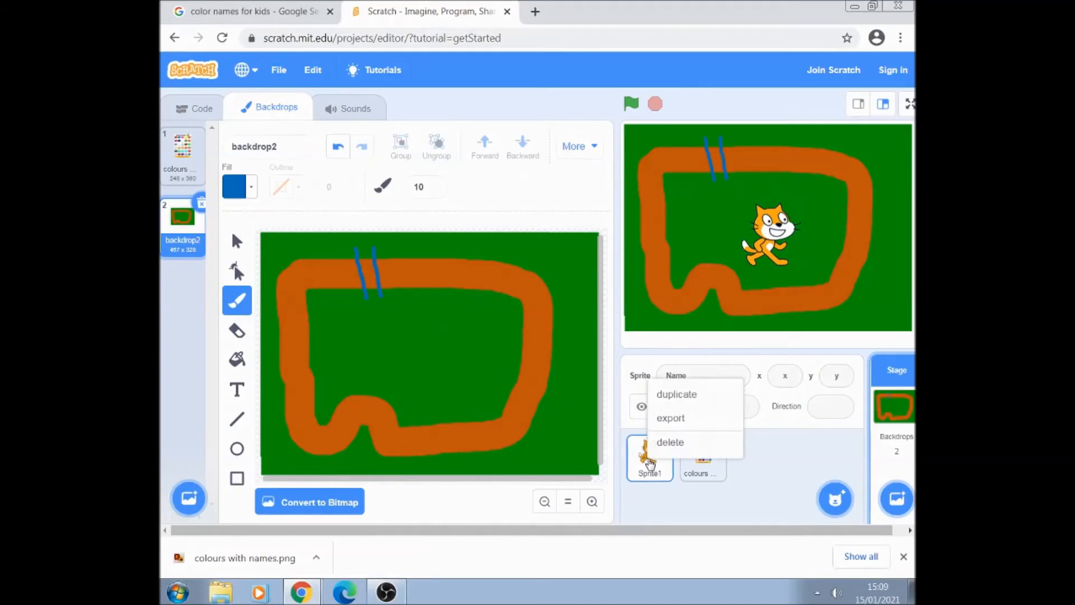
click(671, 442)
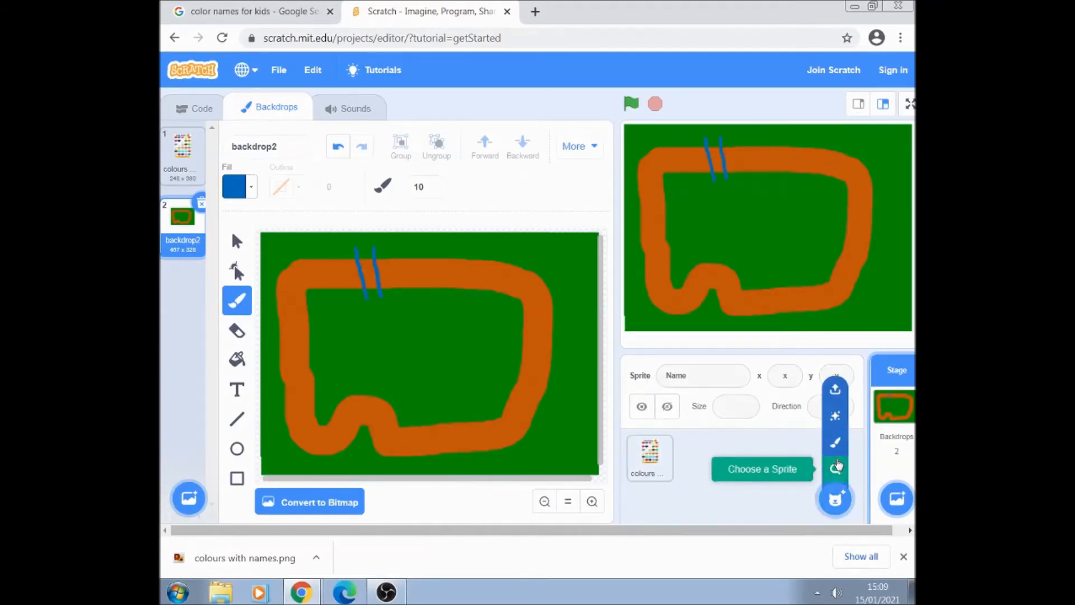
mouse_move(835, 445)
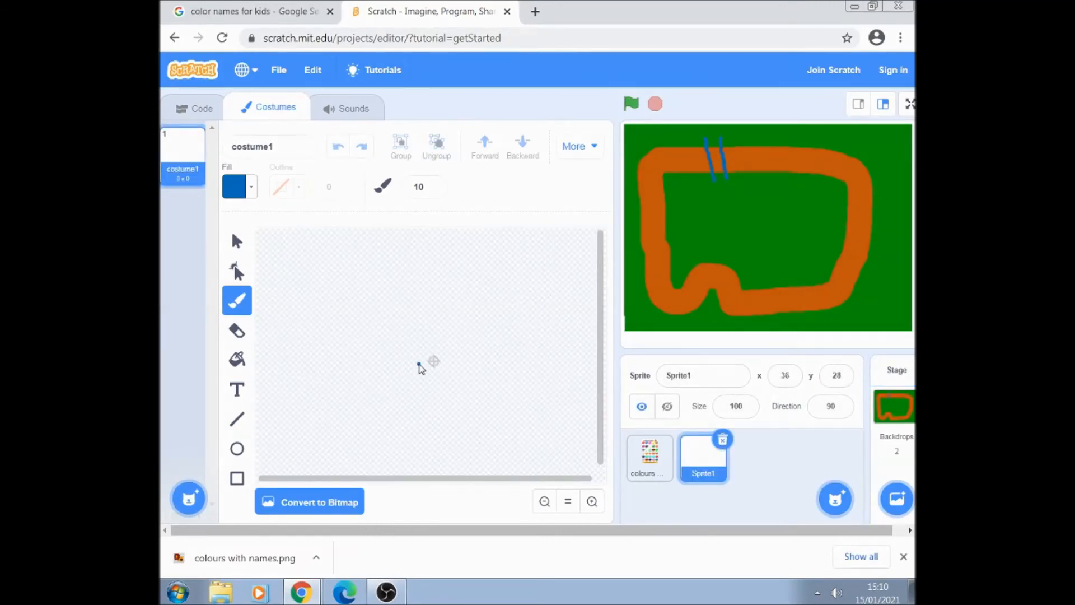
click(199, 107)
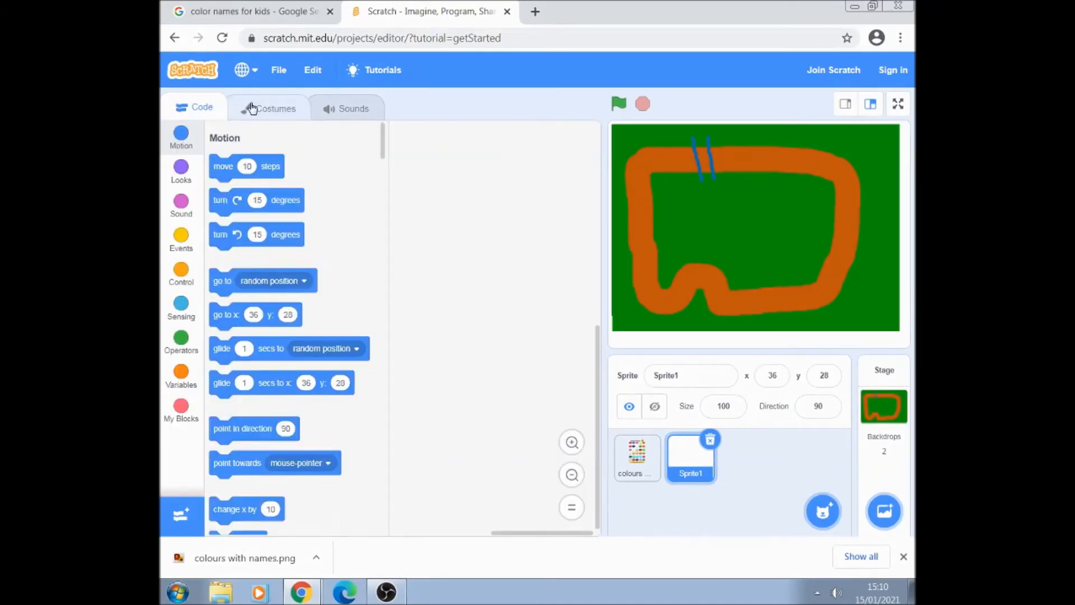
click(274, 109)
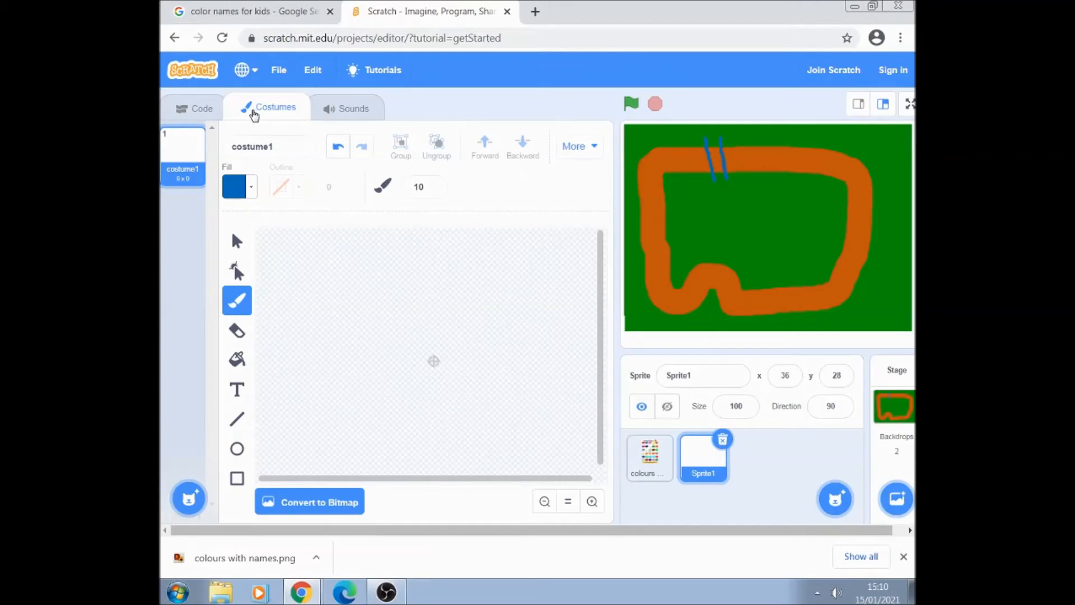
mouse_move(255, 116)
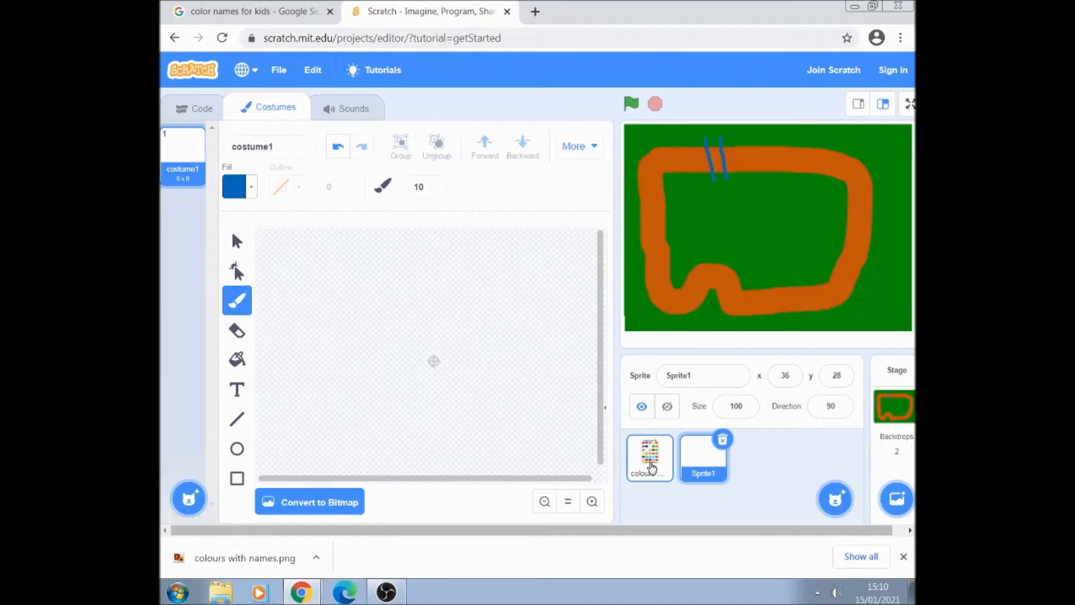
Step: Eyedrop red from the colour chart sprite and draw Sprite1's dome-on-rectangle car body
click(649, 458)
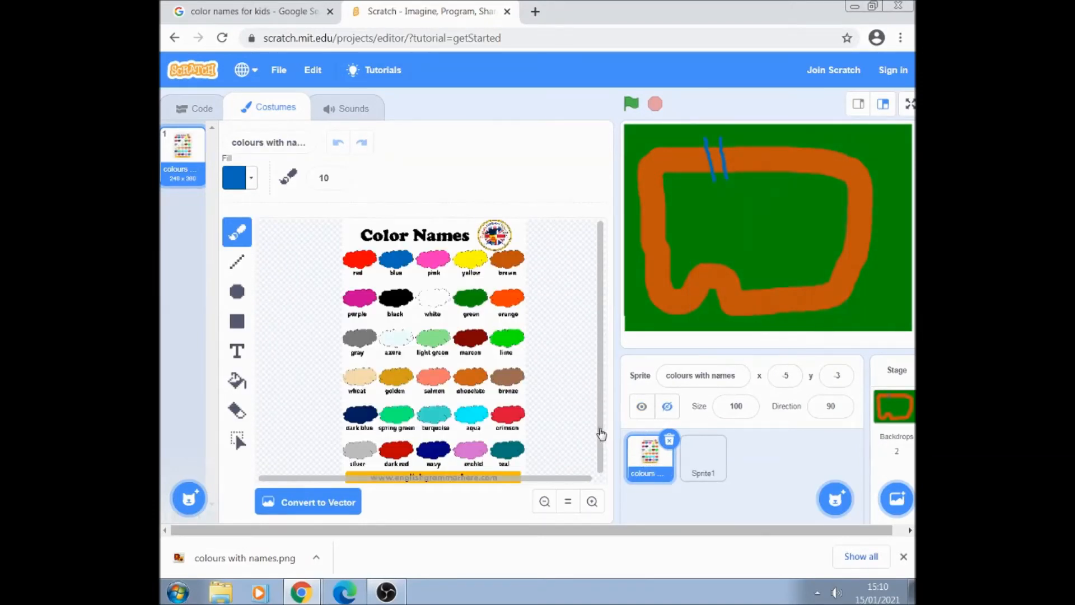
mouse_move(251, 207)
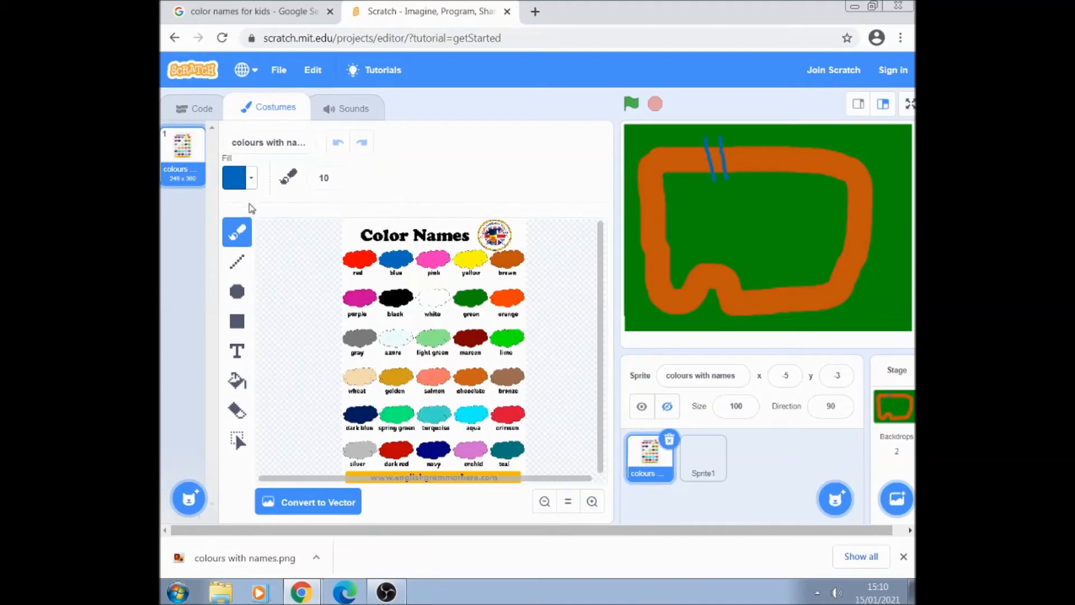
click(240, 178)
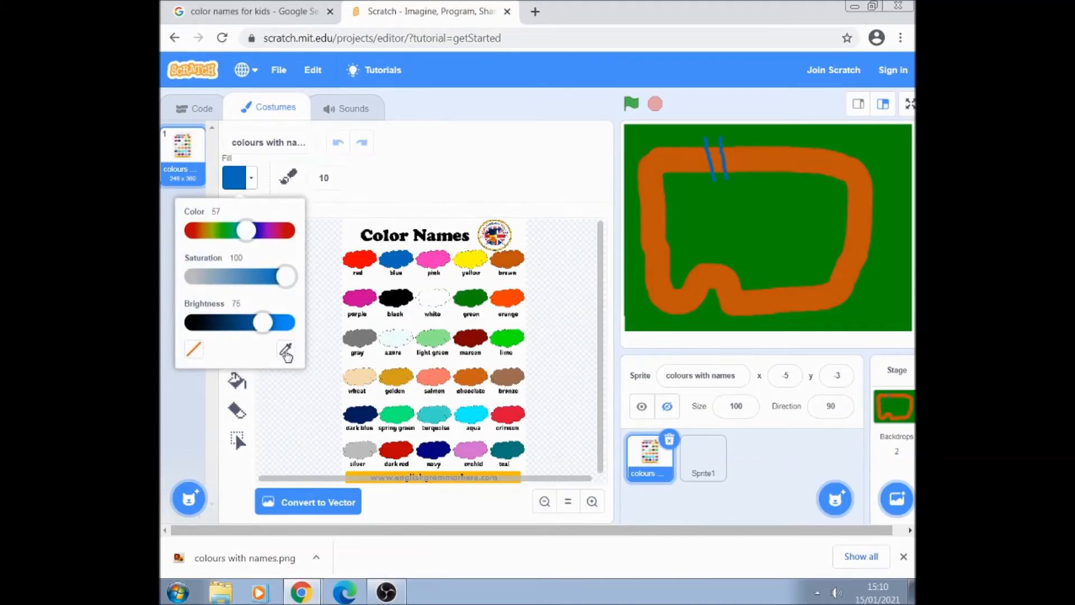
click(286, 350)
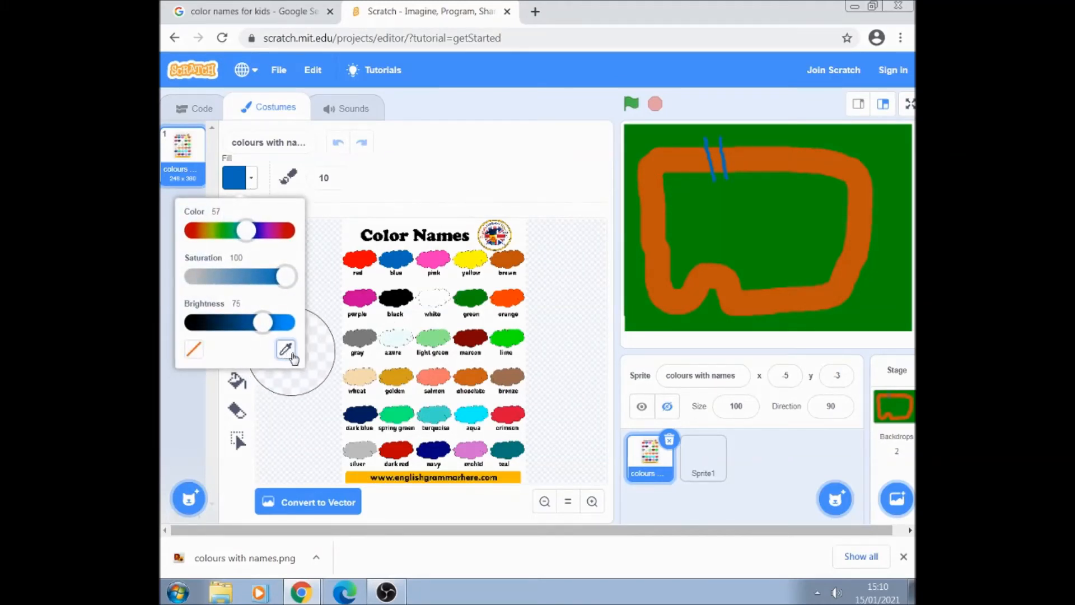
mouse_move(579, 490)
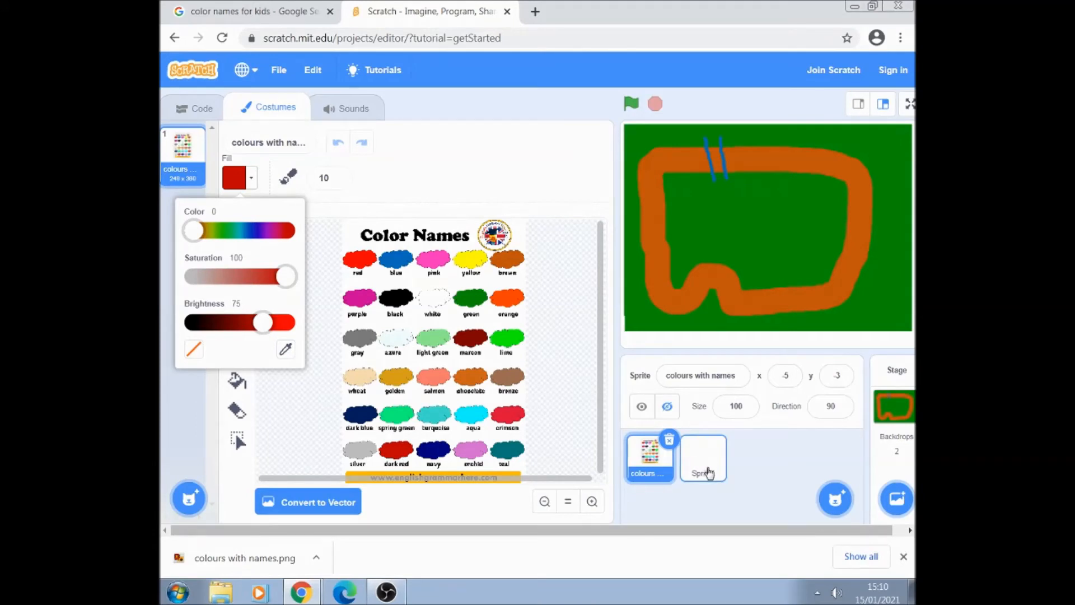
click(703, 458)
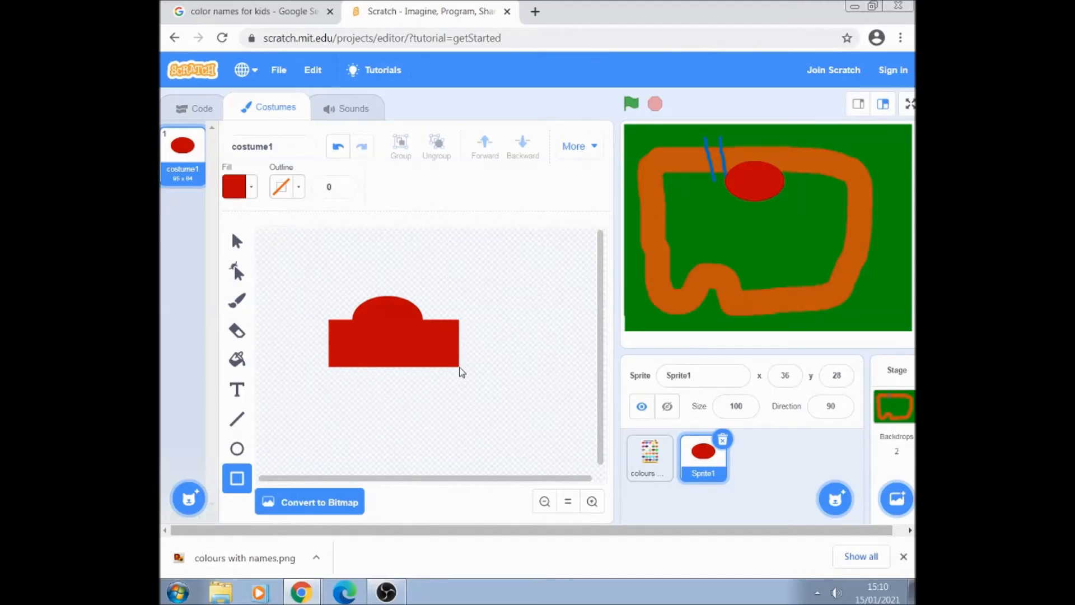
Step: Eyedrop black from the colour chart and draw two oval wheels under the red car
click(393, 348)
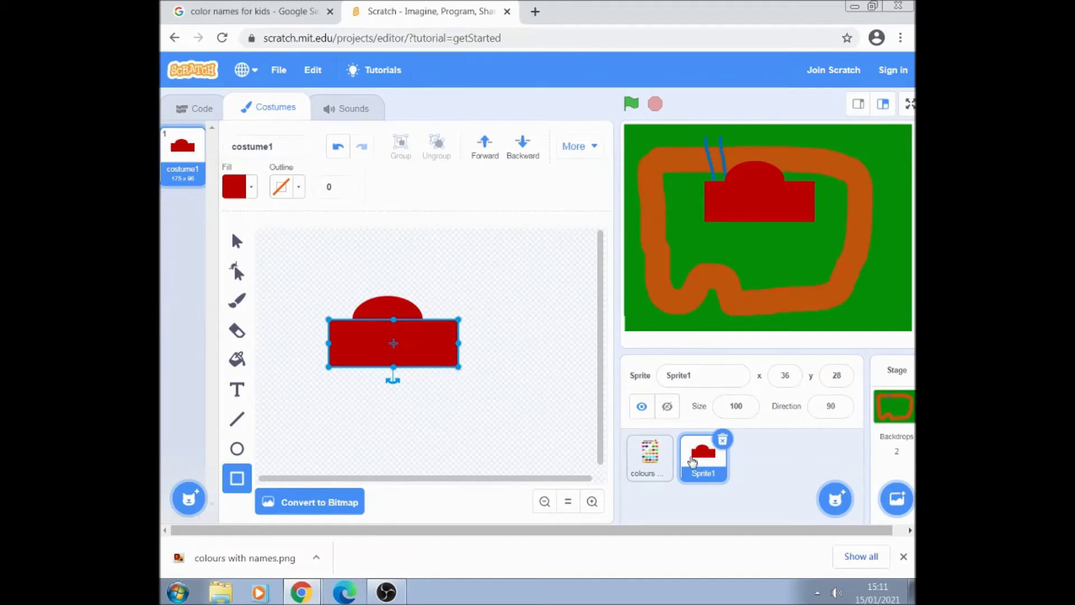
click(649, 457)
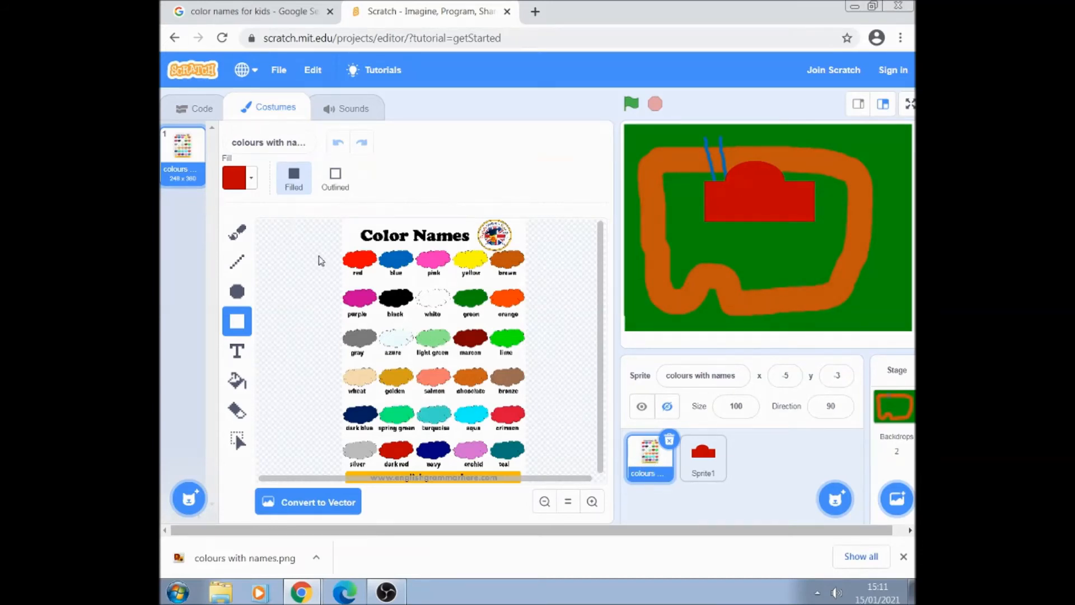
click(239, 176)
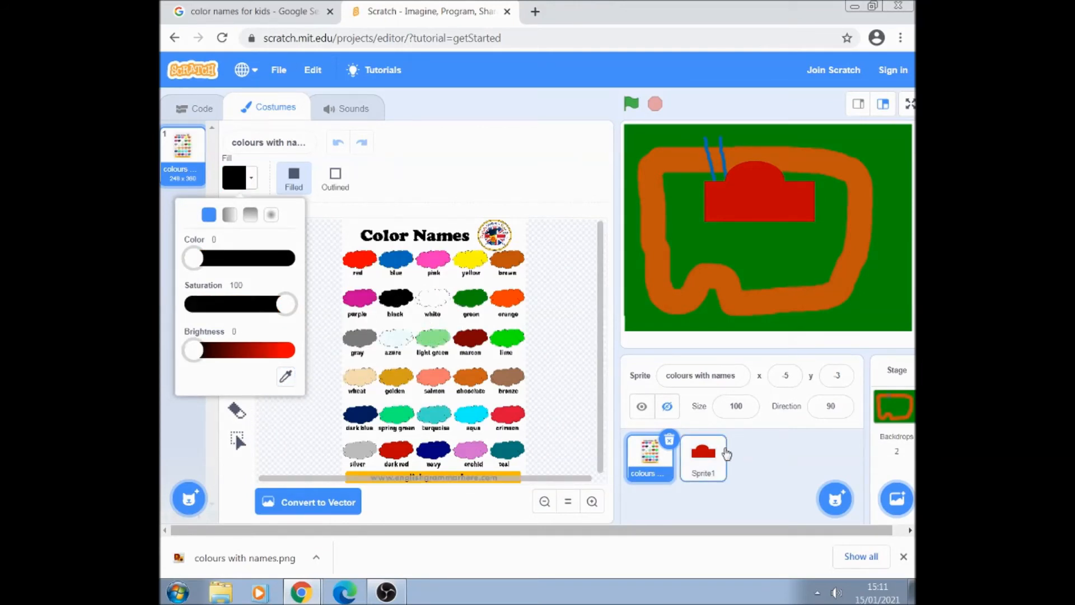
click(704, 457)
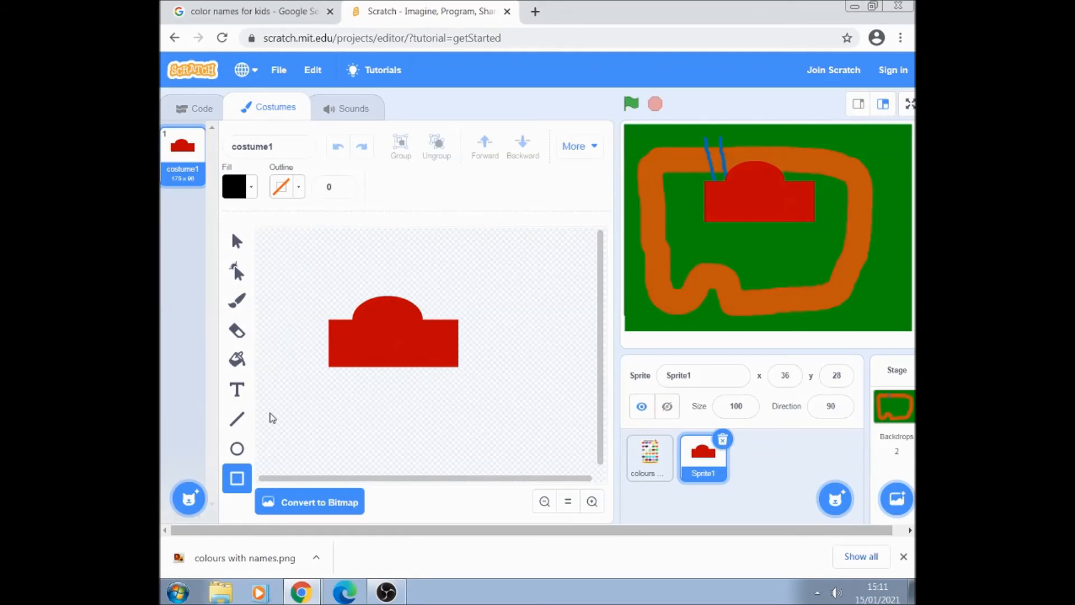
click(236, 449)
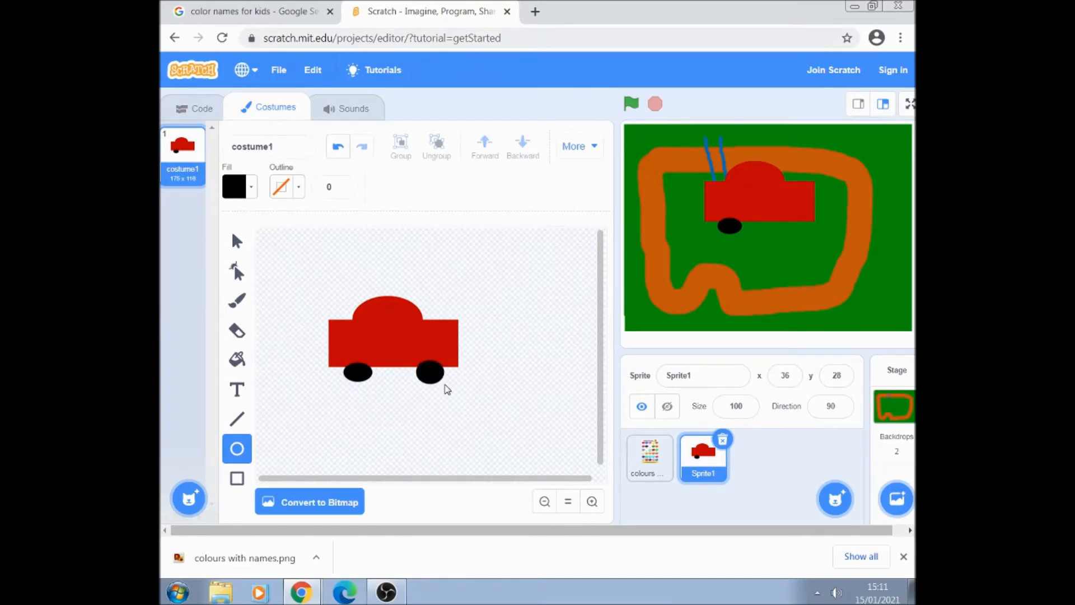
click(650, 457)
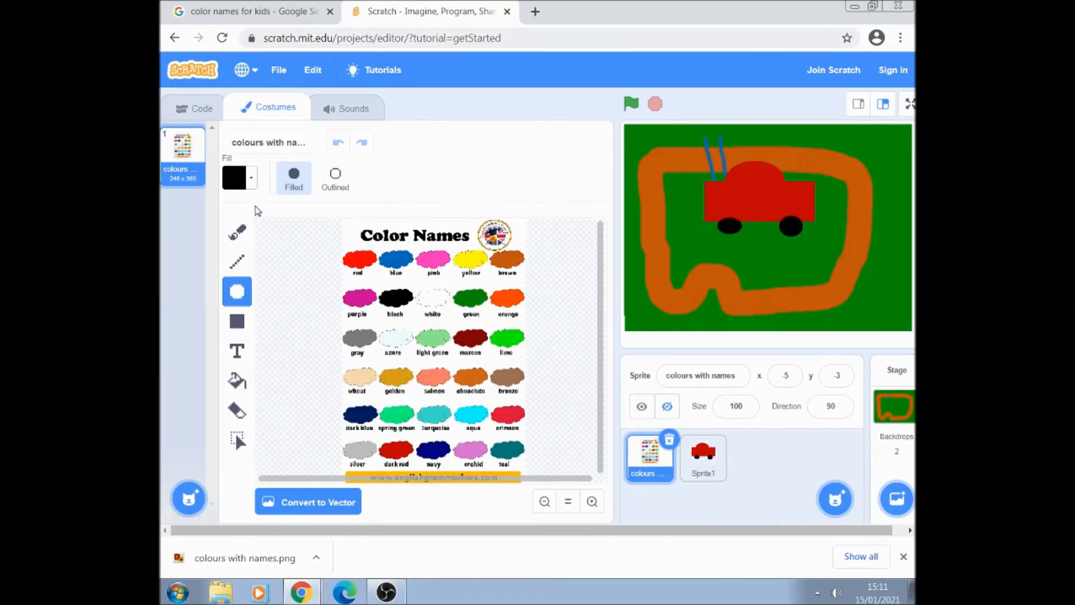
Step: Eyedrop yellow from the chart and add a small yellow light on the car's roof
click(239, 177)
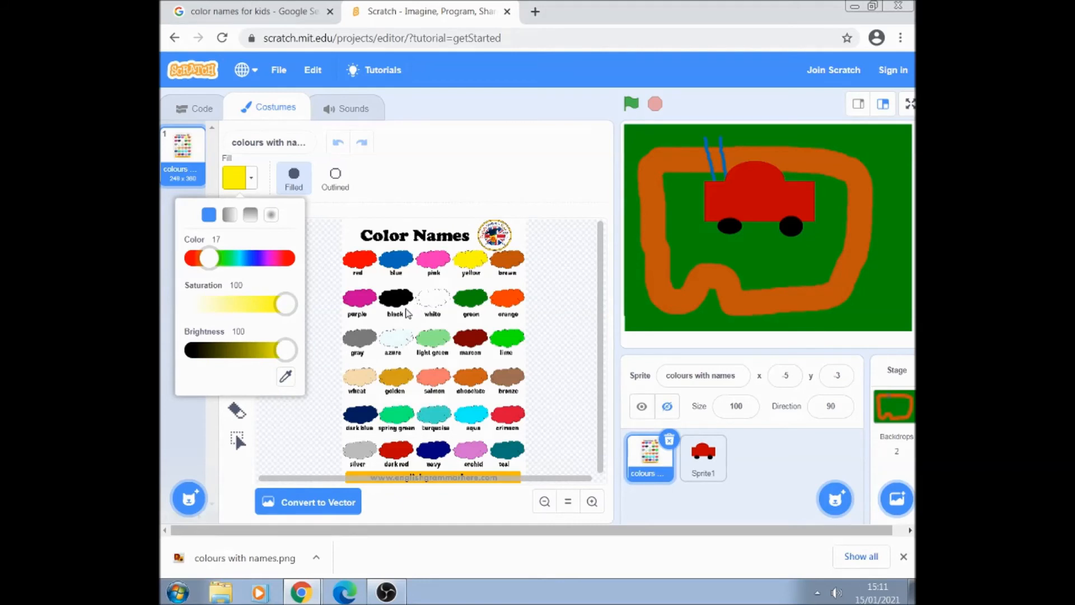
click(703, 458)
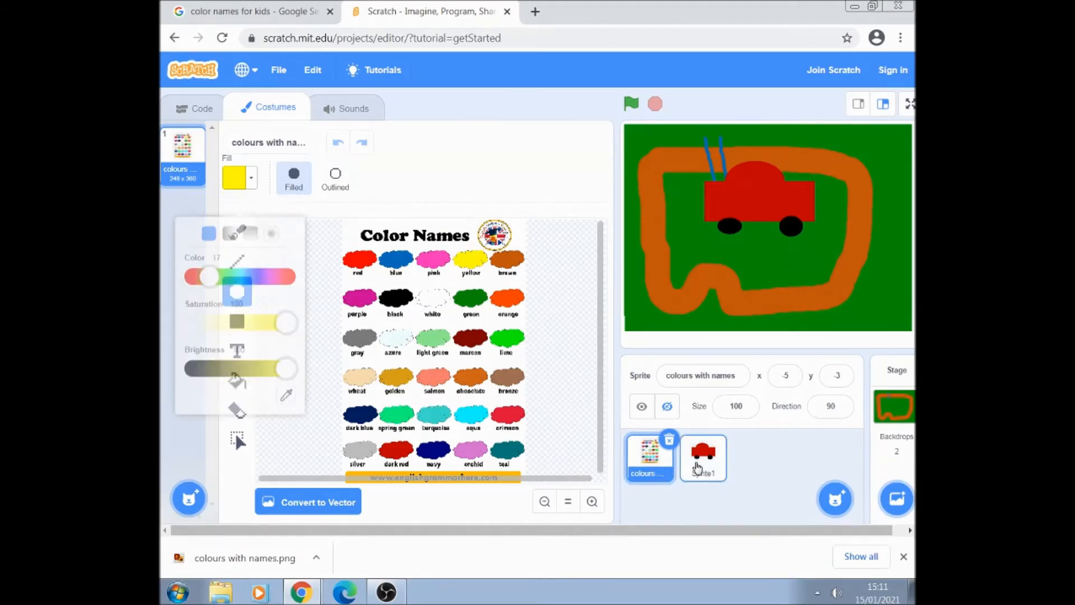
click(702, 458)
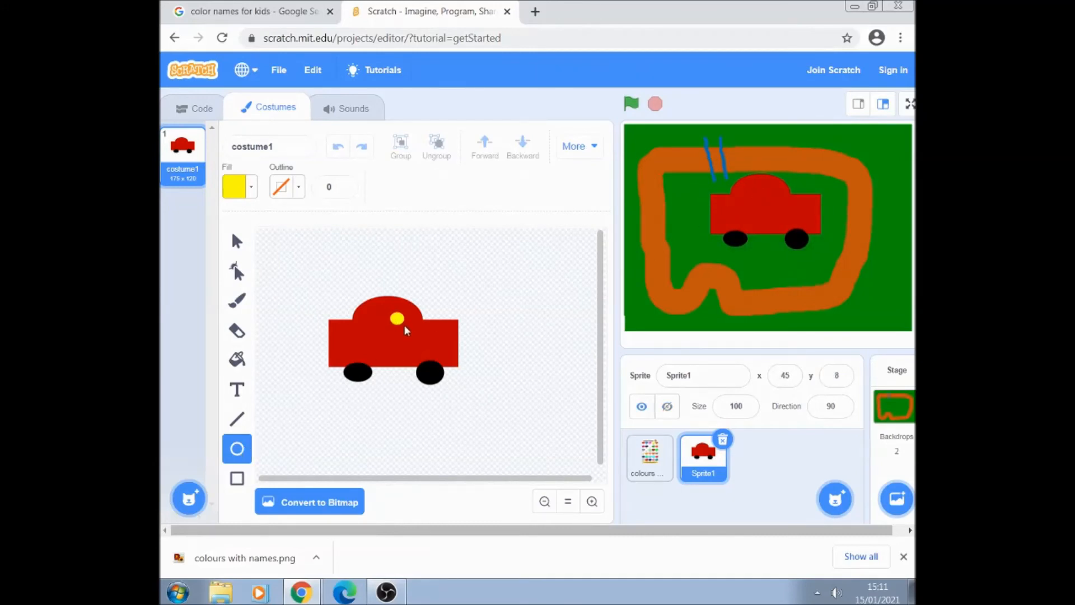
click(396, 319)
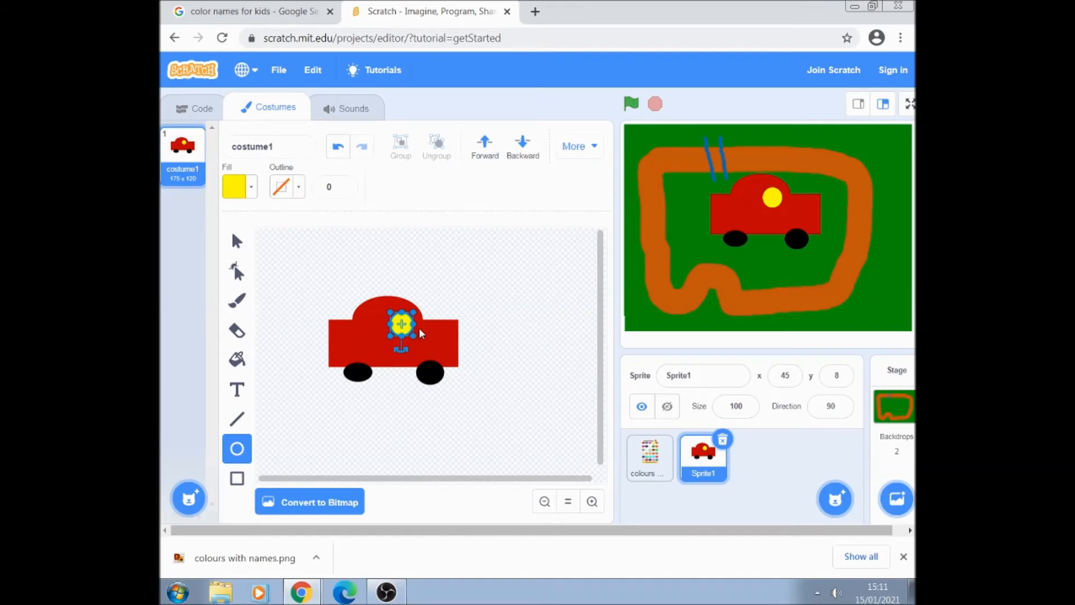
mouse_move(573, 268)
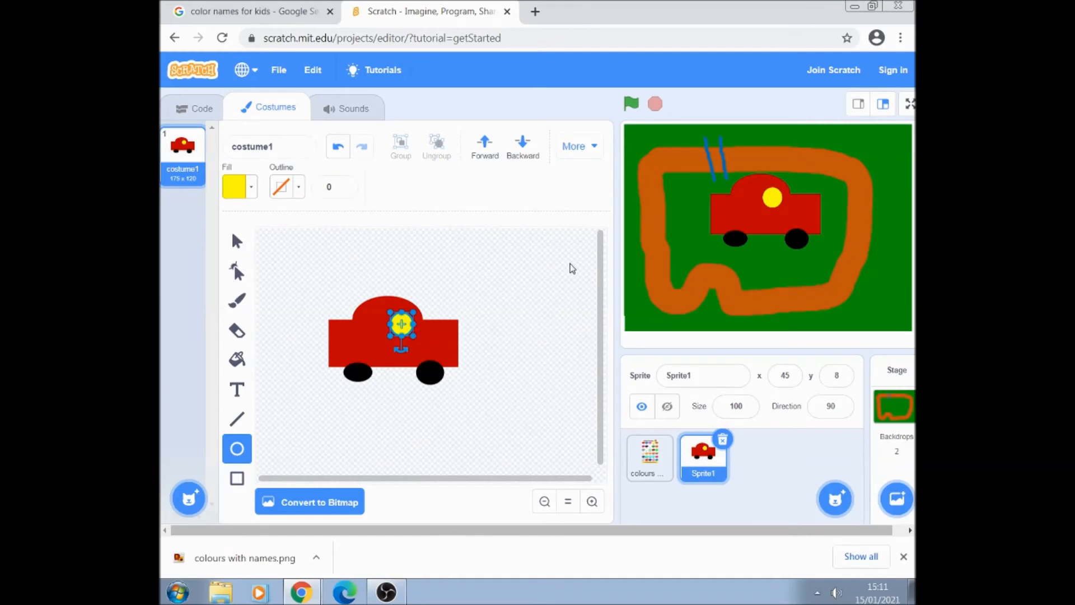
mouse_move(569, 261)
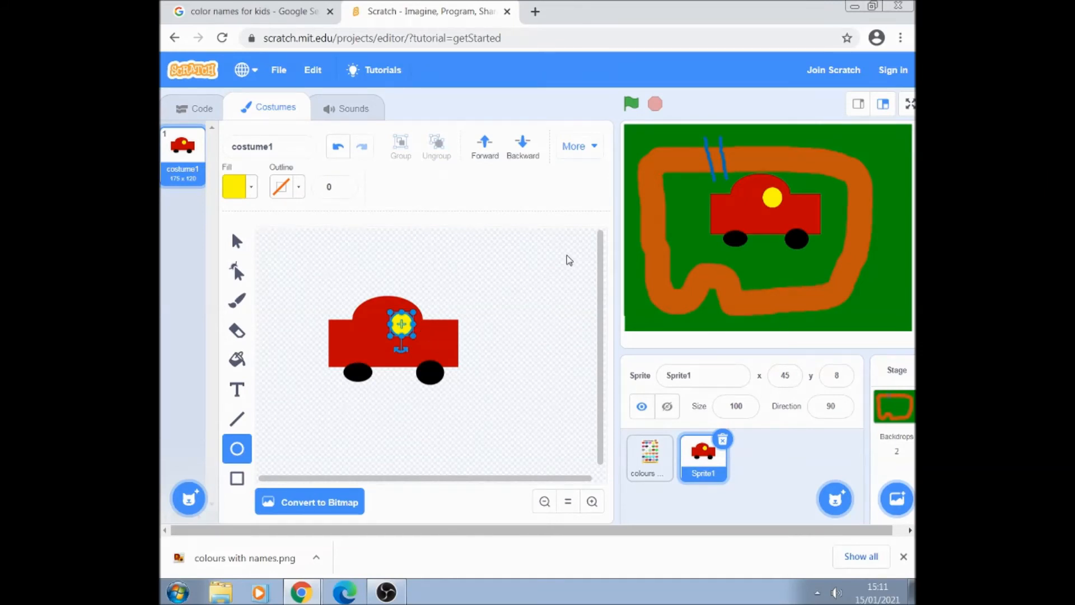
mouse_move(724, 472)
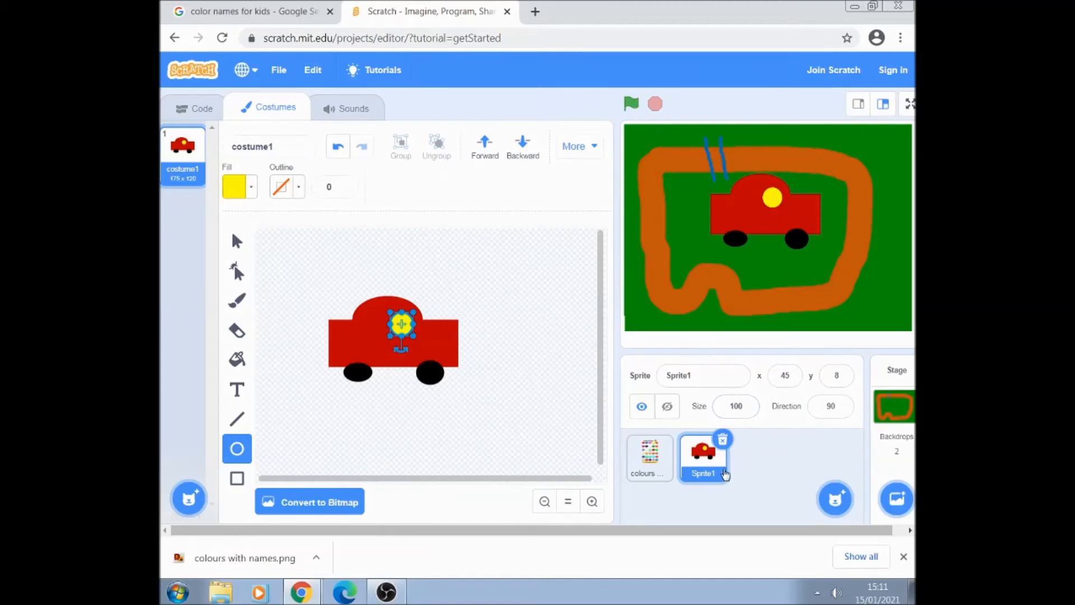
Step: Shrink the red car to size 30 and place it on the track's top stretch
click(735, 406)
text(30)
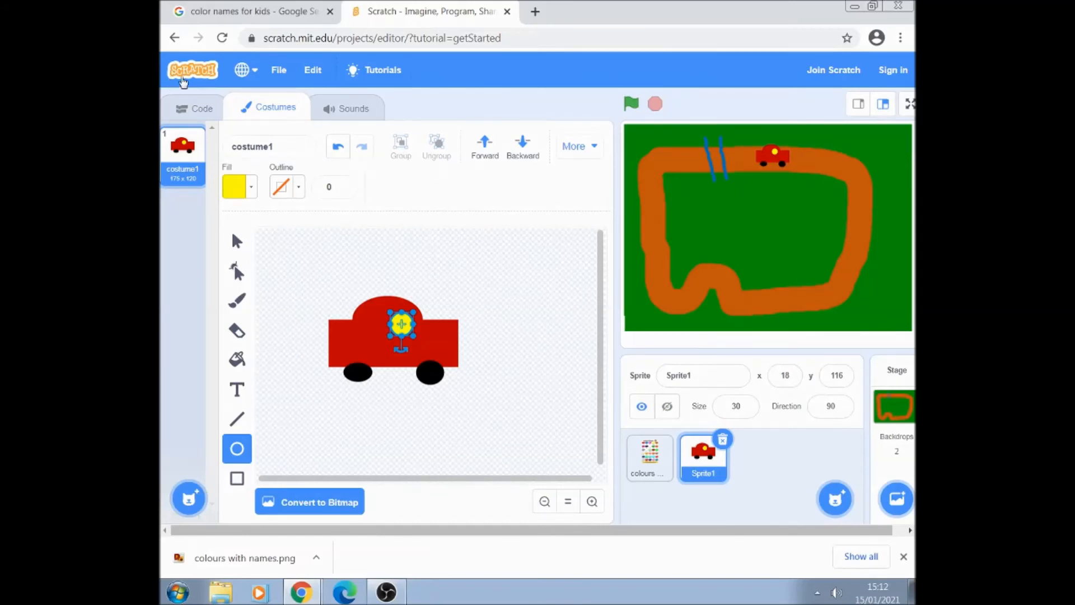
click(199, 107)
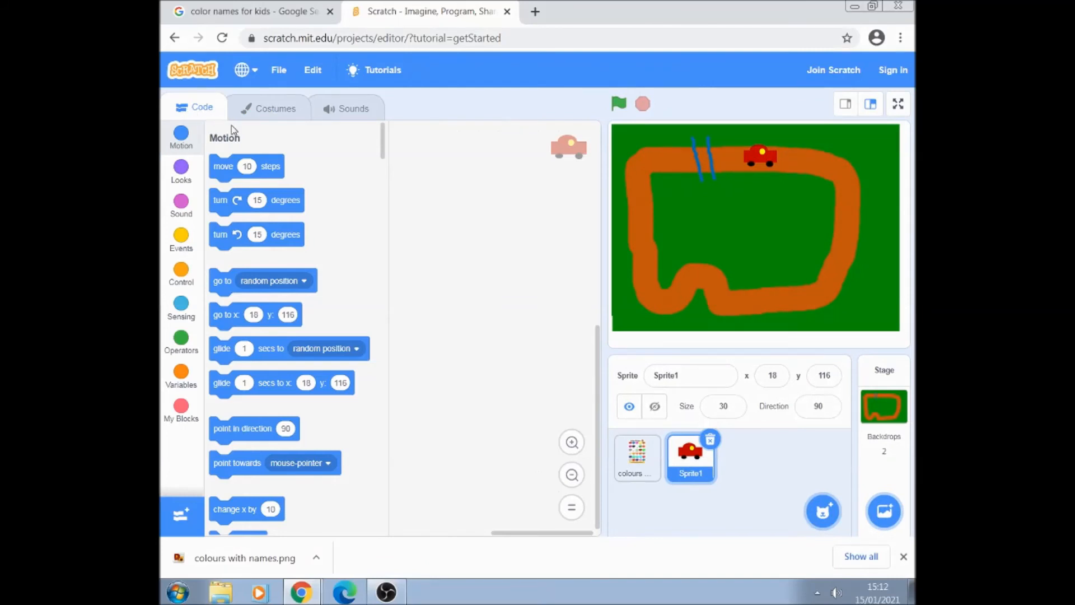
mouse_move(603, 144)
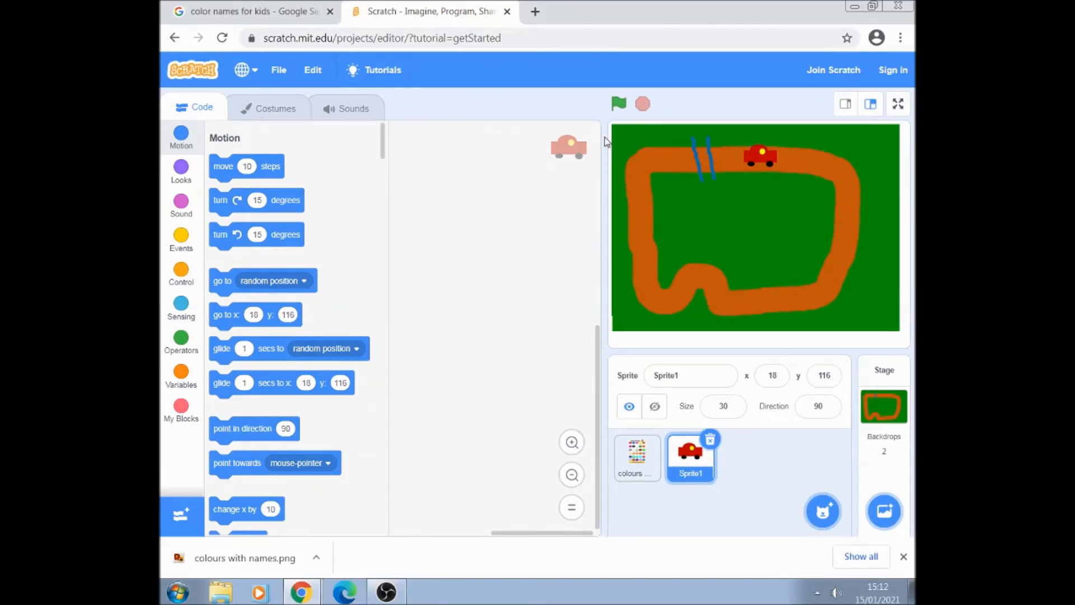
mouse_move(610, 134)
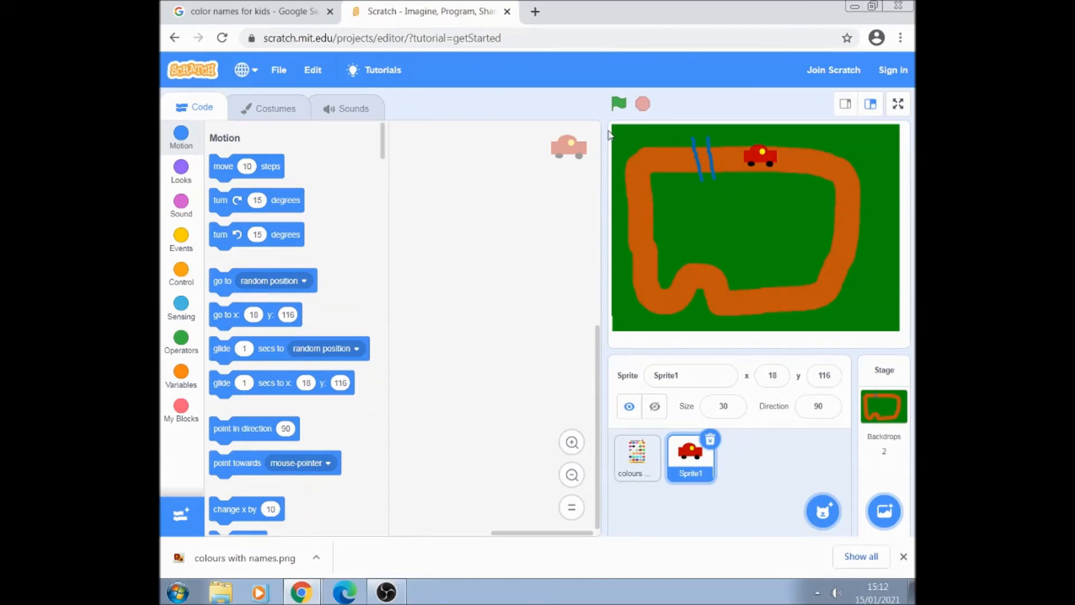
mouse_move(634, 212)
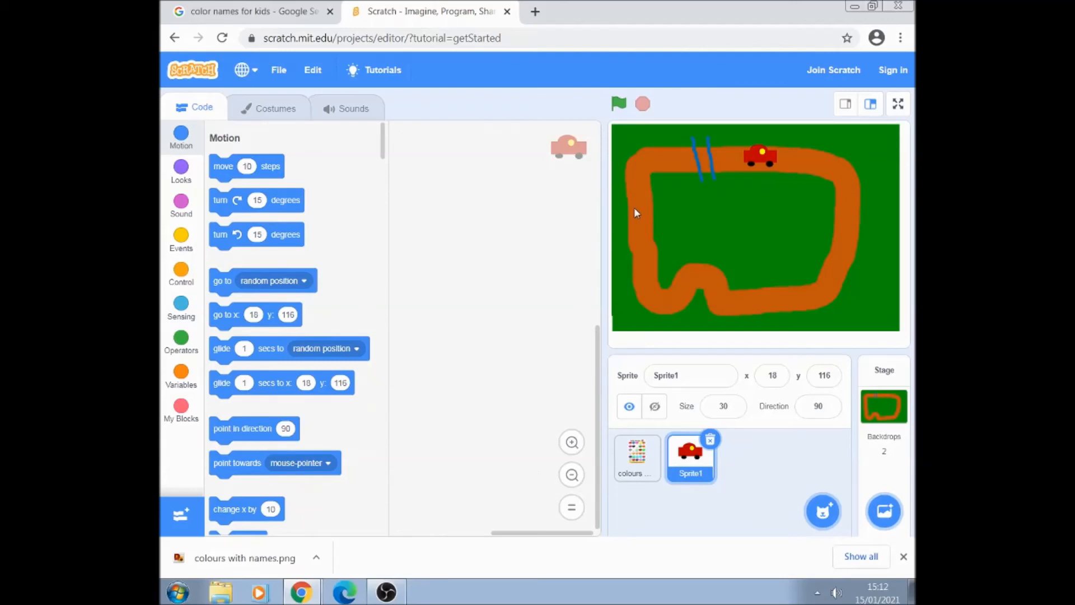
click(823, 511)
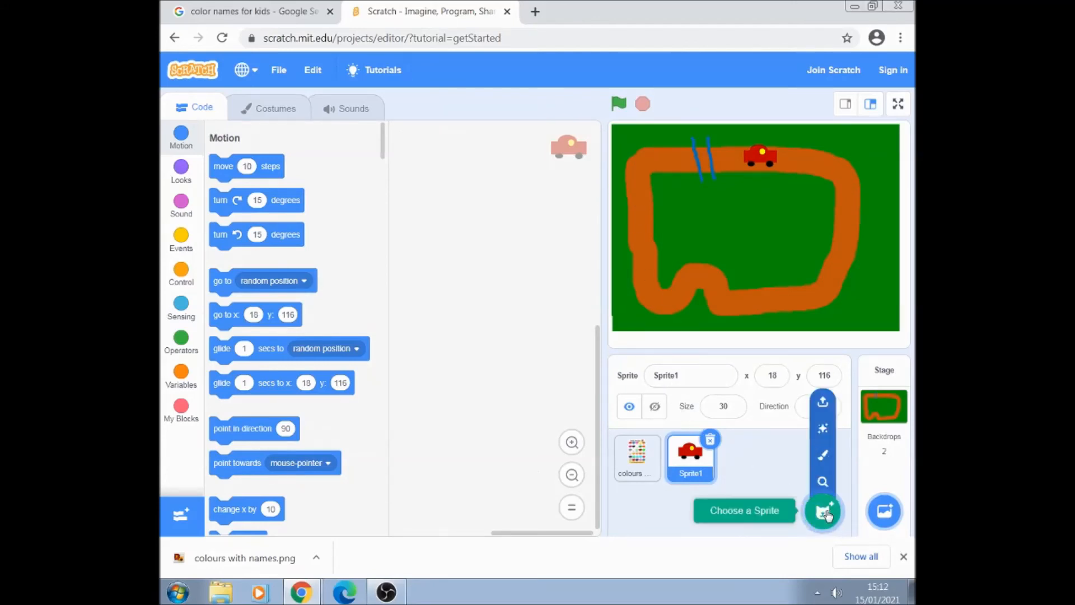
Step: Paint a new Sprite2 with a blue dome-on-rectangle car body sampled from the chart
click(823, 511)
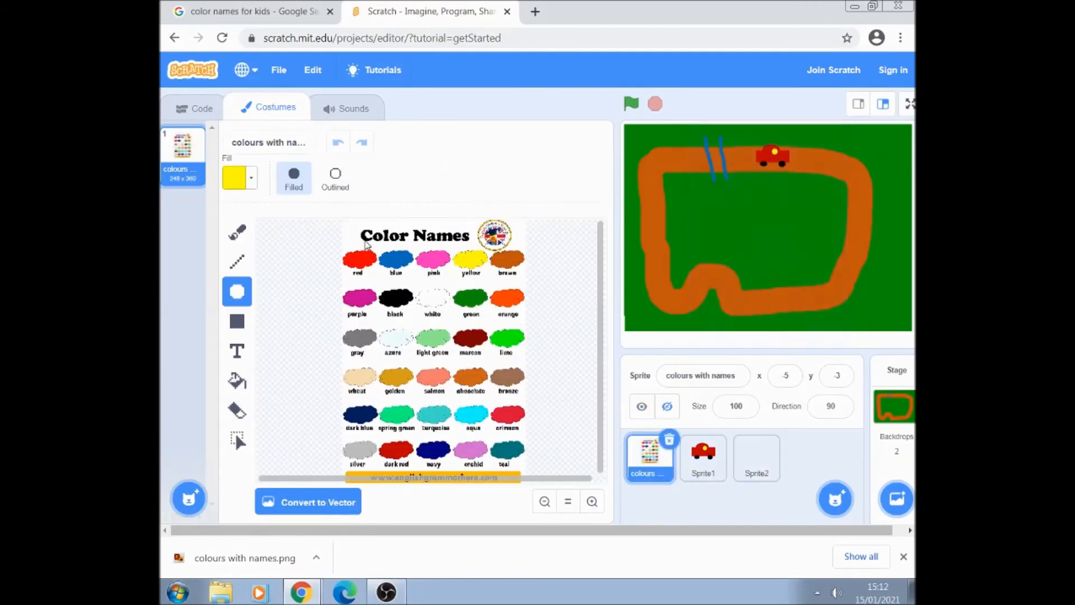
click(238, 178)
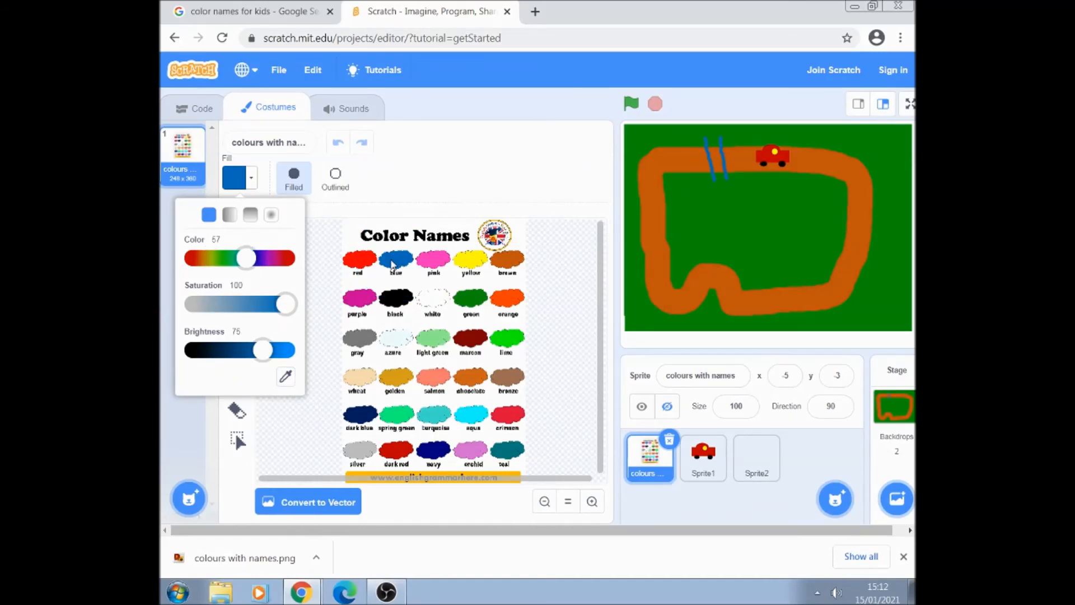
click(756, 457)
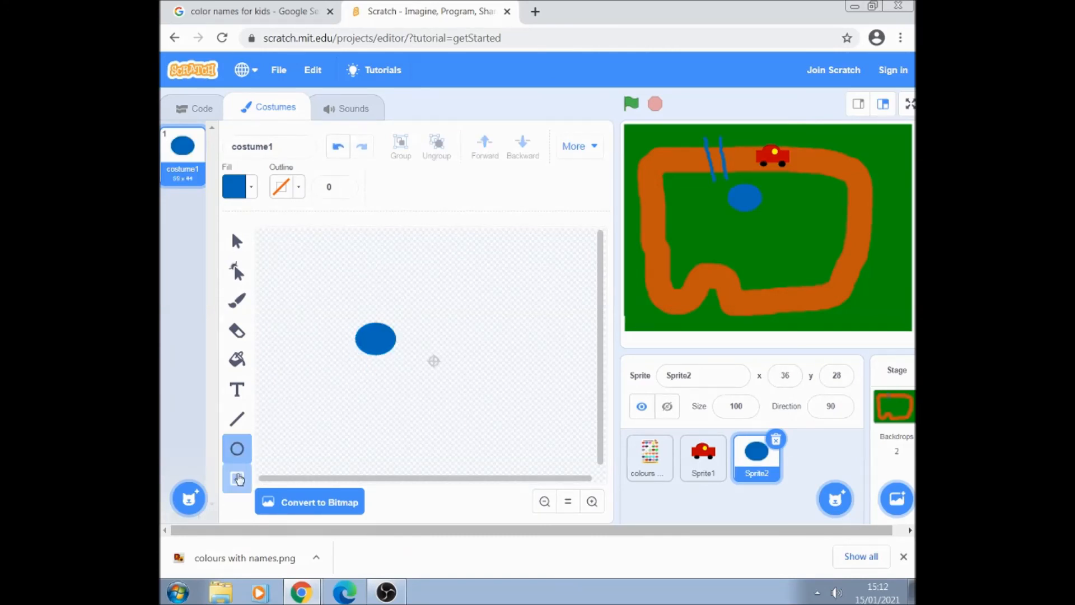
click(236, 478)
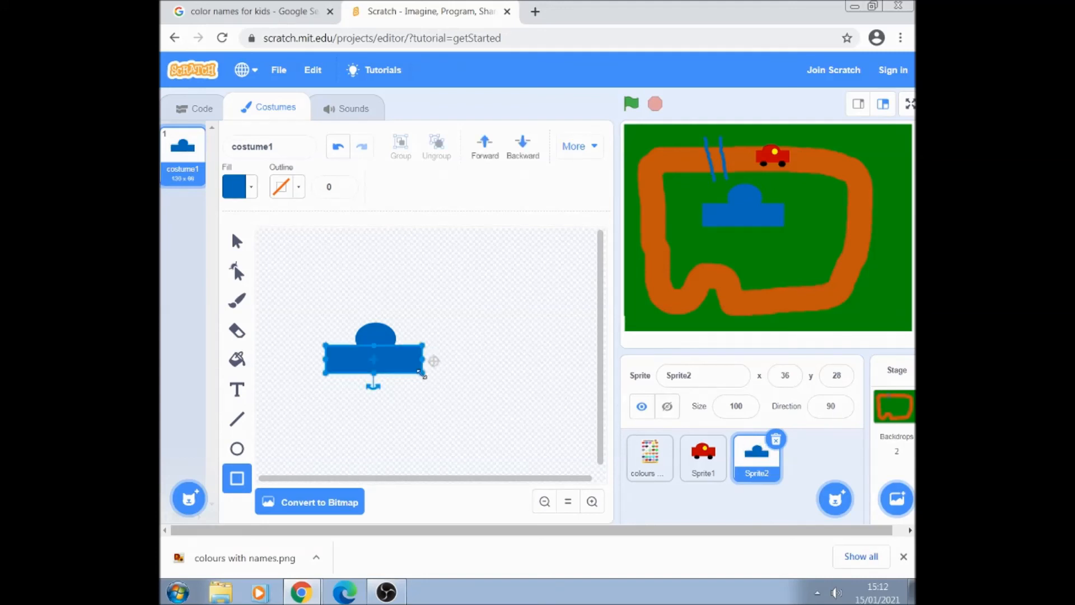
click(649, 458)
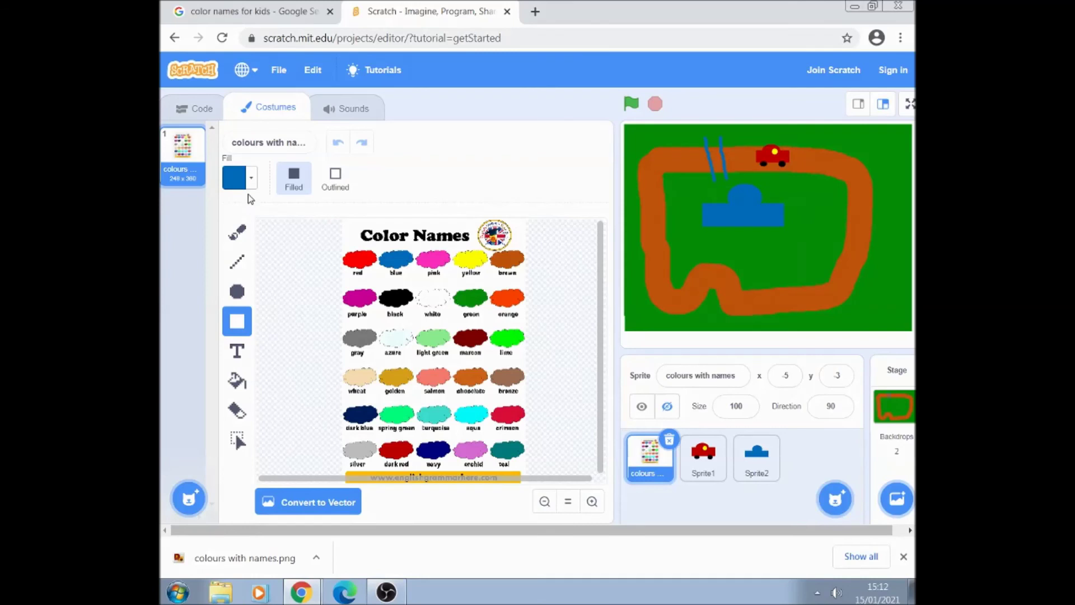
Step: Give Sprite2 black wheels, shrink it to size 30, and place it beside the red car
click(238, 178)
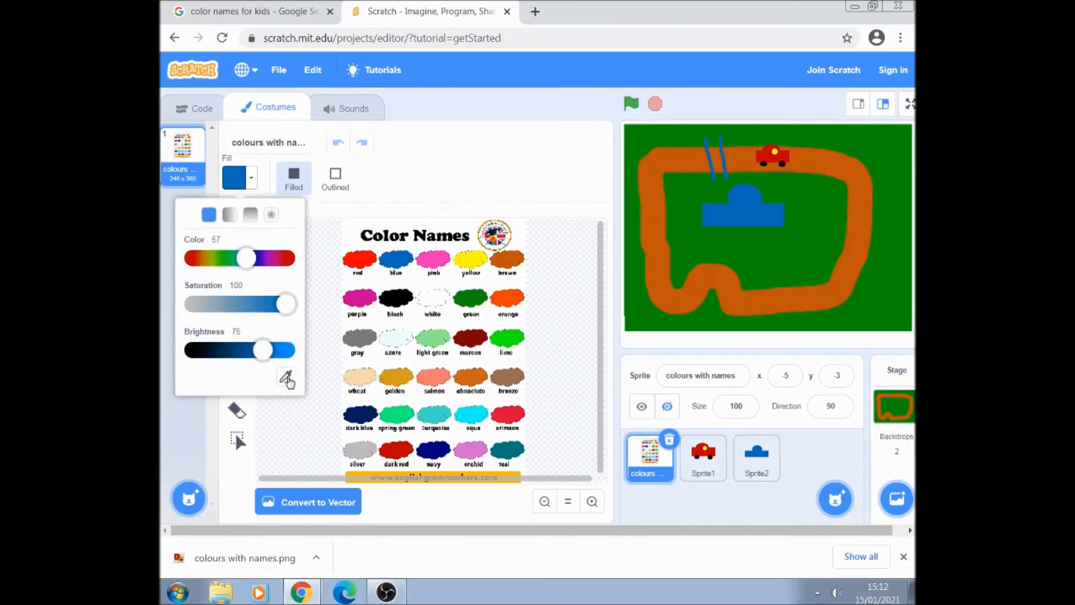
click(396, 295)
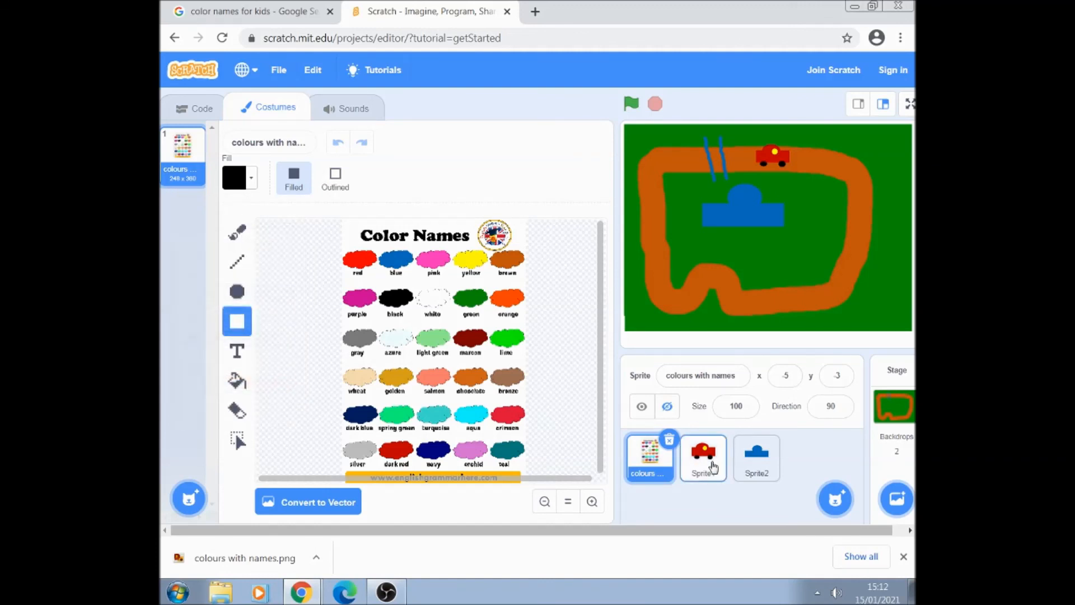
click(756, 457)
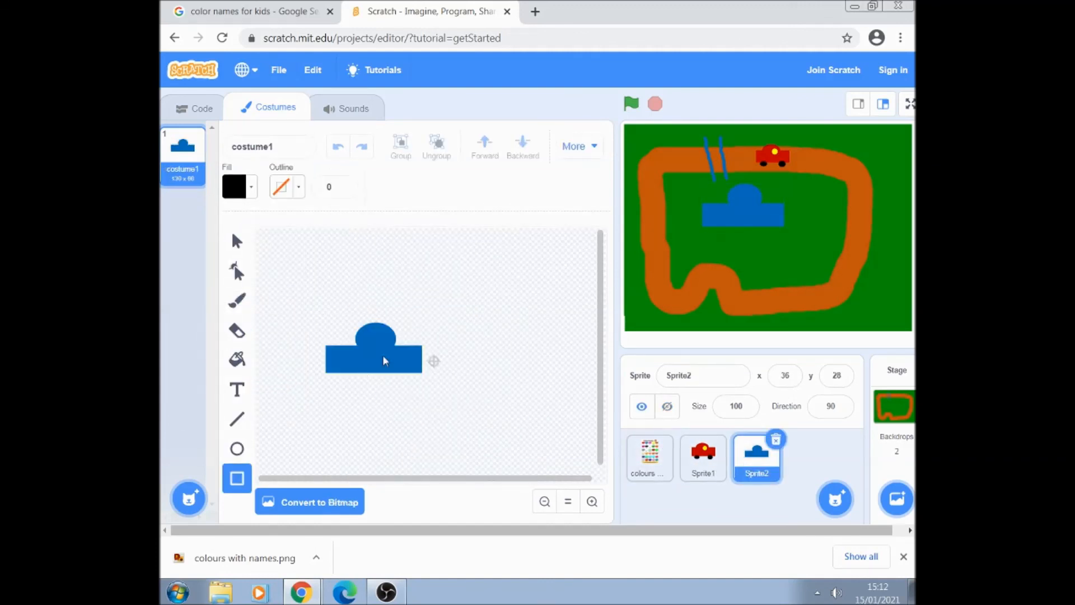
click(236, 448)
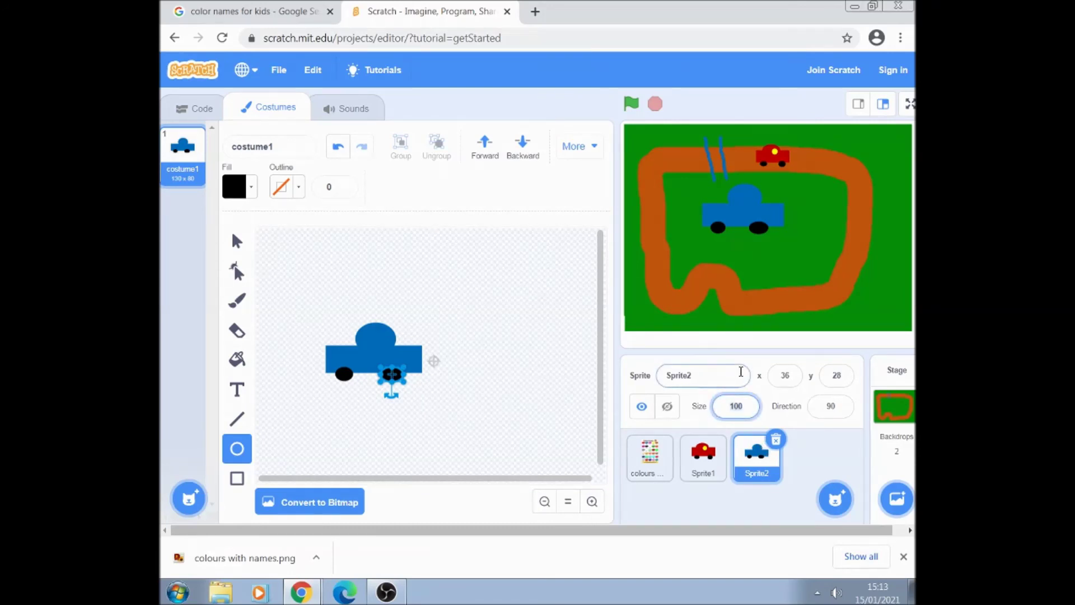
mouse_move(834, 498)
text(30)
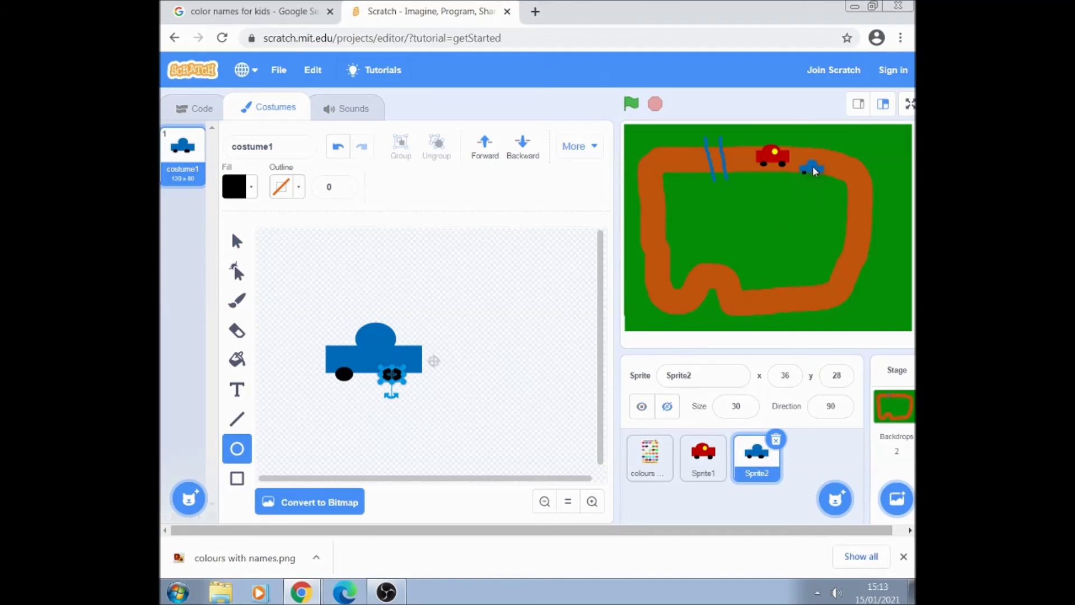
drag(812, 168, 823, 162)
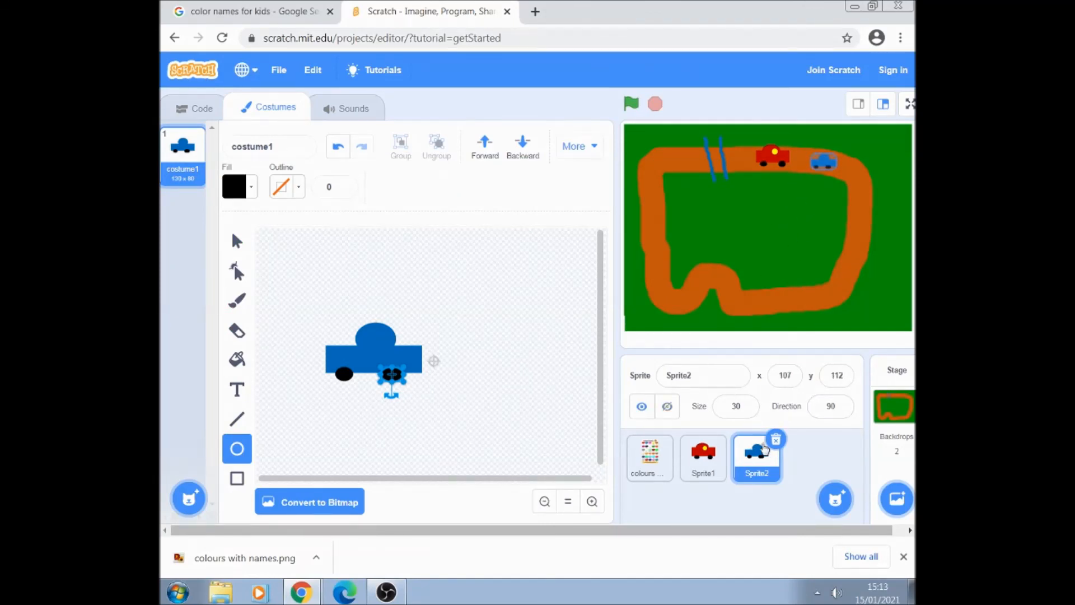
click(195, 108)
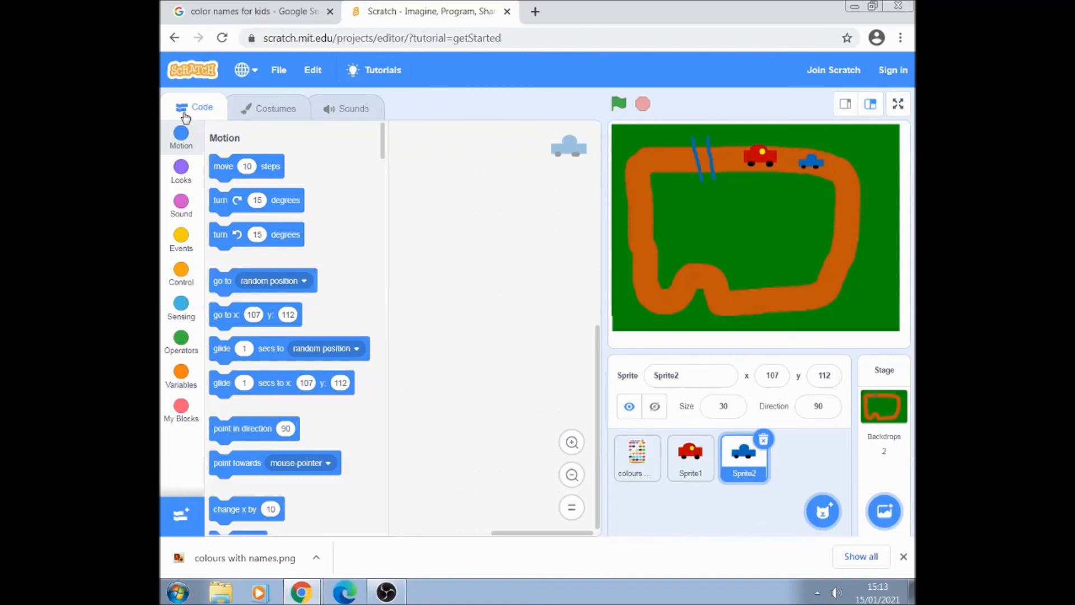
mouse_move(191, 114)
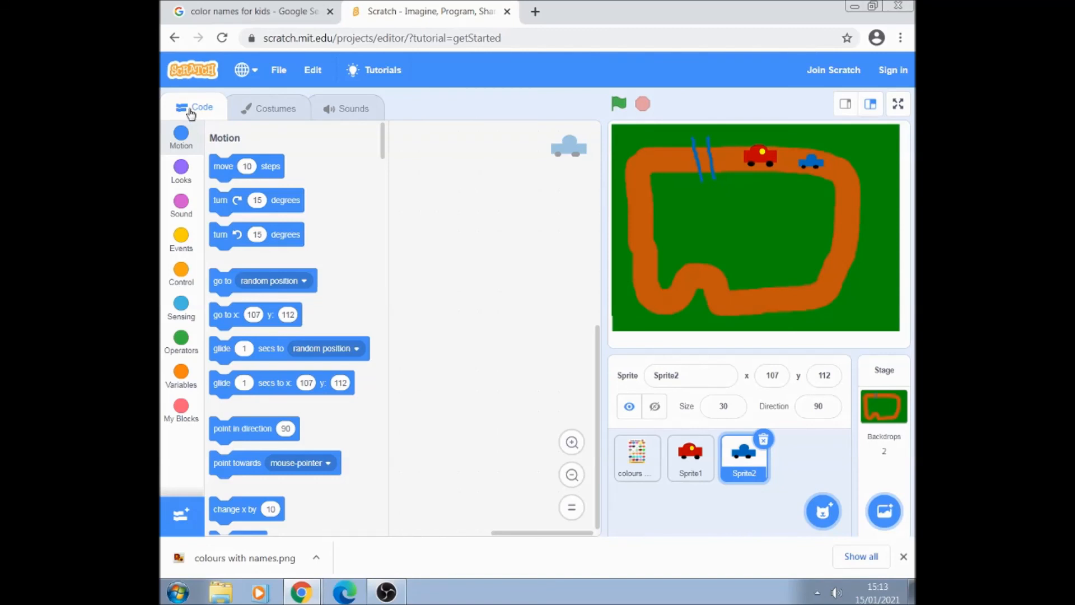